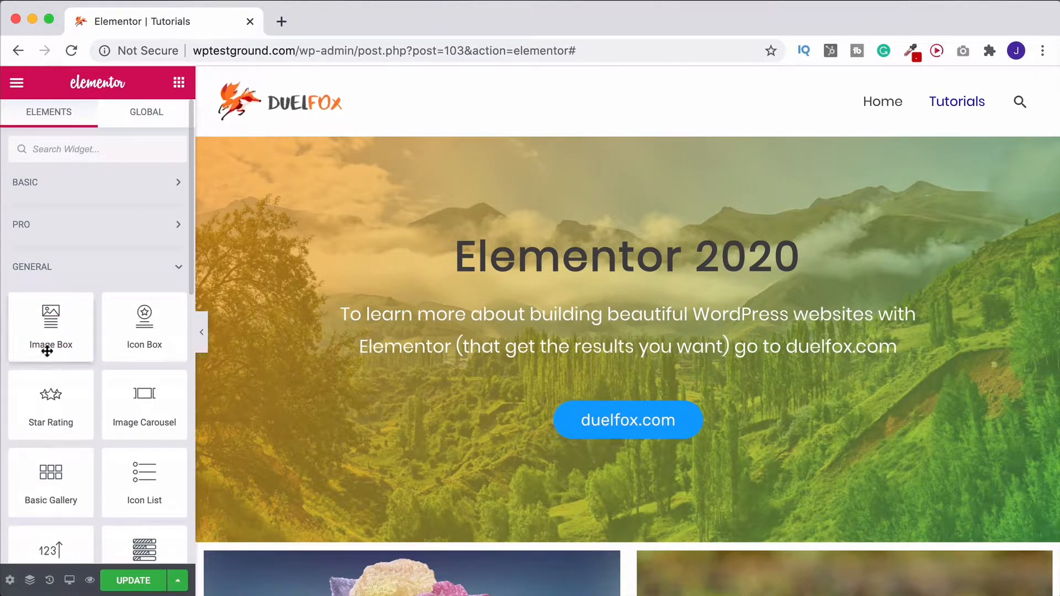
pyautogui.moveTo(144, 327)
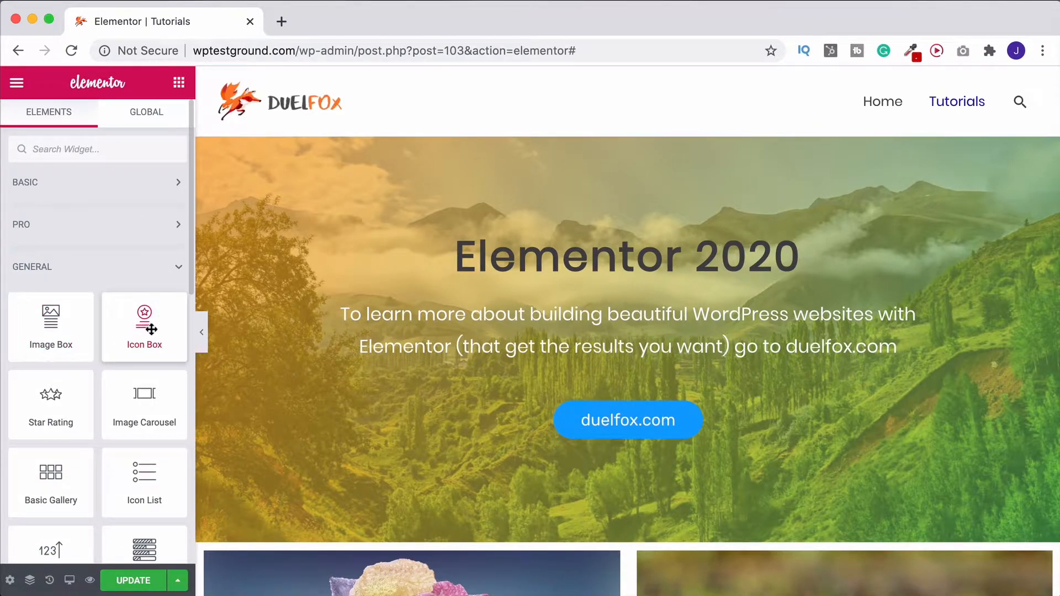
# Add a new two-column section above Photography and Nature for an Image Box and Icon Box
pyautogui.scroll(-3)
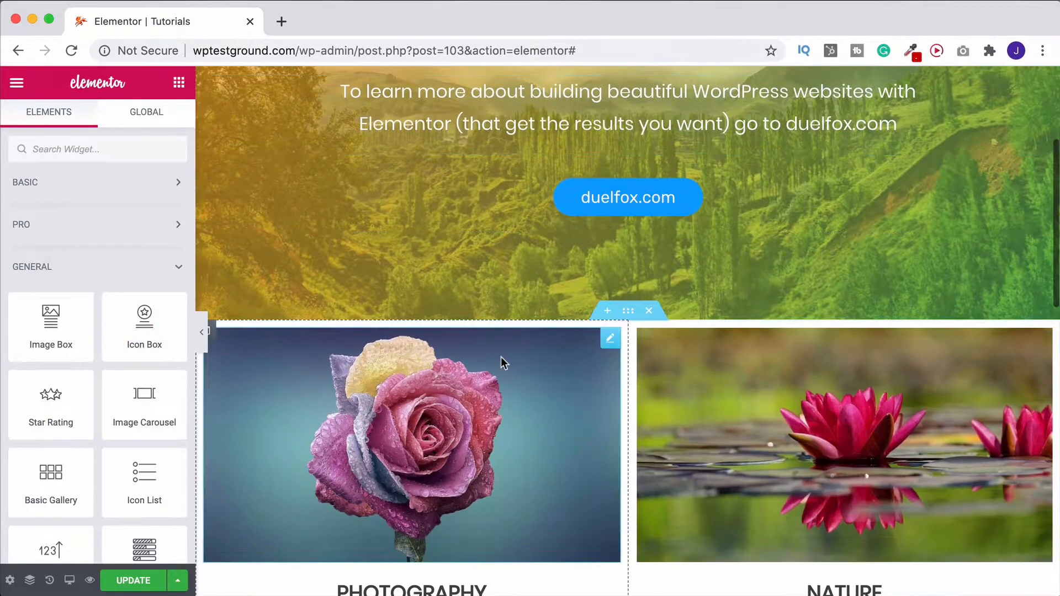
pyautogui.scroll(-3)
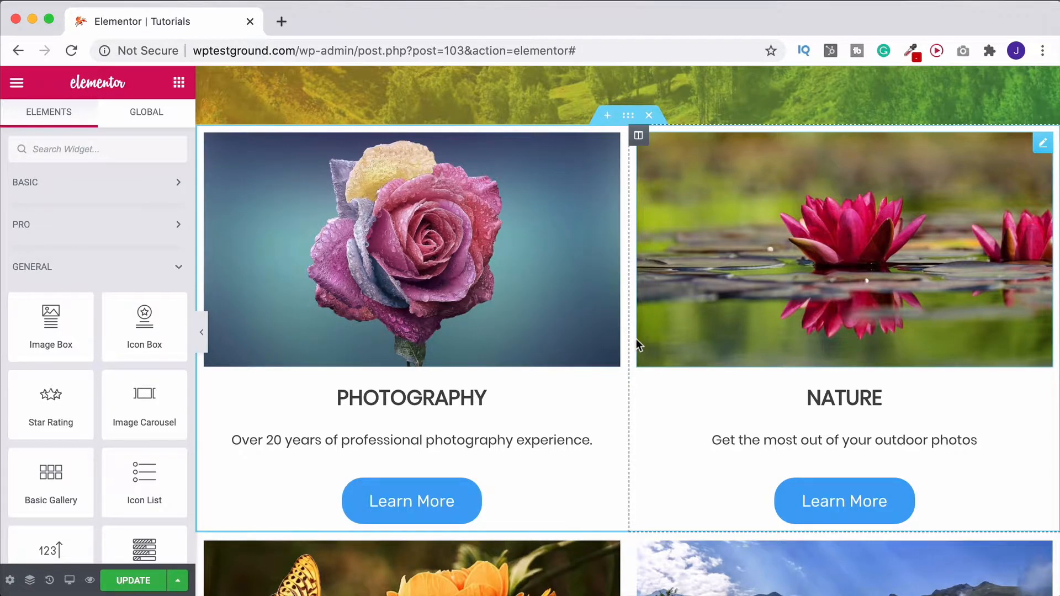
pyautogui.moveTo(622, 342)
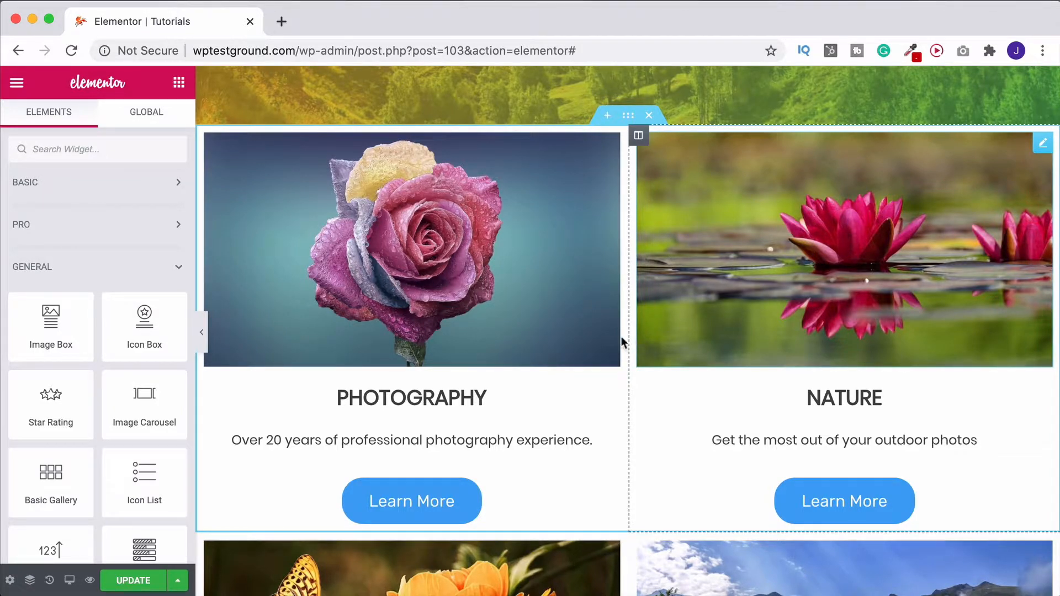
pyautogui.click(411, 398)
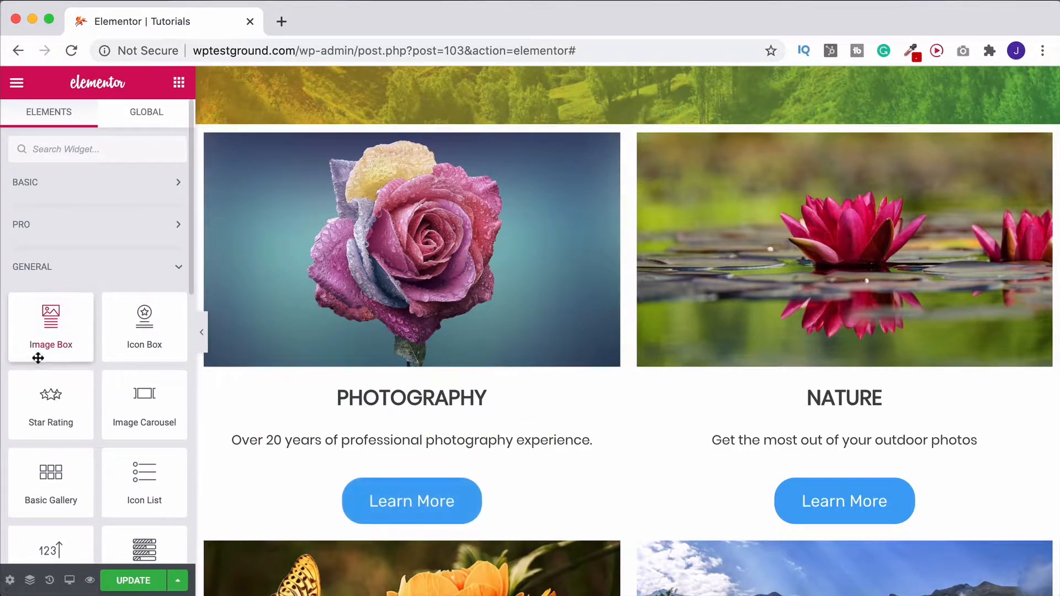
pyautogui.click(607, 119)
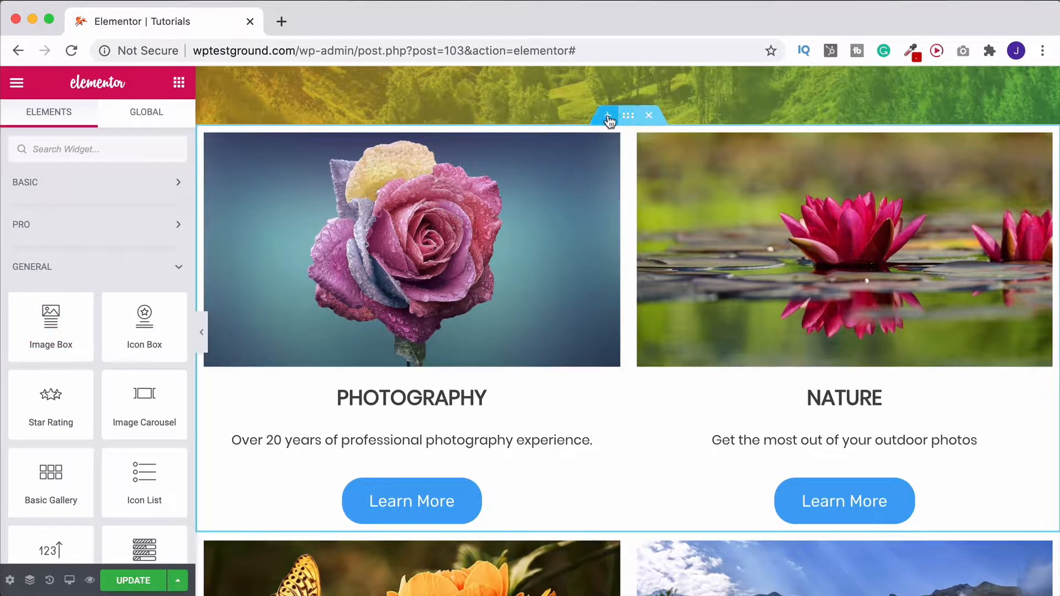
pyautogui.click(607, 114)
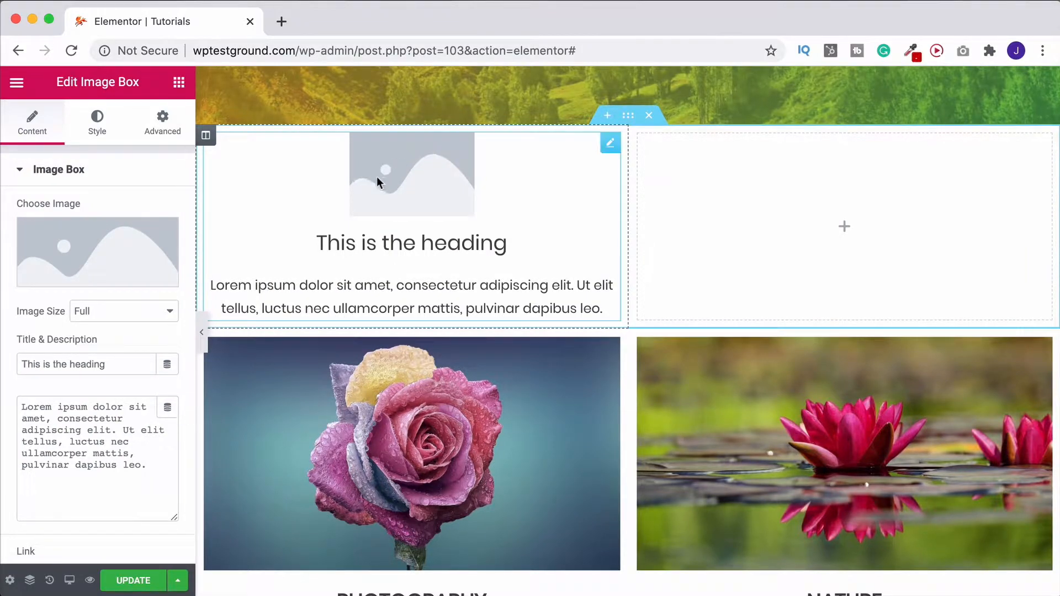
pyautogui.moveTo(383, 211)
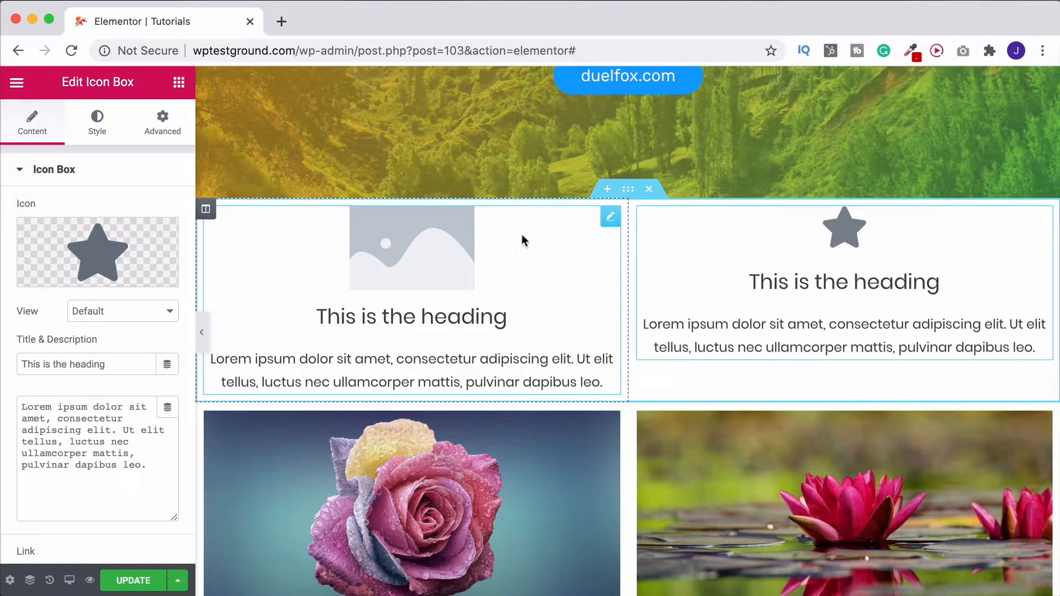
# Replace the Image Box placeholder with the purple anemone photo from the Media Library
pyautogui.click(411, 247)
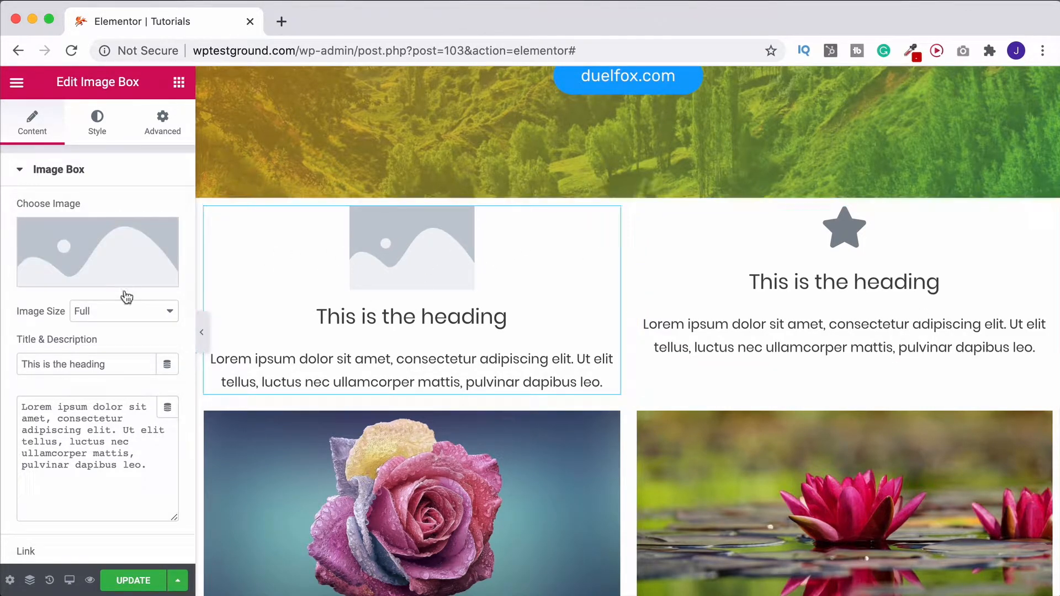
pyautogui.click(97, 252)
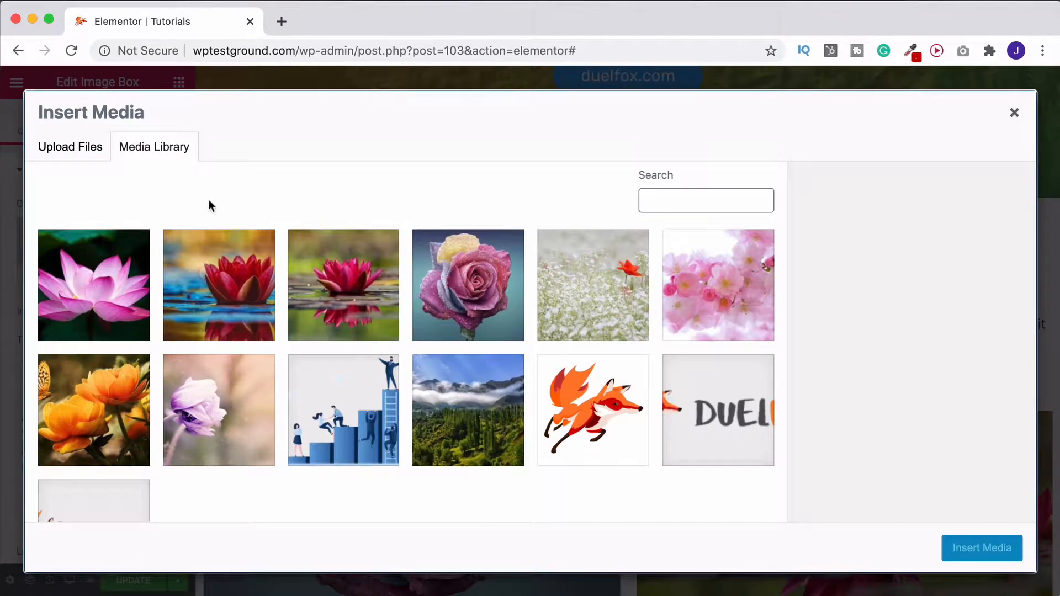
pyautogui.moveTo(217, 293)
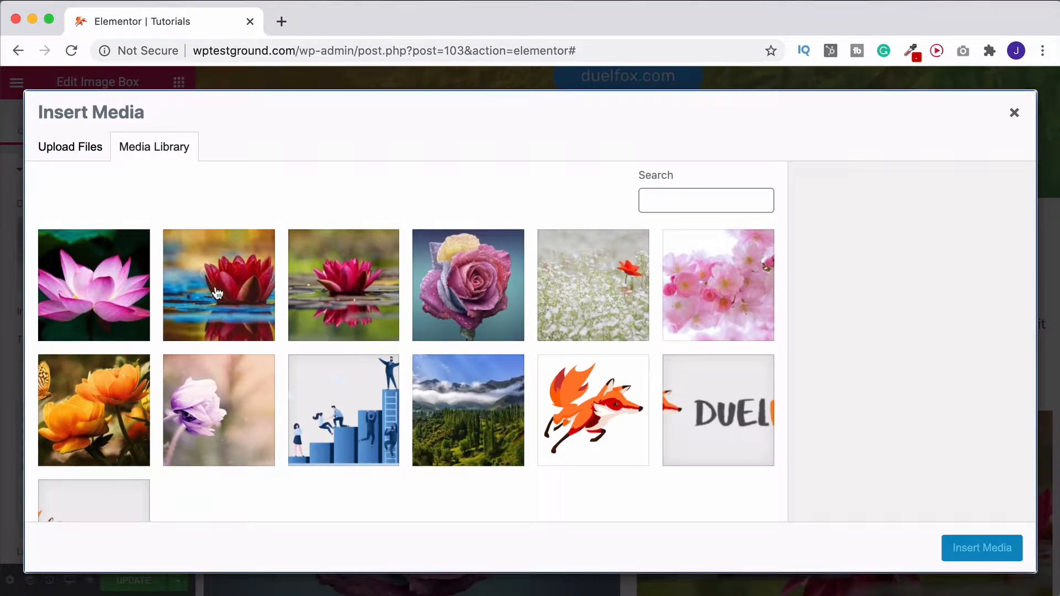
pyautogui.click(69, 146)
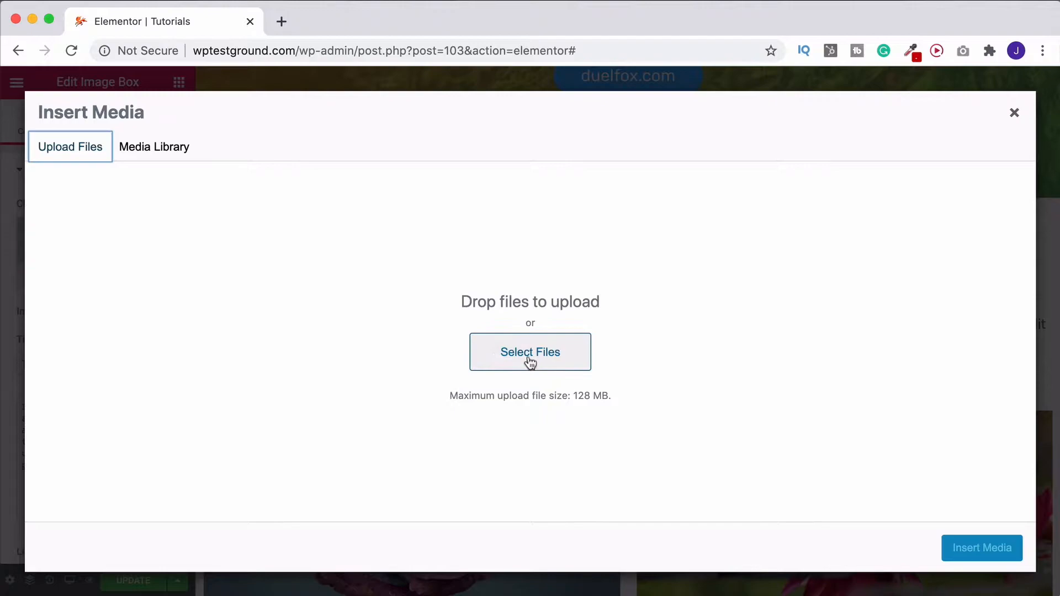
pyautogui.click(155, 146)
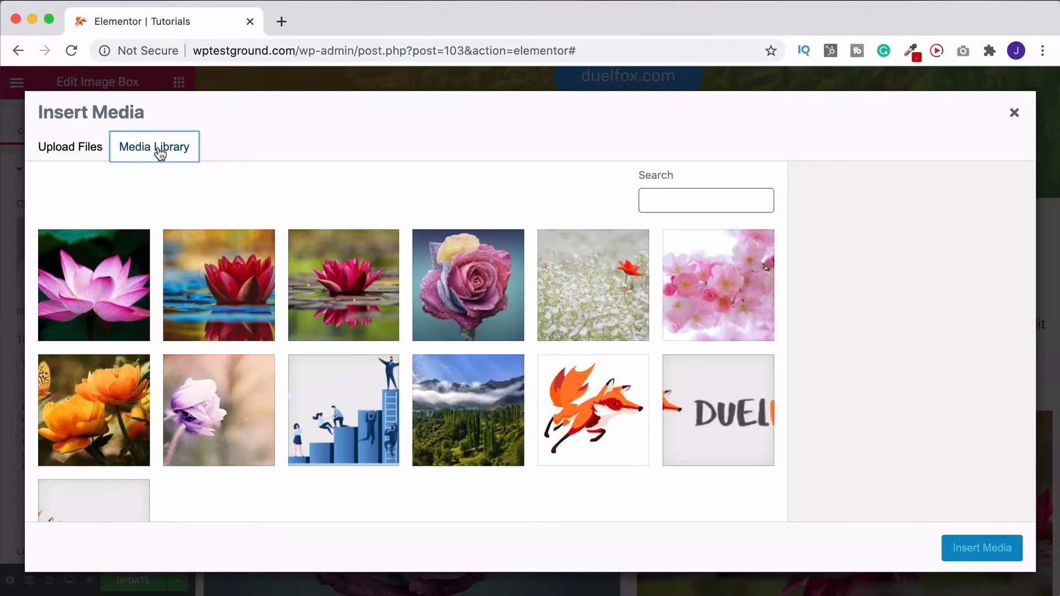
pyautogui.click(219, 410)
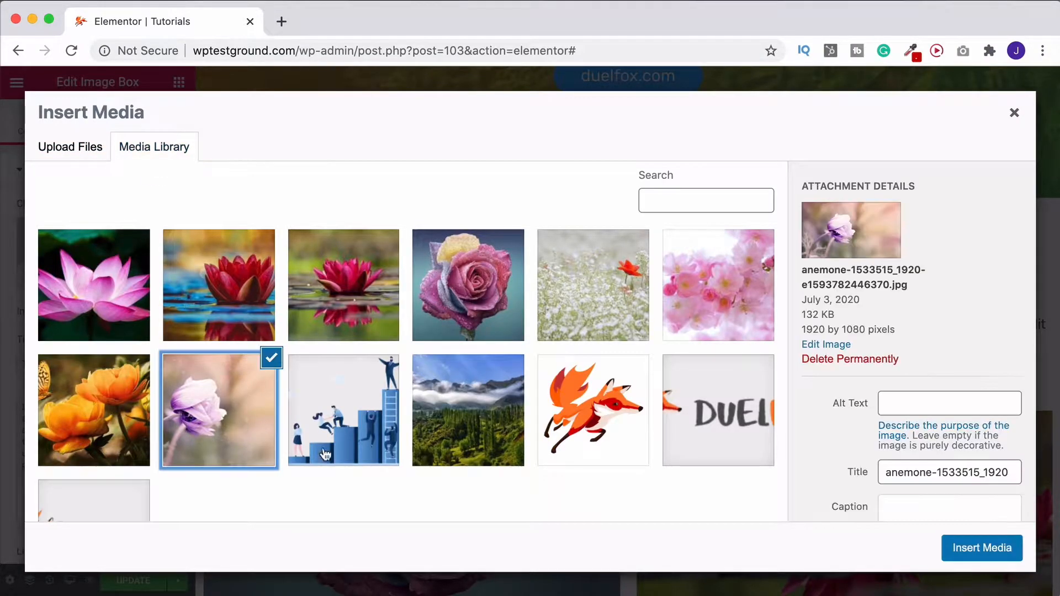
pyautogui.click(982, 547)
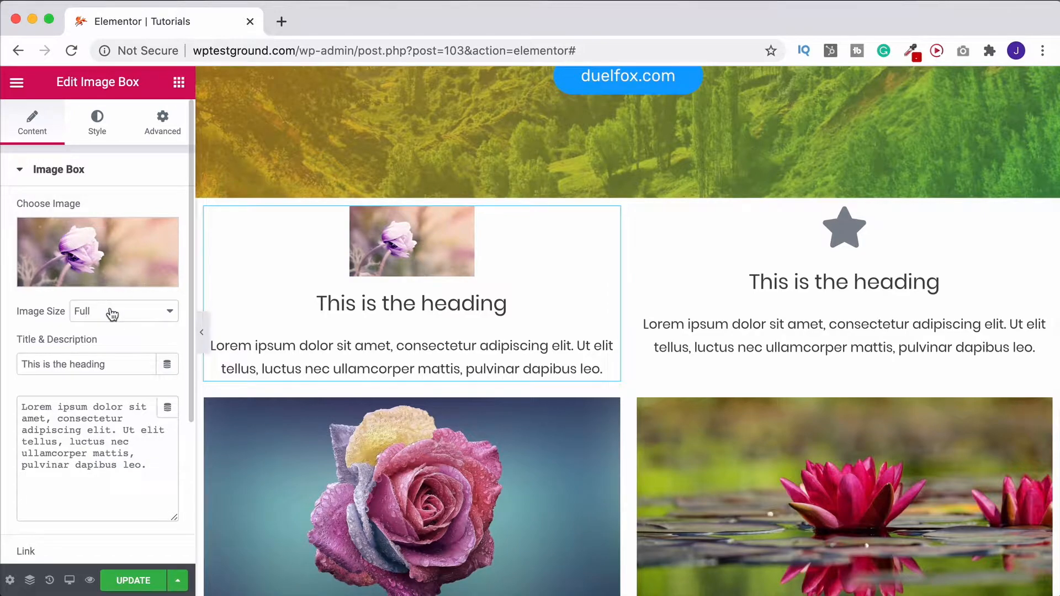
# Set the anemone Image Box to the Medium 300 x 300 image size
pyautogui.click(124, 311)
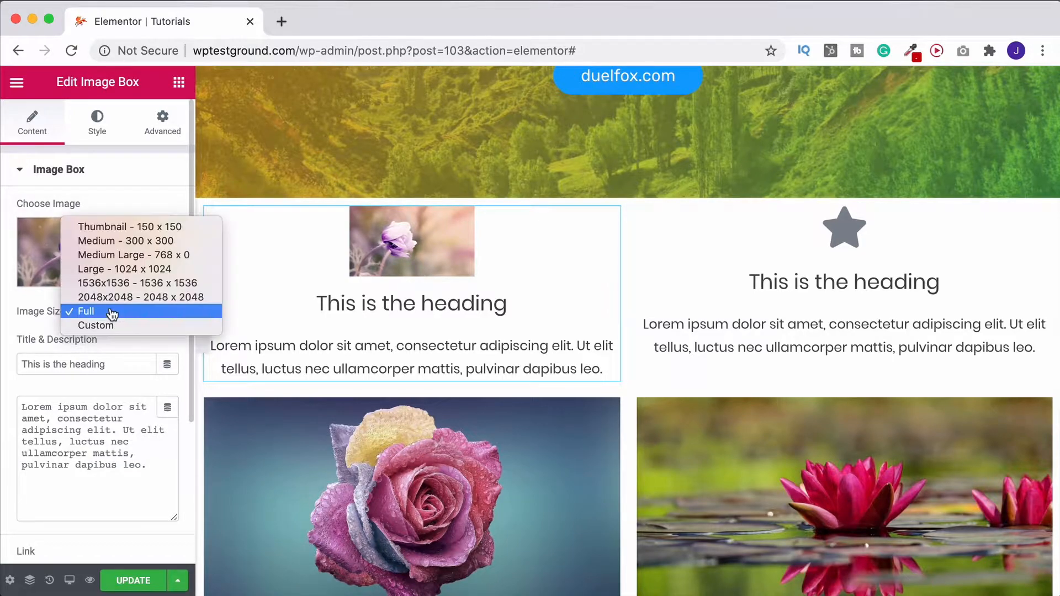
pyautogui.click(125, 240)
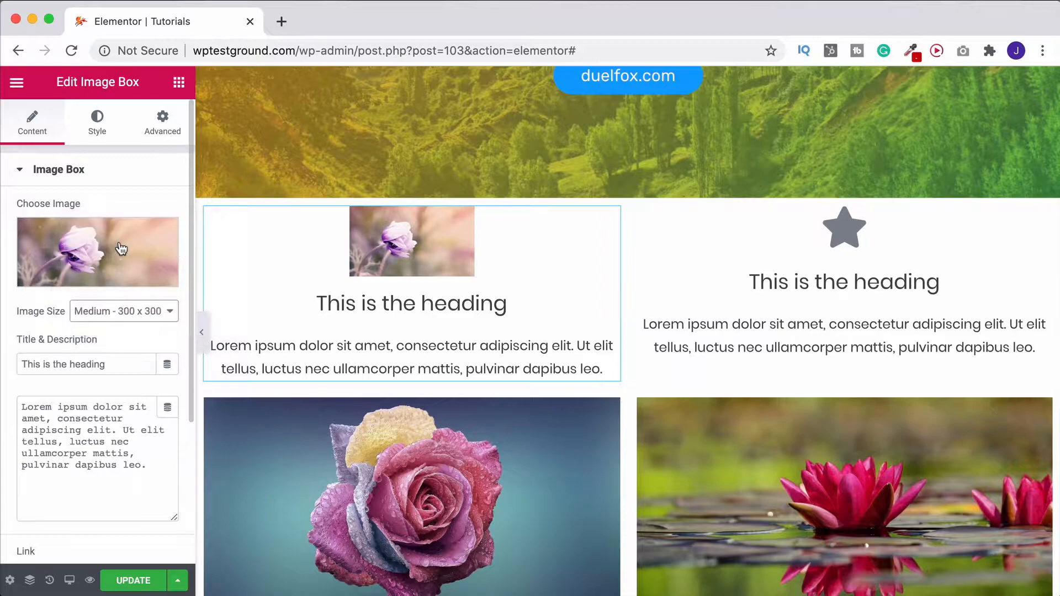
pyautogui.click(411, 241)
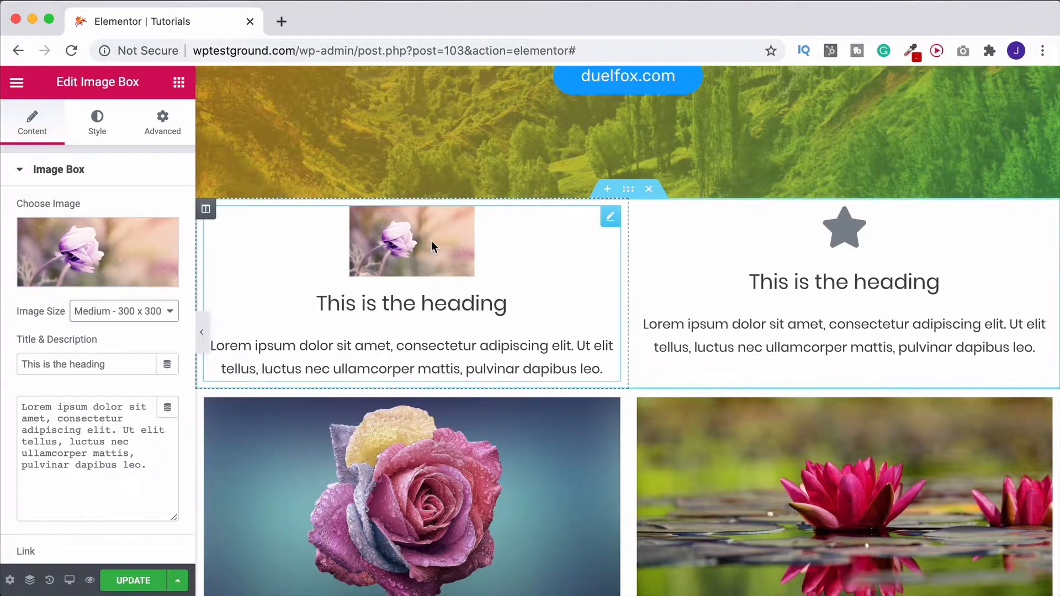
pyautogui.moveTo(251, 313)
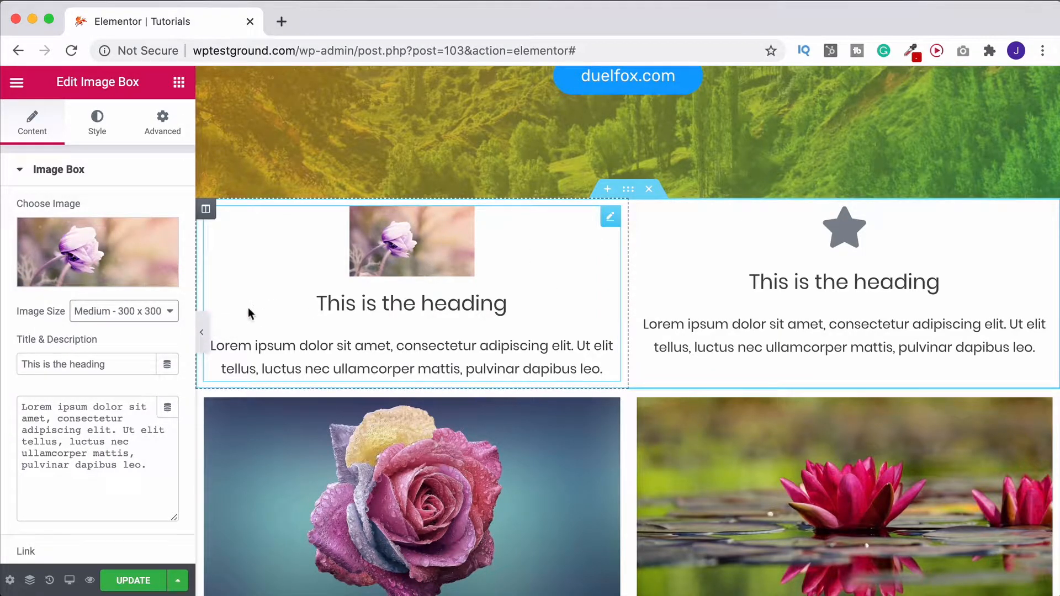
pyautogui.click(123, 312)
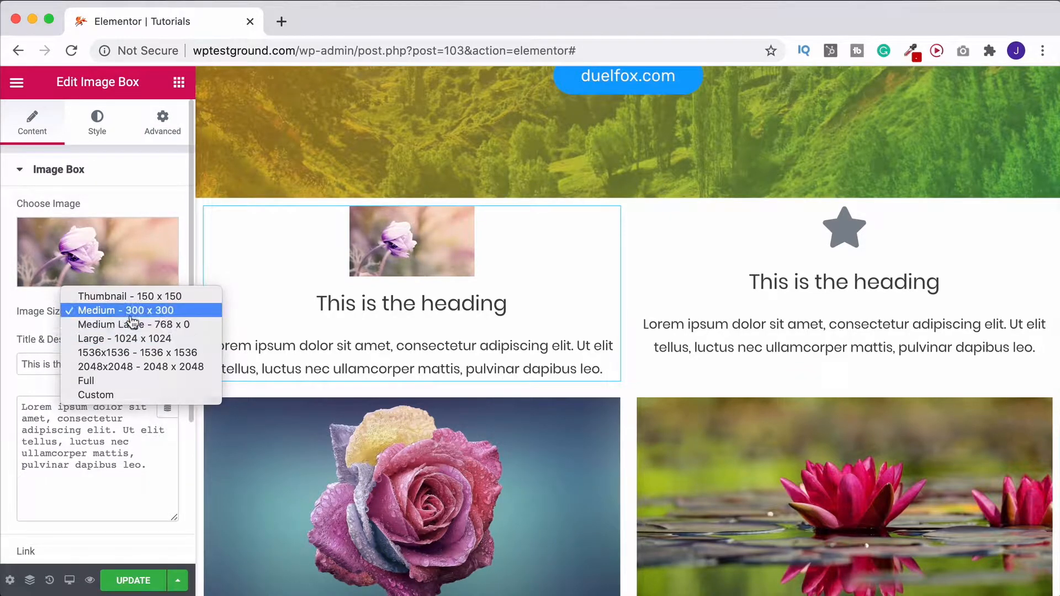
pyautogui.click(125, 311)
pyautogui.write('F')
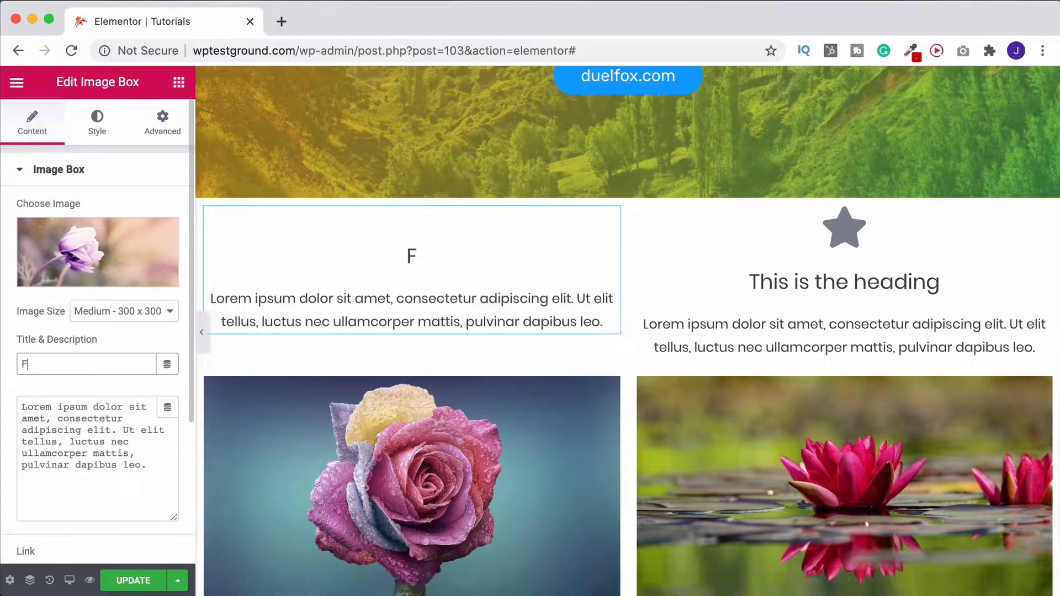
# Finish the Image Box title so it reads Flowers
pyautogui.write('lowers')
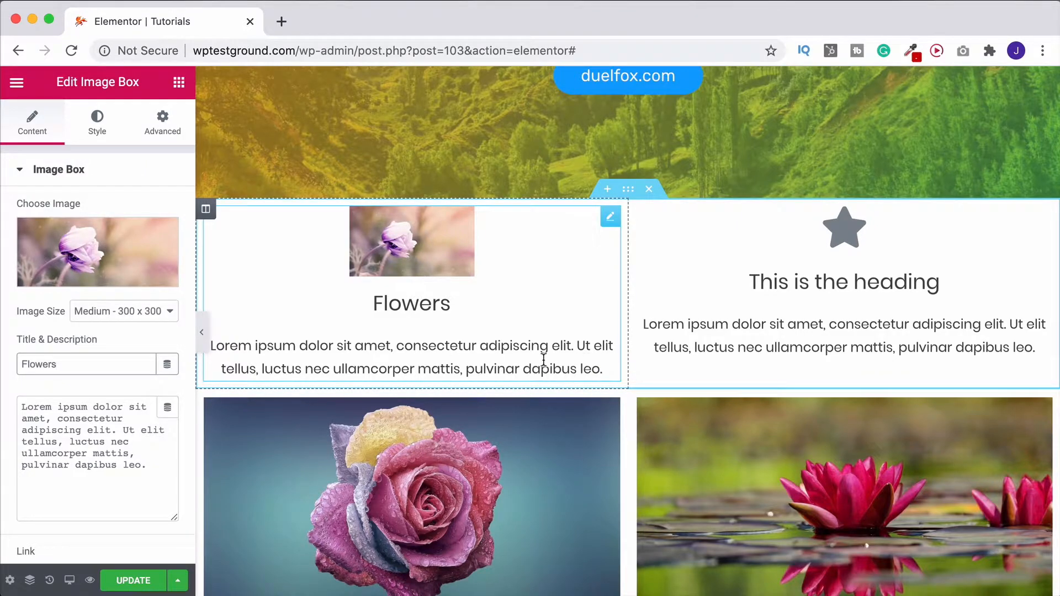
pyautogui.moveTo(527, 364)
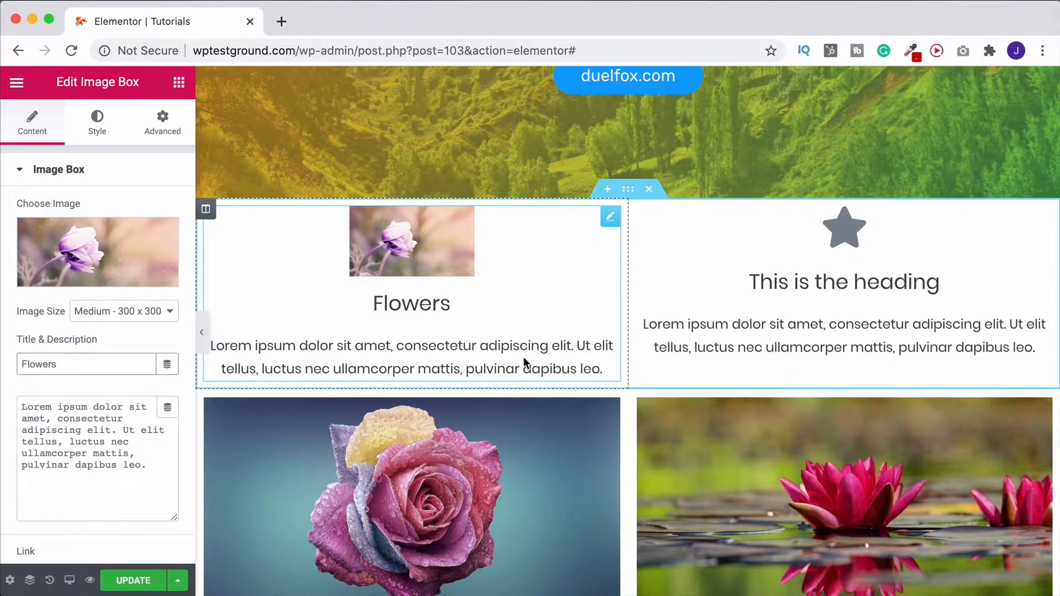
pyautogui.scroll(-3)
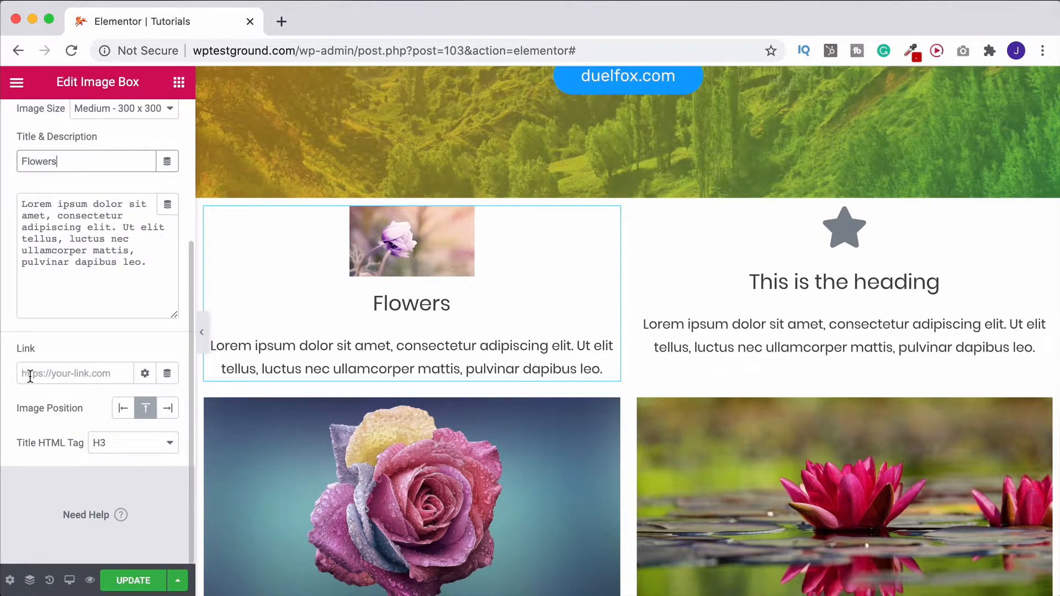
pyautogui.click(74, 373)
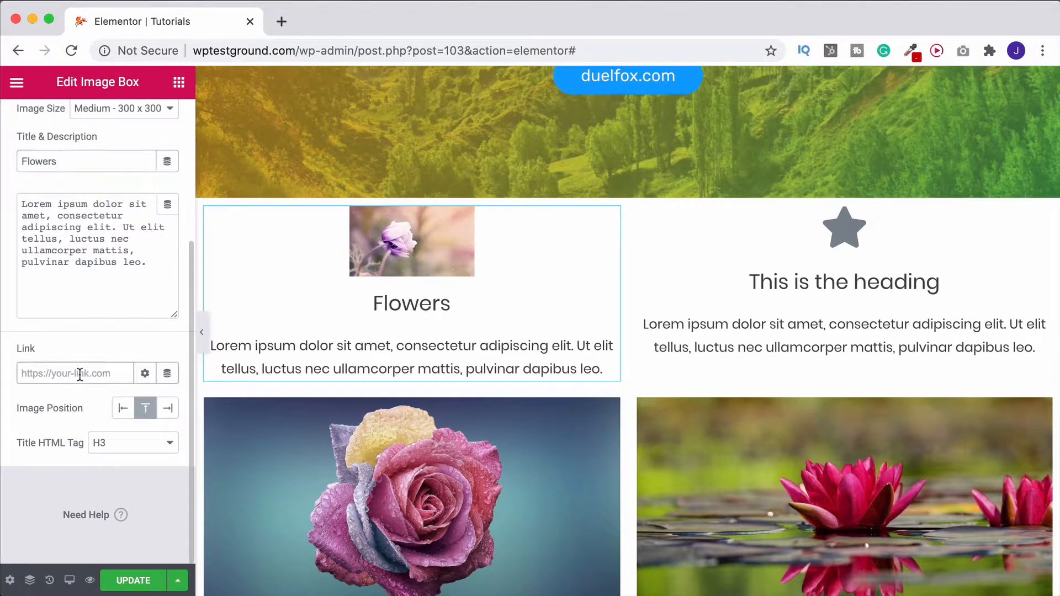
pyautogui.write('hom')
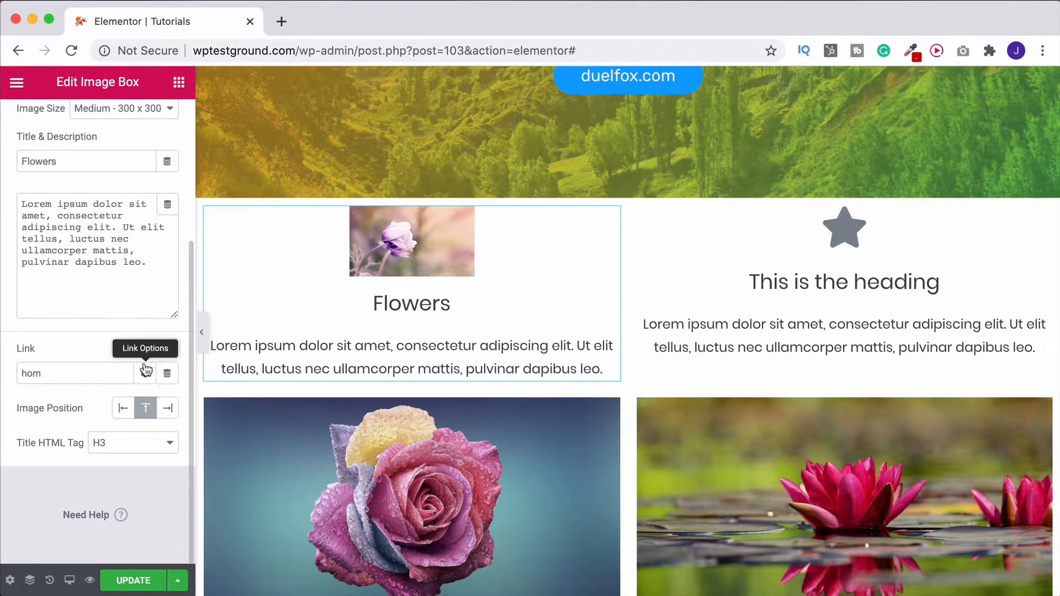
pyautogui.click(146, 373)
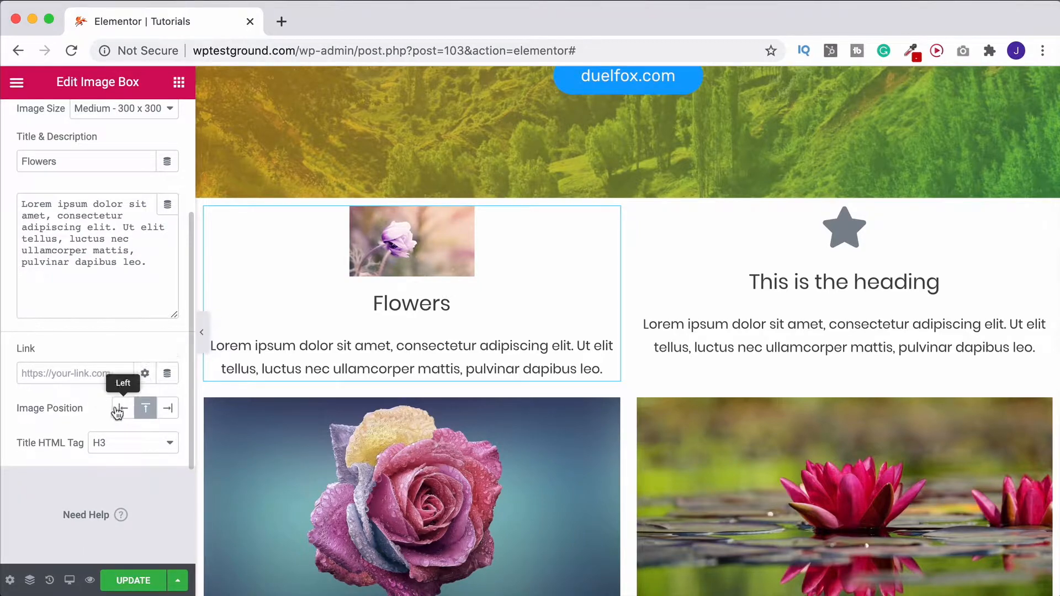
pyautogui.click(168, 408)
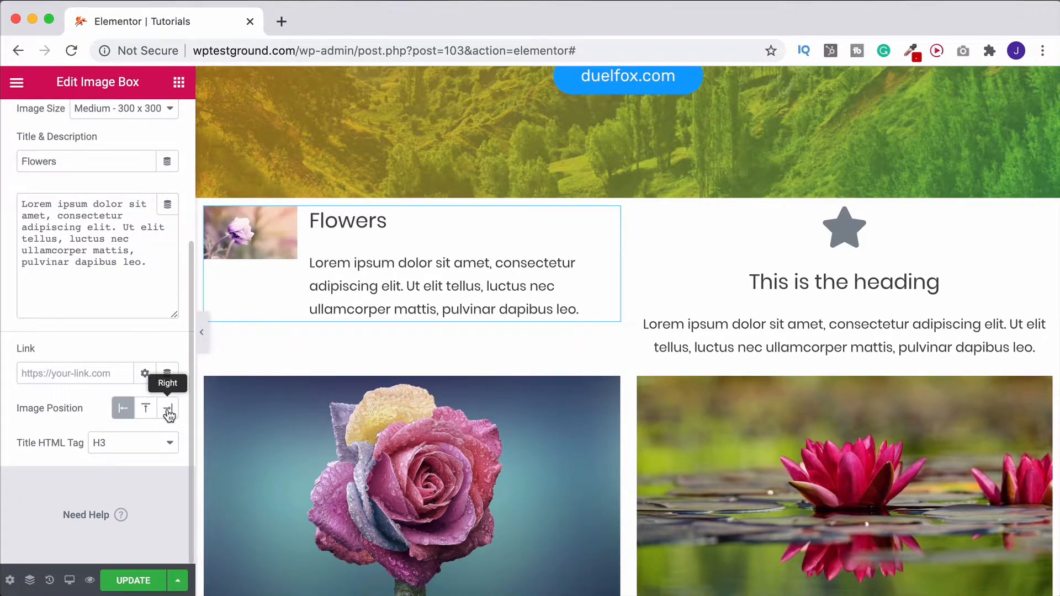
pyautogui.click(144, 408)
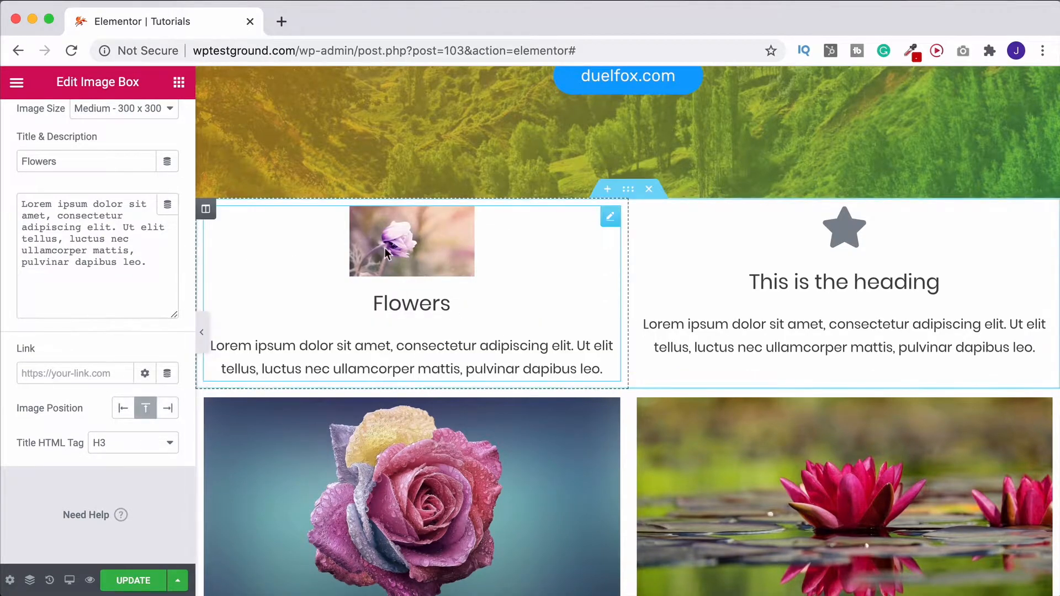
pyautogui.click(133, 443)
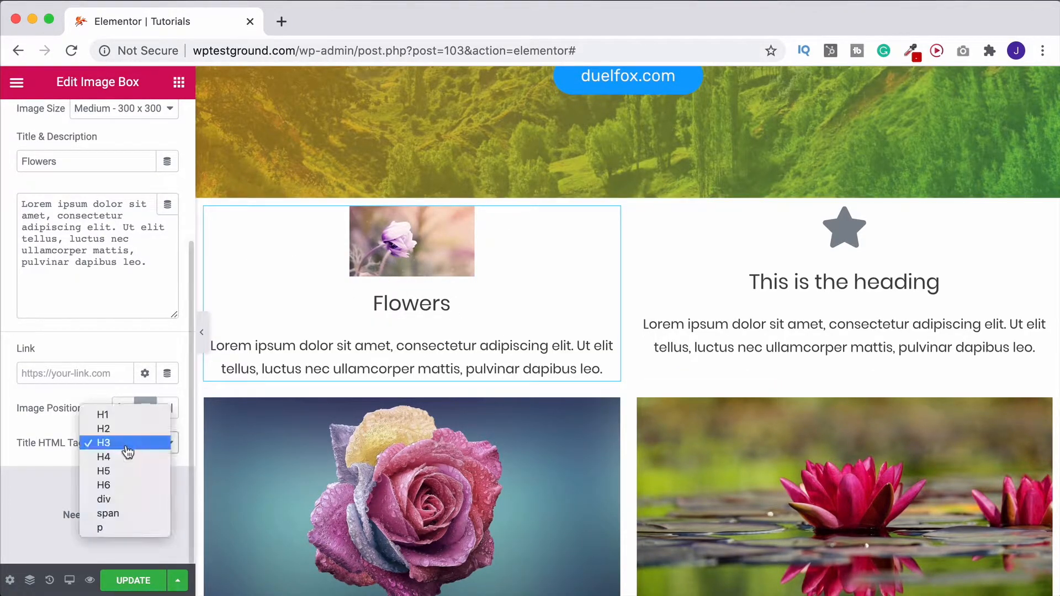
pyautogui.moveTo(241, 422)
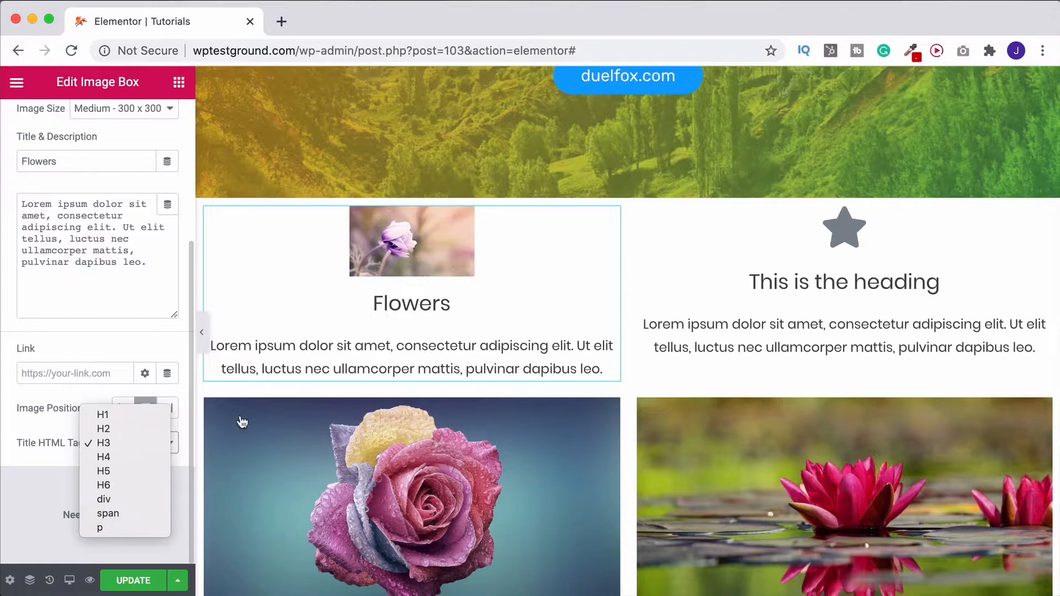
pyautogui.moveTo(103, 414)
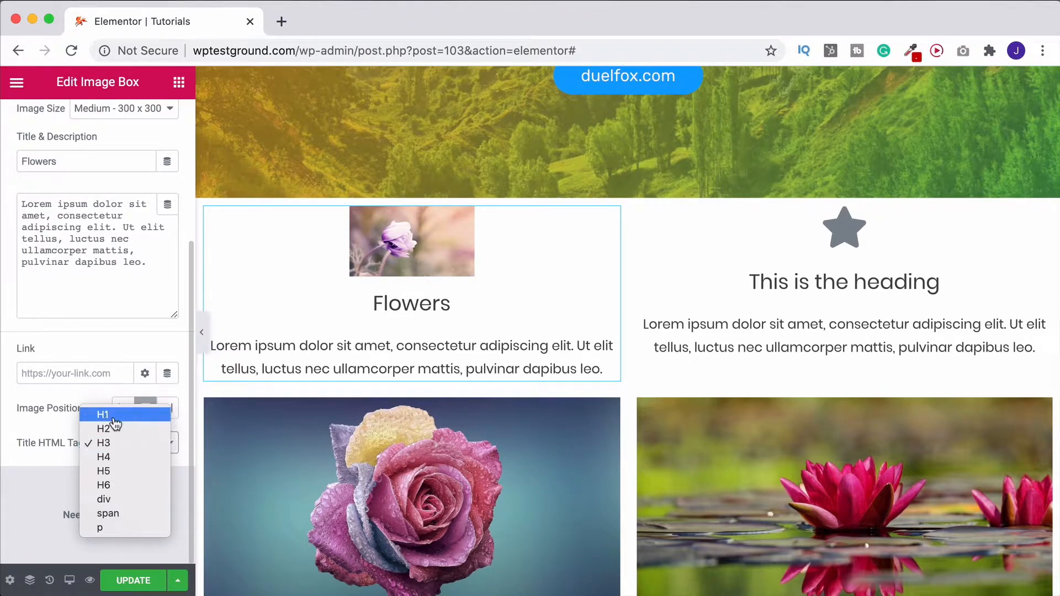
pyautogui.click(103, 414)
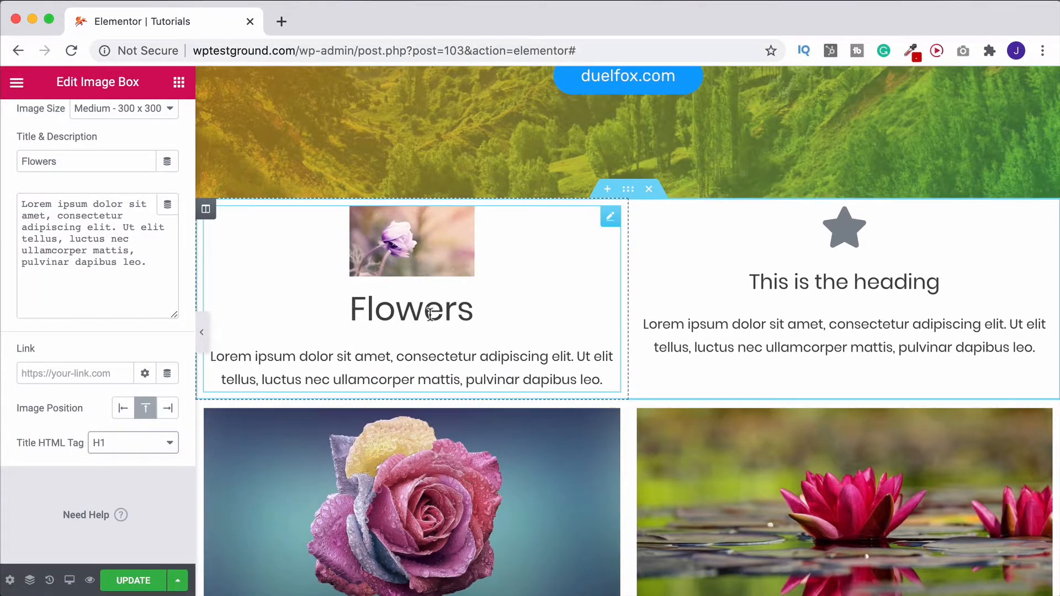
pyautogui.scroll(3)
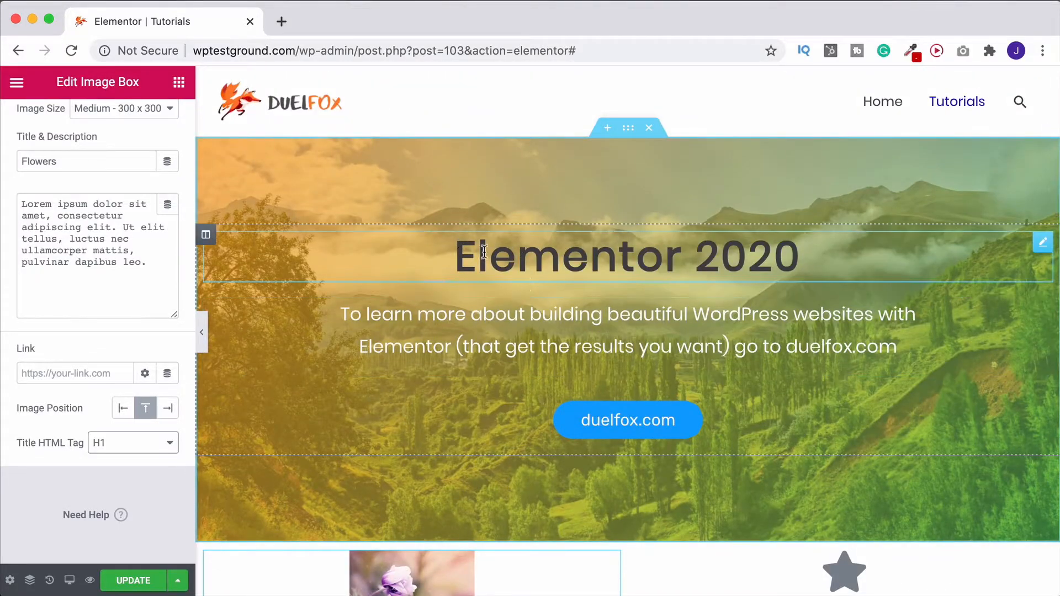
pyautogui.scroll(-3)
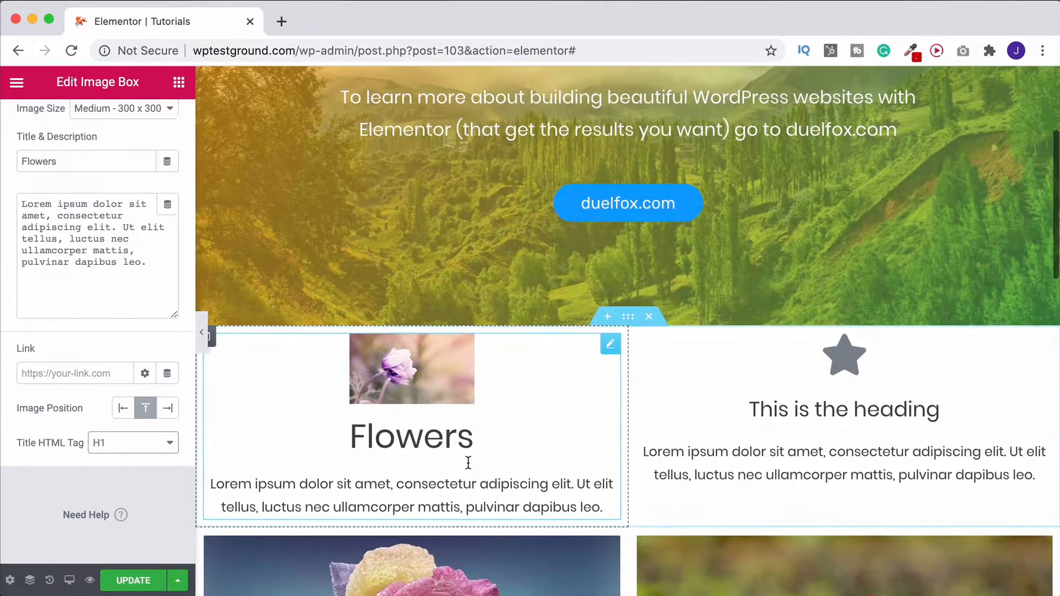
pyautogui.click(133, 442)
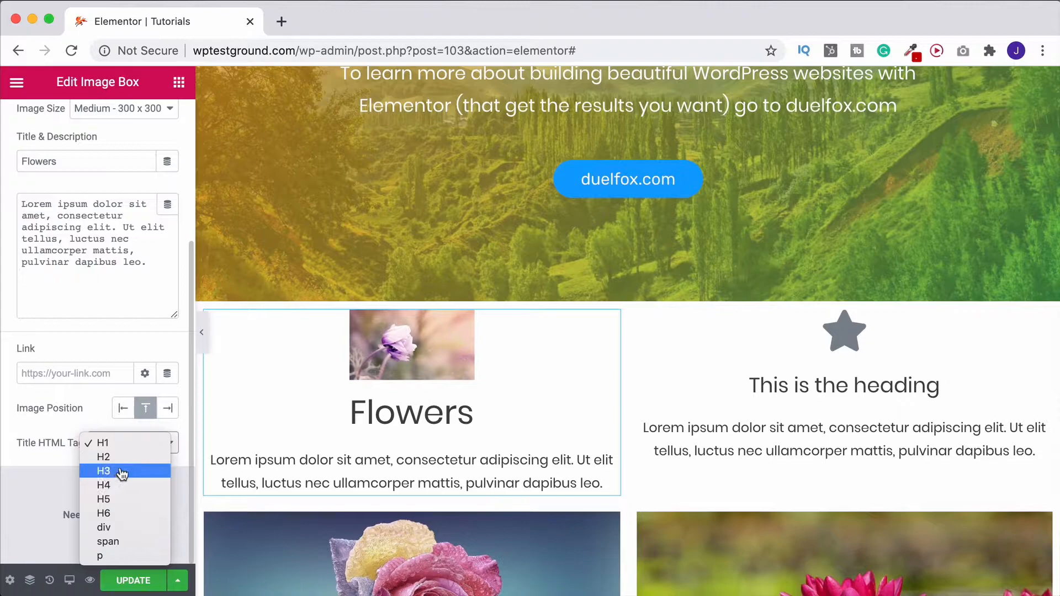
pyautogui.click(102, 472)
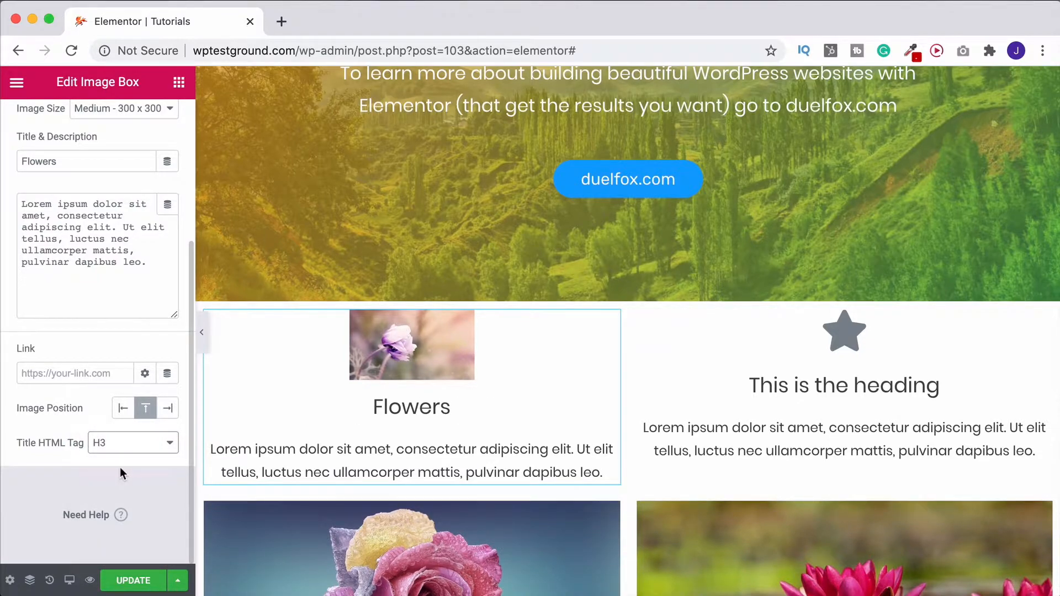
# Adjust image spacing and width, then use the Medium Large image size at 60% width
pyautogui.click(97, 123)
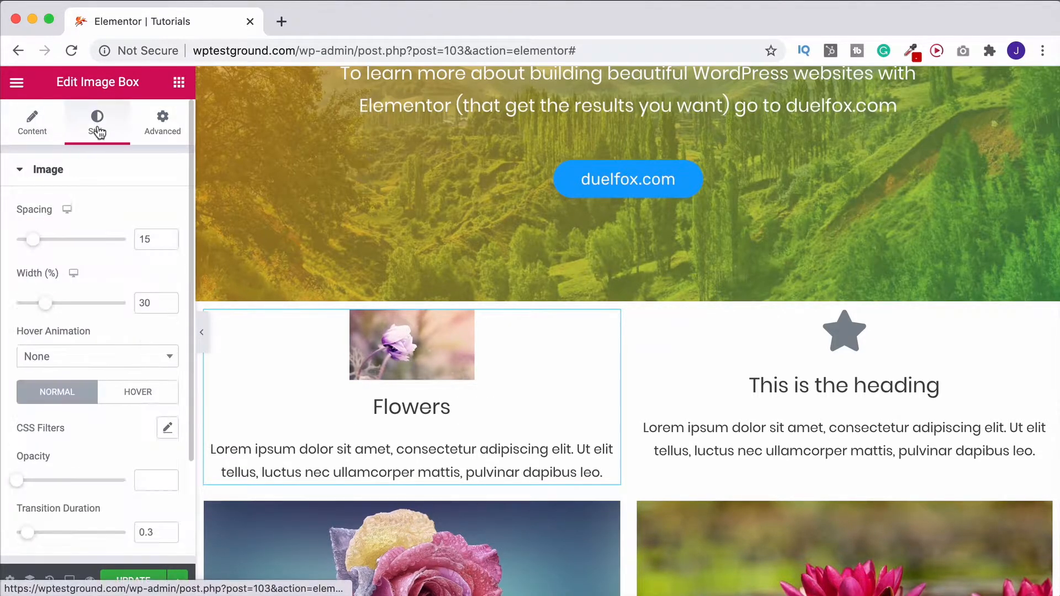
pyautogui.moveTo(5, 248)
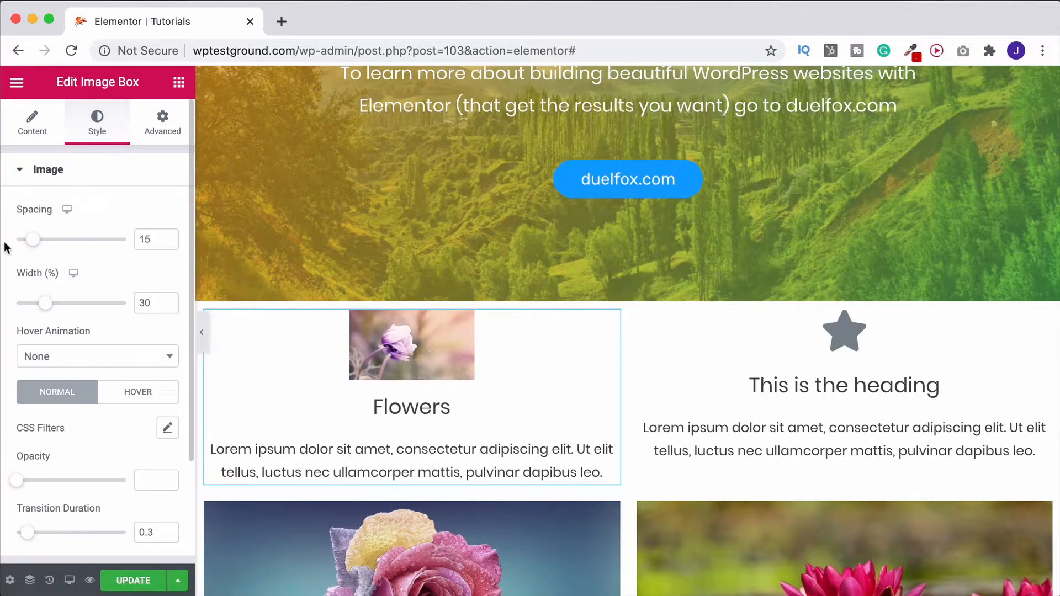
pyautogui.moveTo(32, 240); pyautogui.dragTo(76, 240)
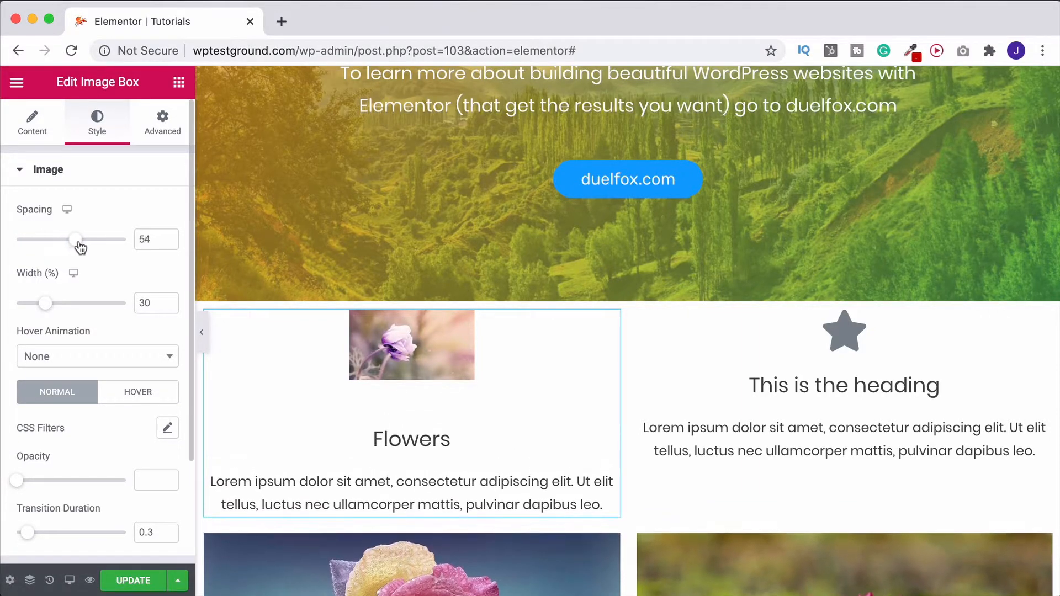
pyautogui.moveTo(76, 238); pyautogui.dragTo(53, 239)
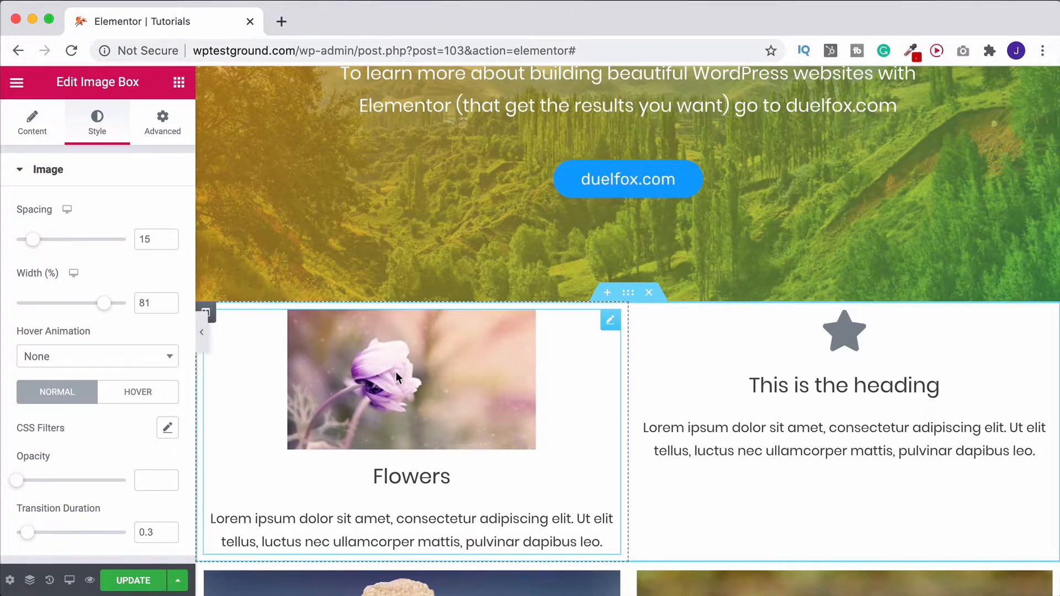
pyautogui.click(32, 123)
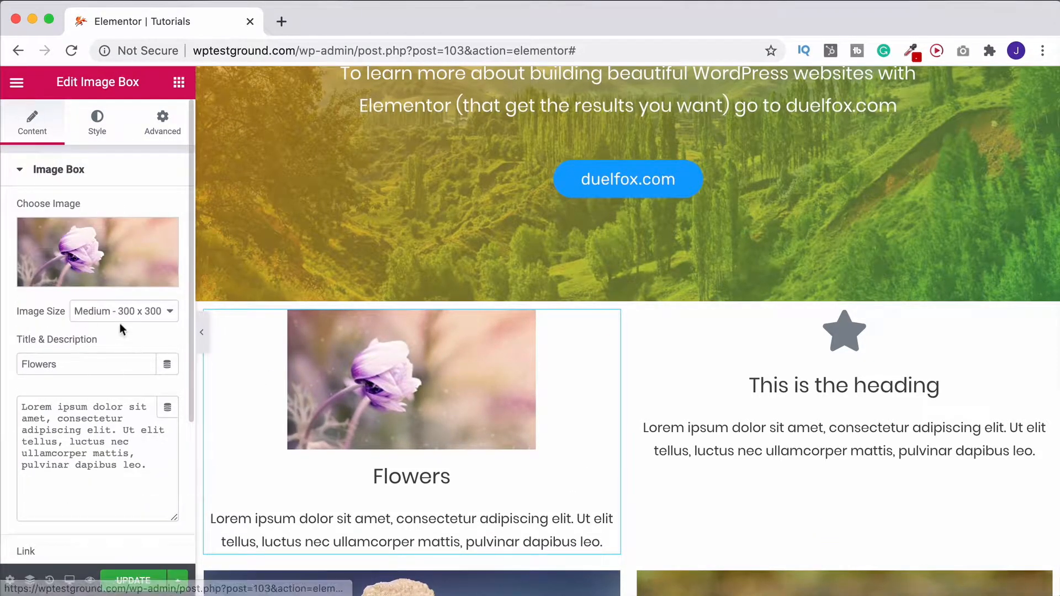
pyautogui.click(123, 311)
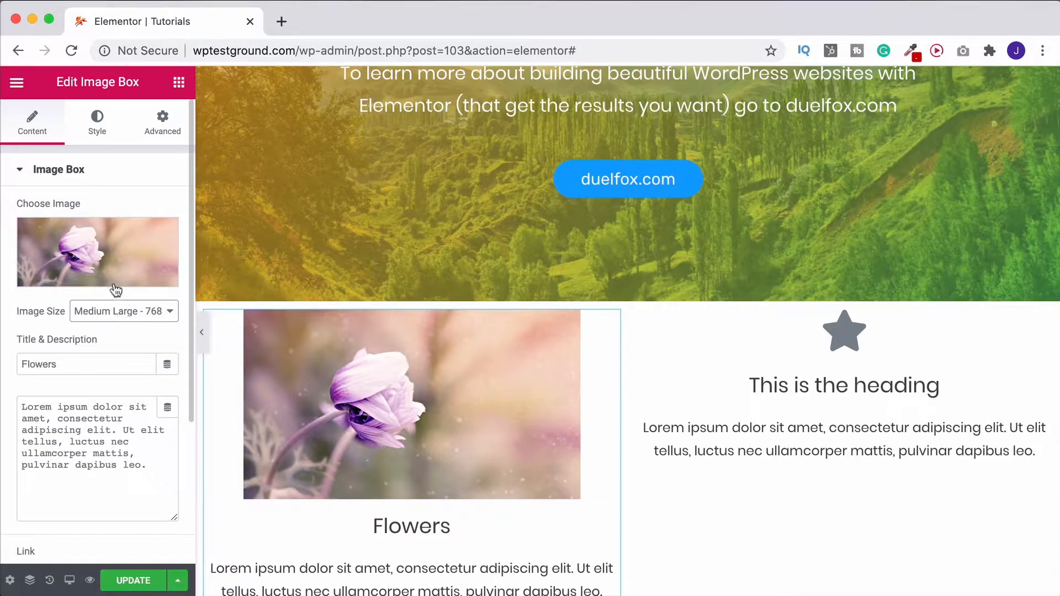
pyautogui.click(97, 123)
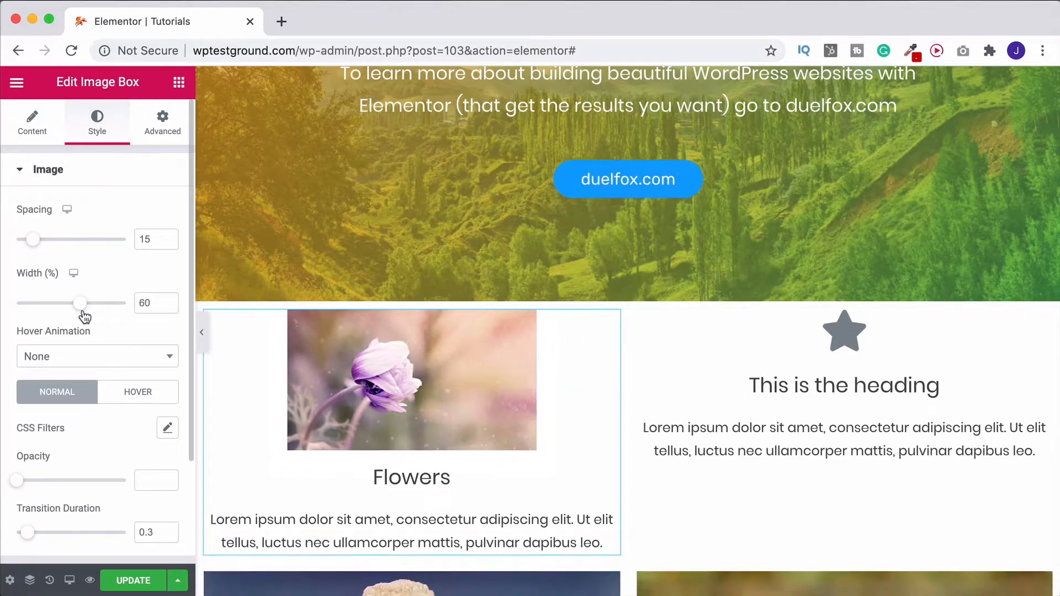
pyautogui.moveTo(76, 360)
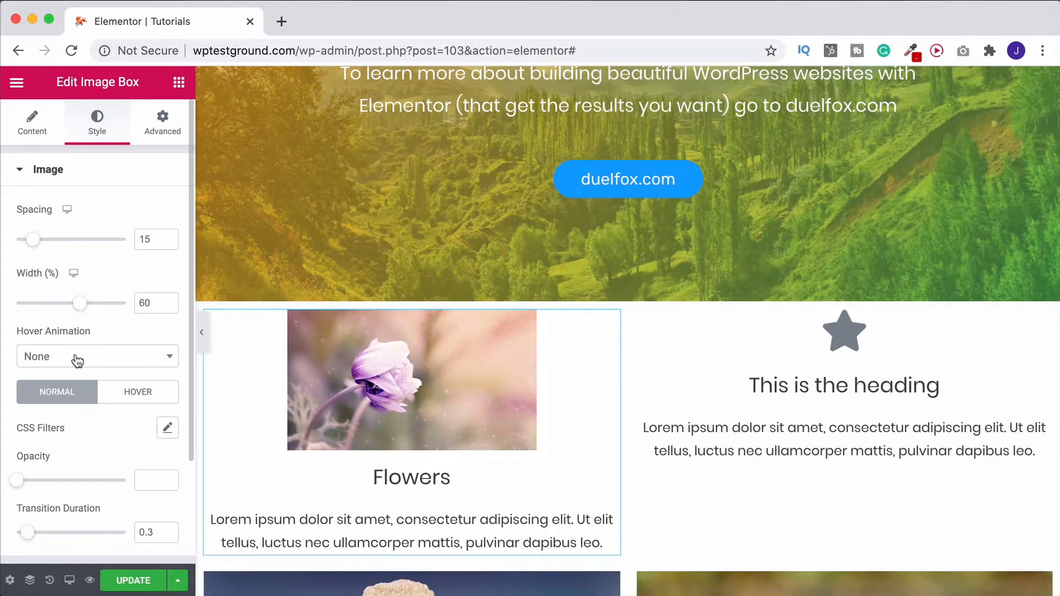
pyautogui.click(97, 356)
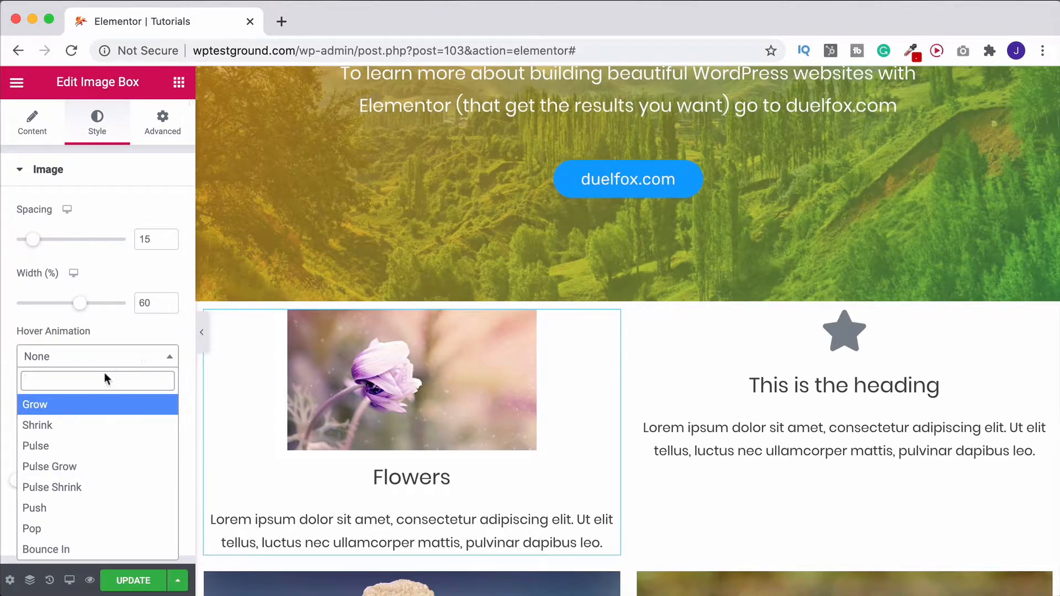
pyautogui.click(37, 425)
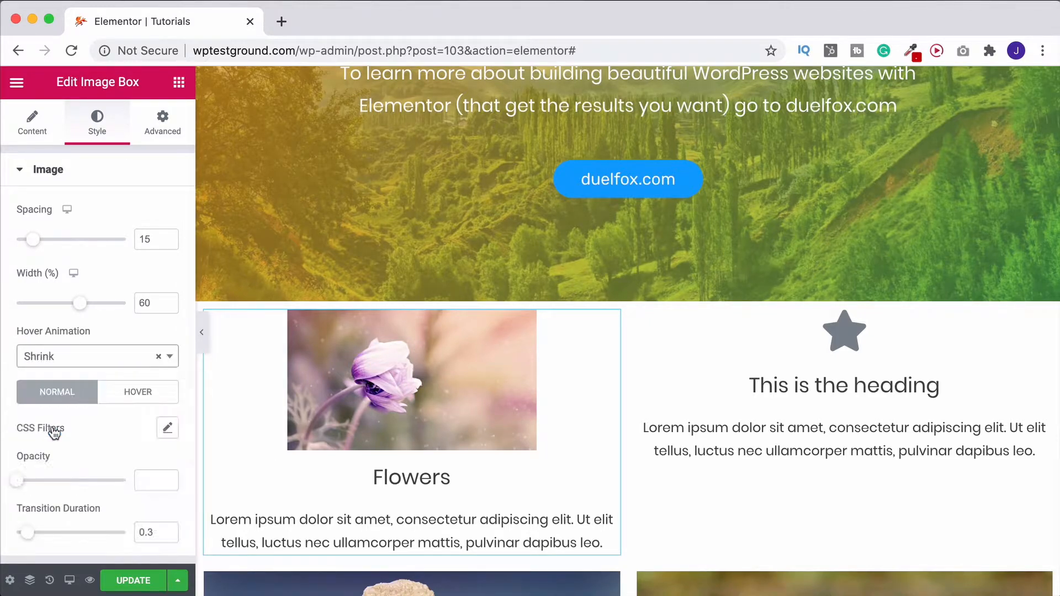
pyautogui.click(440, 381)
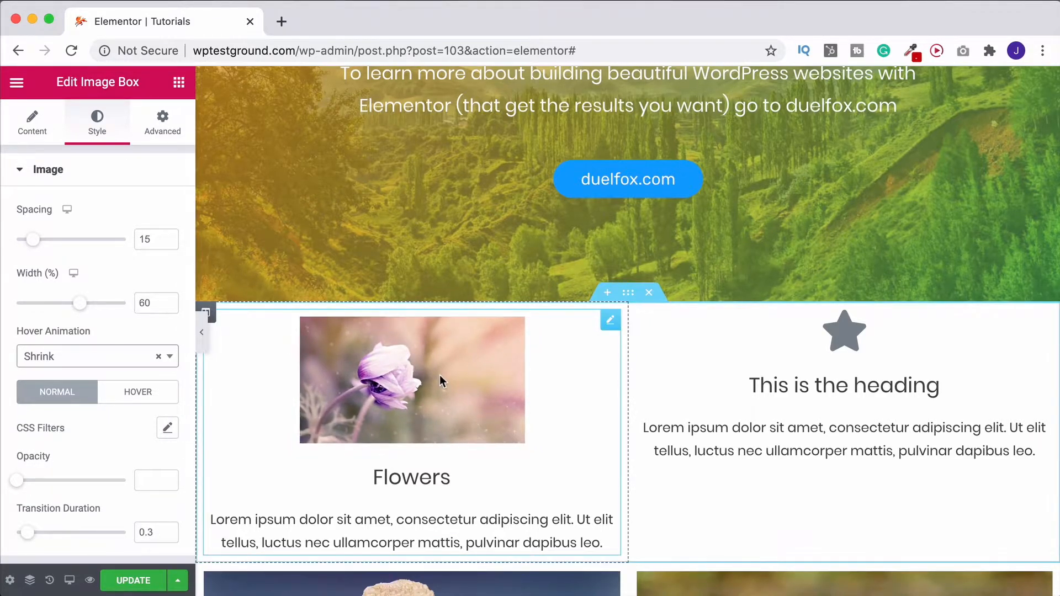
pyautogui.moveTo(395, 402)
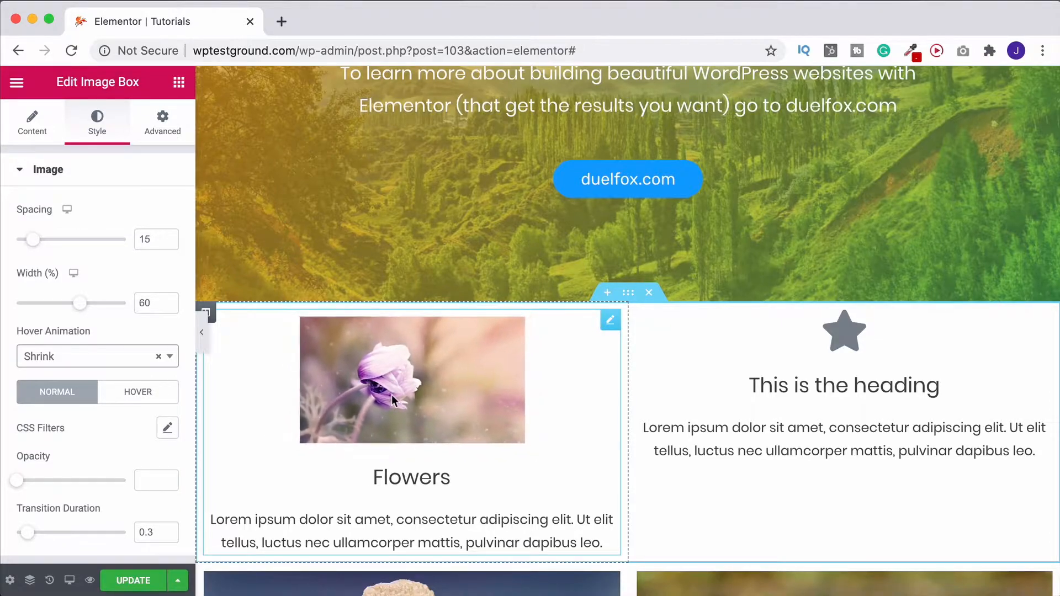
pyautogui.click(97, 357)
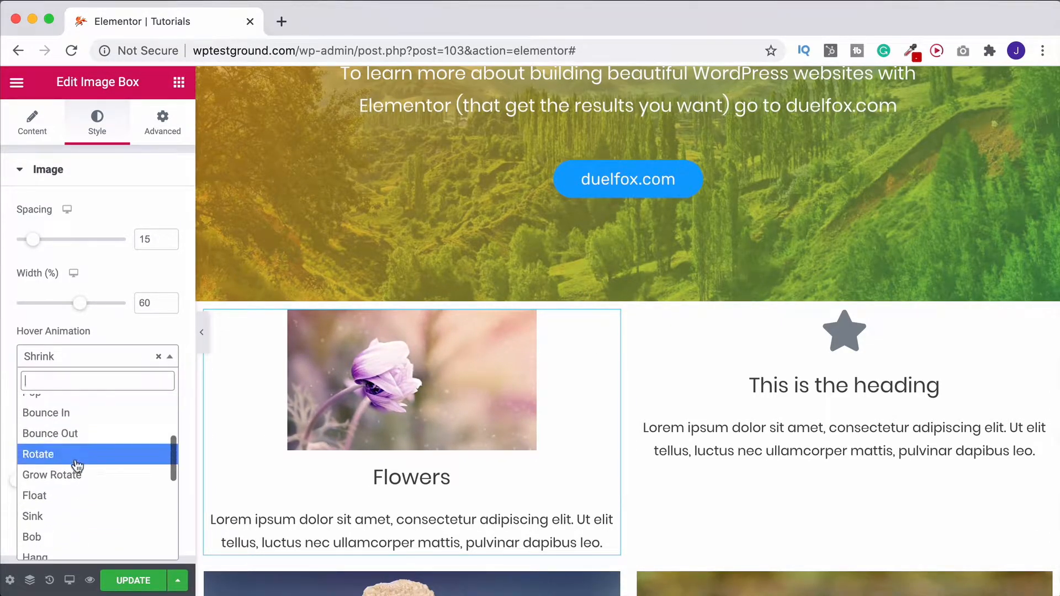
pyautogui.moveTo(54, 496)
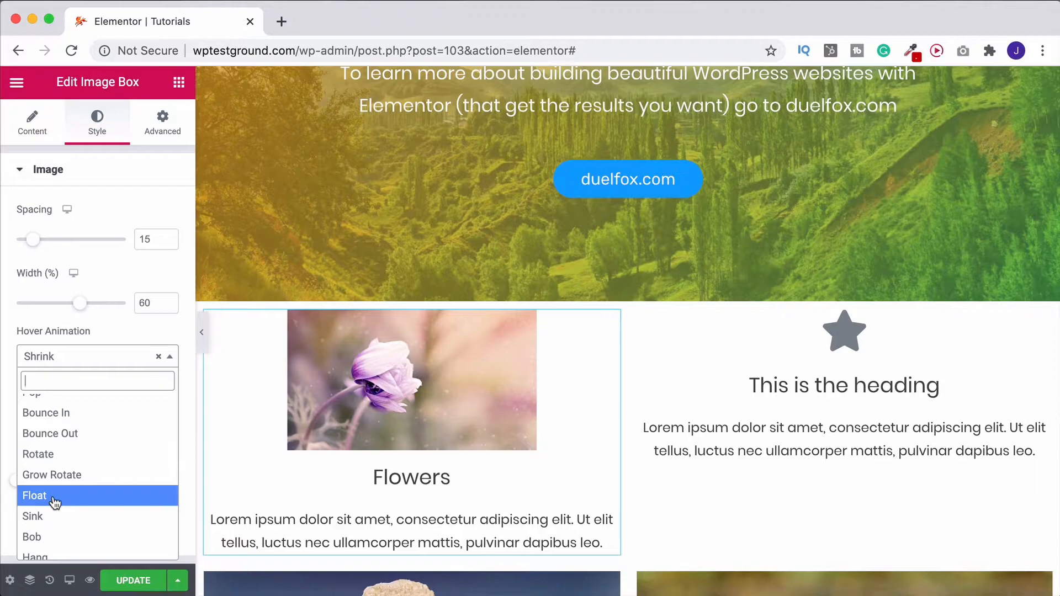
pyautogui.click(31, 537)
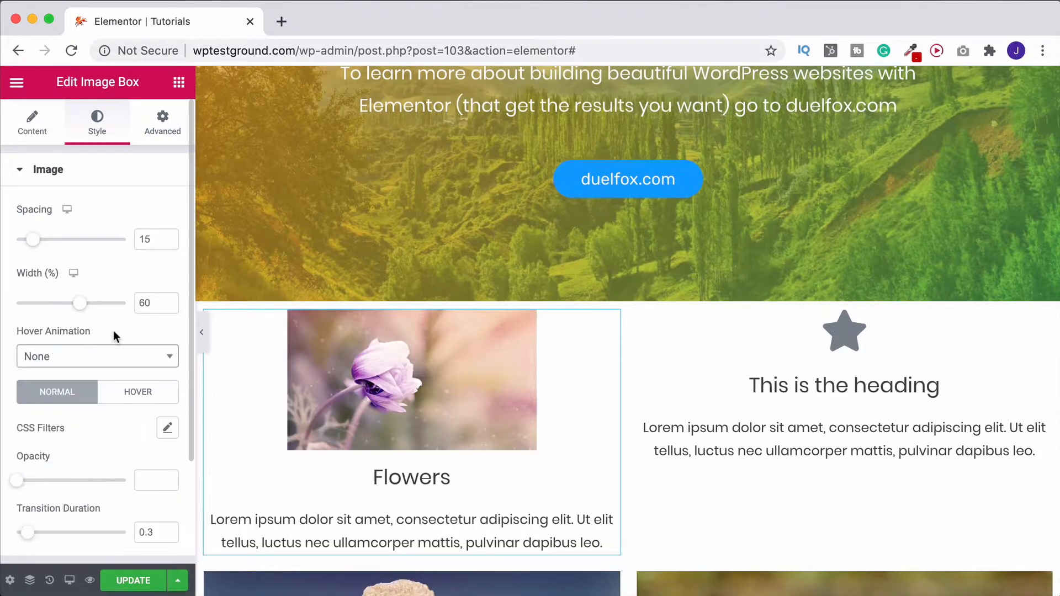
# Give the Flowers image a Shrink hover animation and 0.51 hover opacity
pyautogui.scroll(-3)
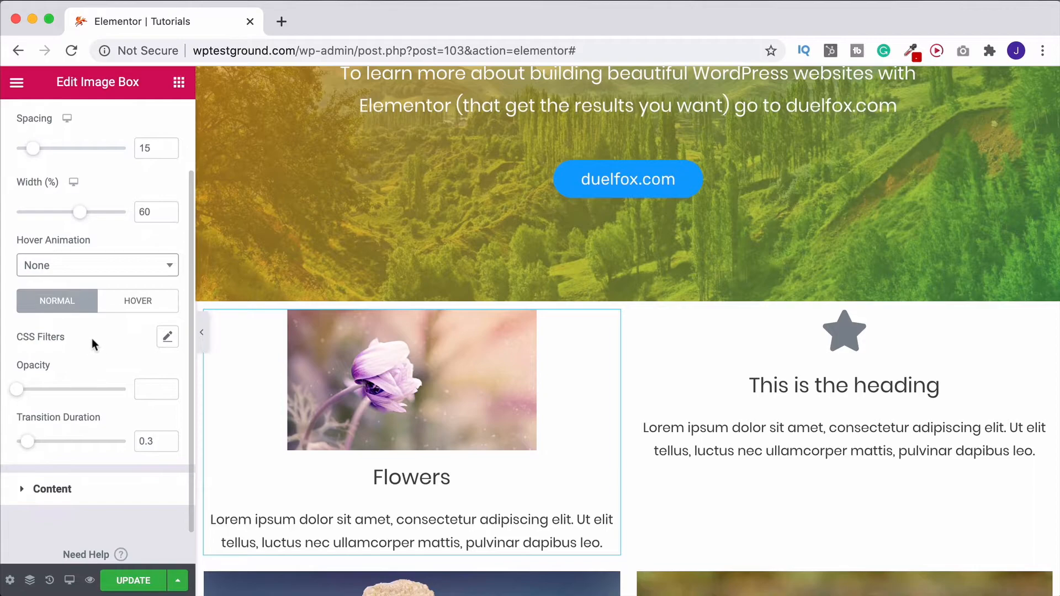
pyautogui.moveTo(73, 320)
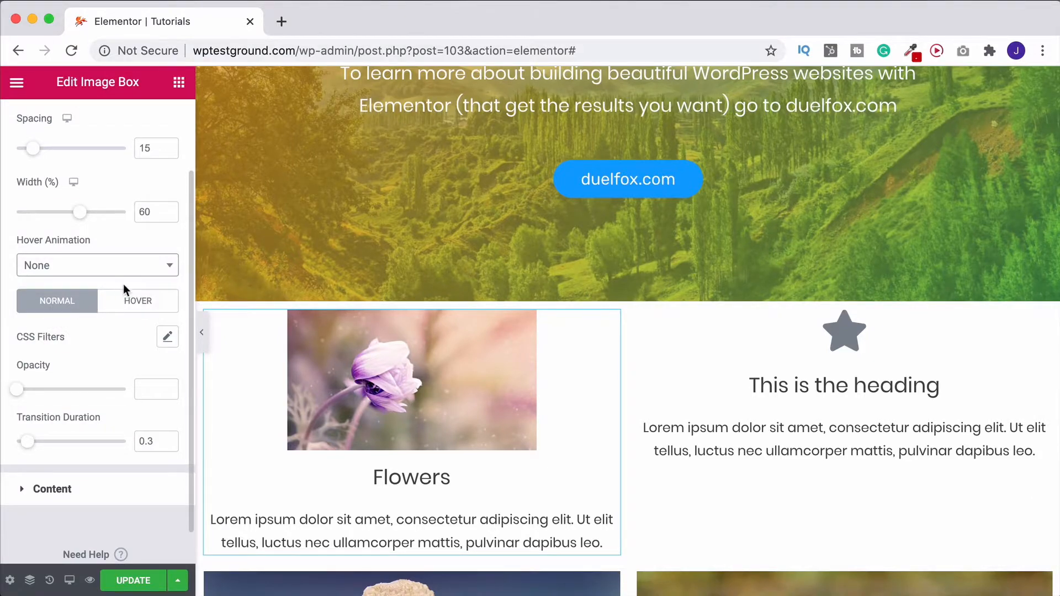
pyautogui.click(98, 265)
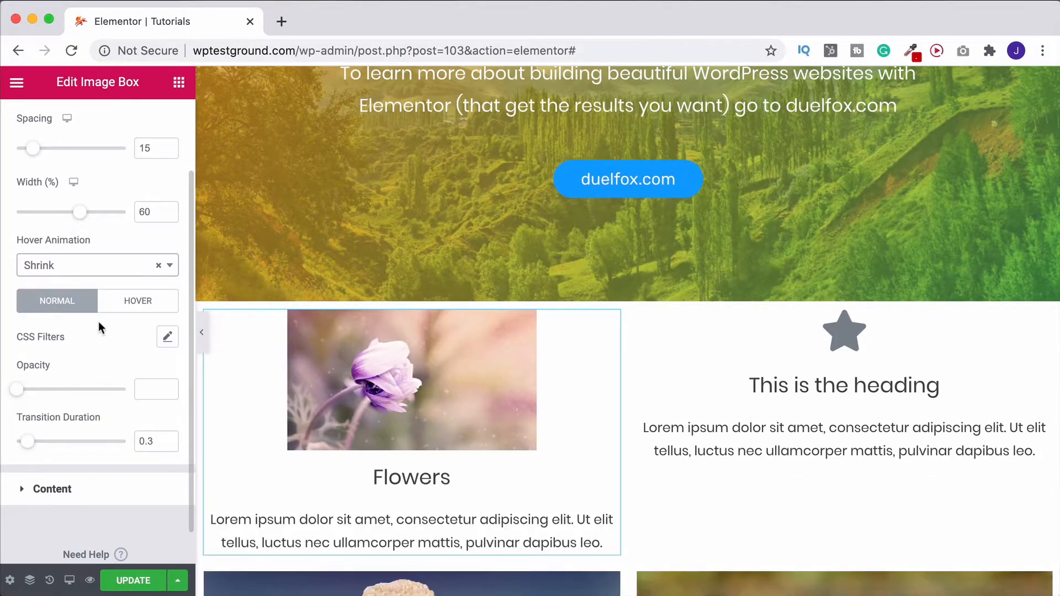
pyautogui.click(137, 301)
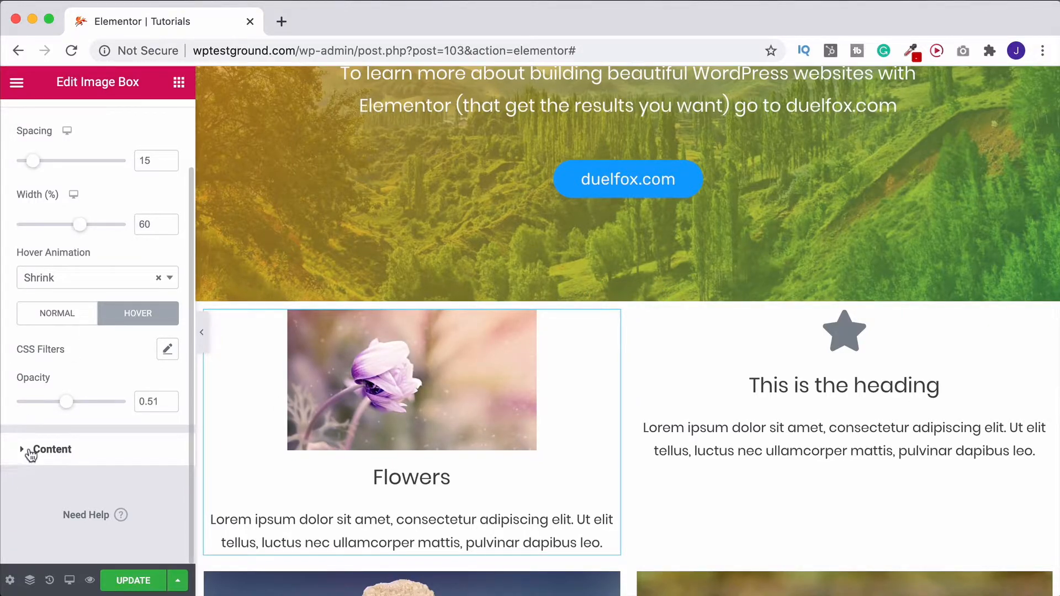
# Try left and justified alignment, settle on centred content with title spacing 10
pyautogui.click(50, 449)
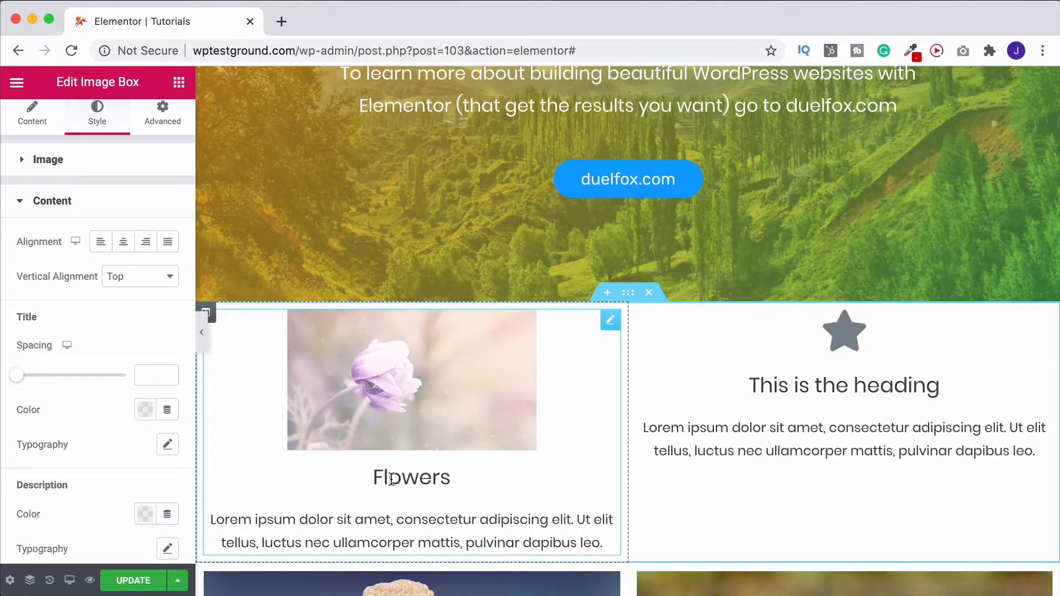
pyautogui.click(101, 242)
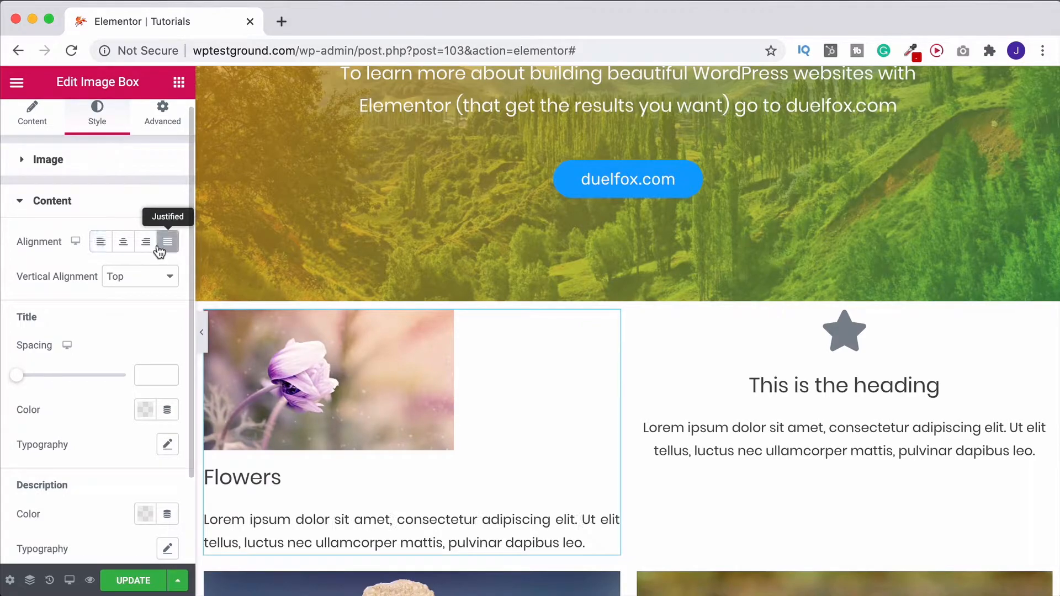
pyautogui.click(122, 242)
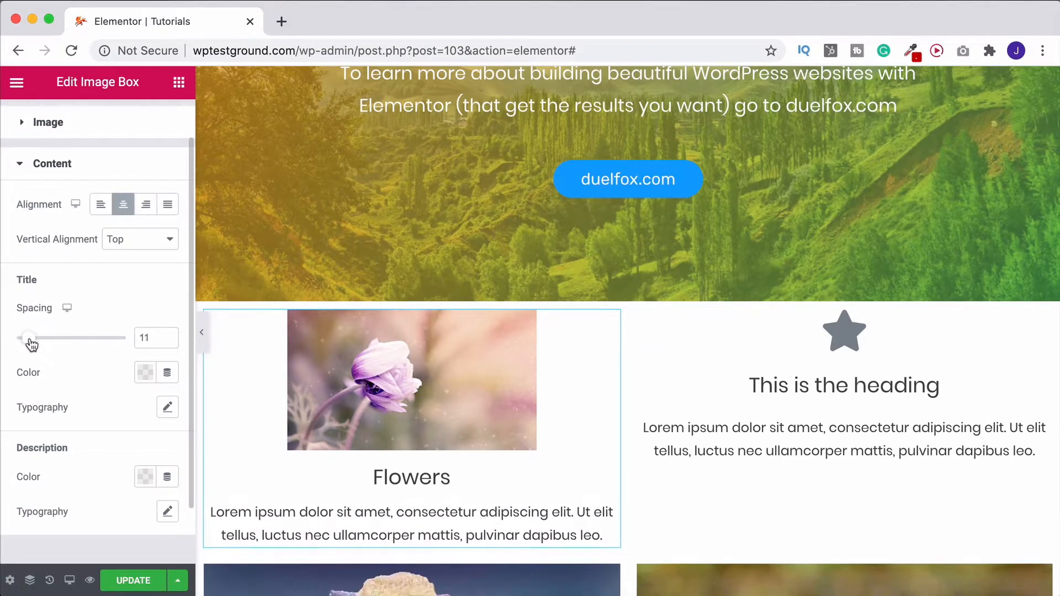
pyautogui.click(143, 373)
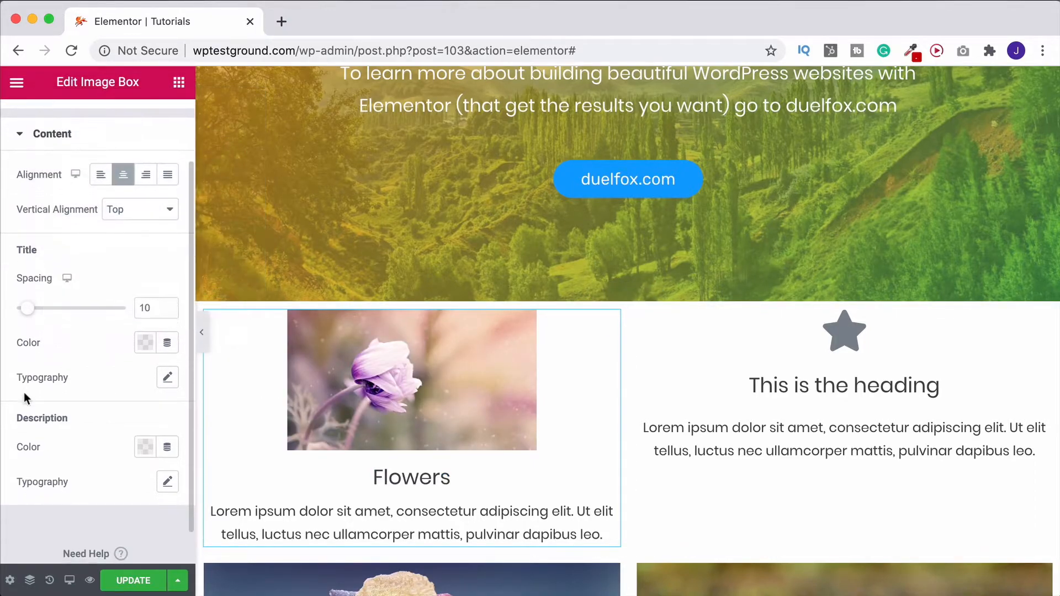
# Leave the Flowers title typography and select the star Icon Box for editing
pyautogui.click(167, 378)
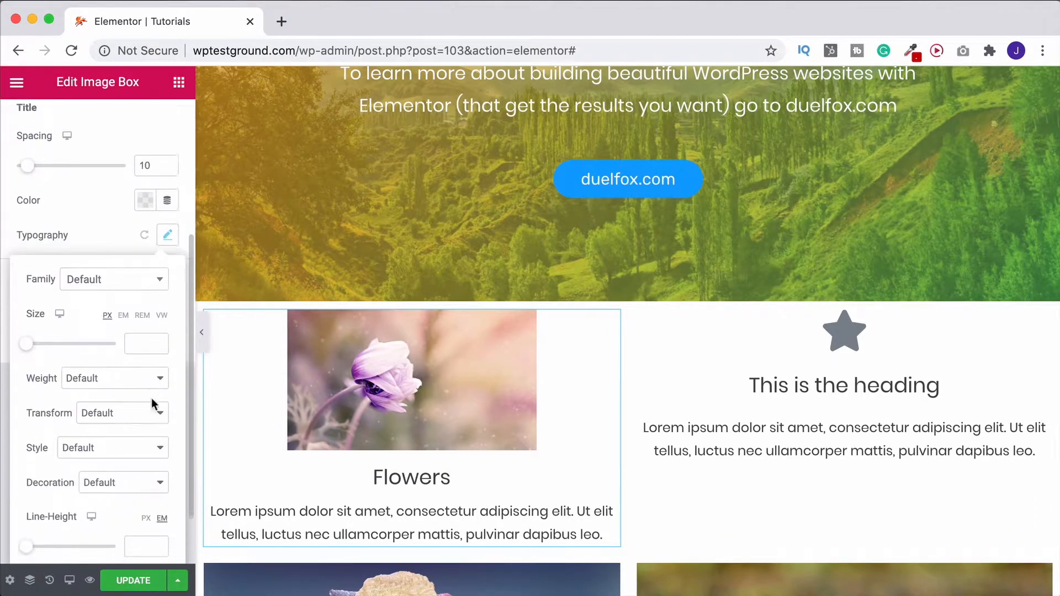
pyautogui.scroll(-3)
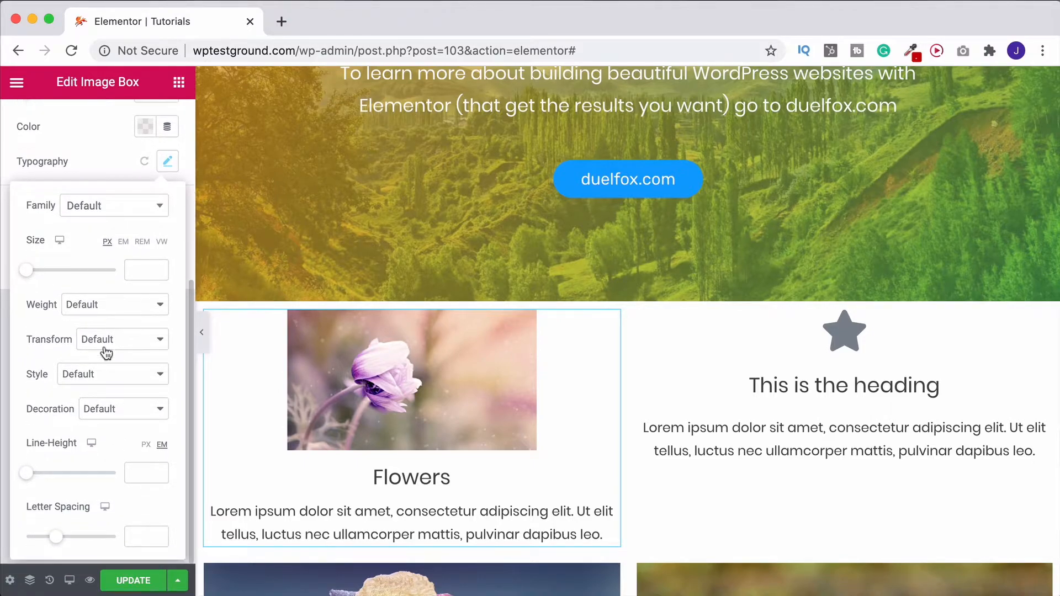
pyautogui.moveTo(108, 169)
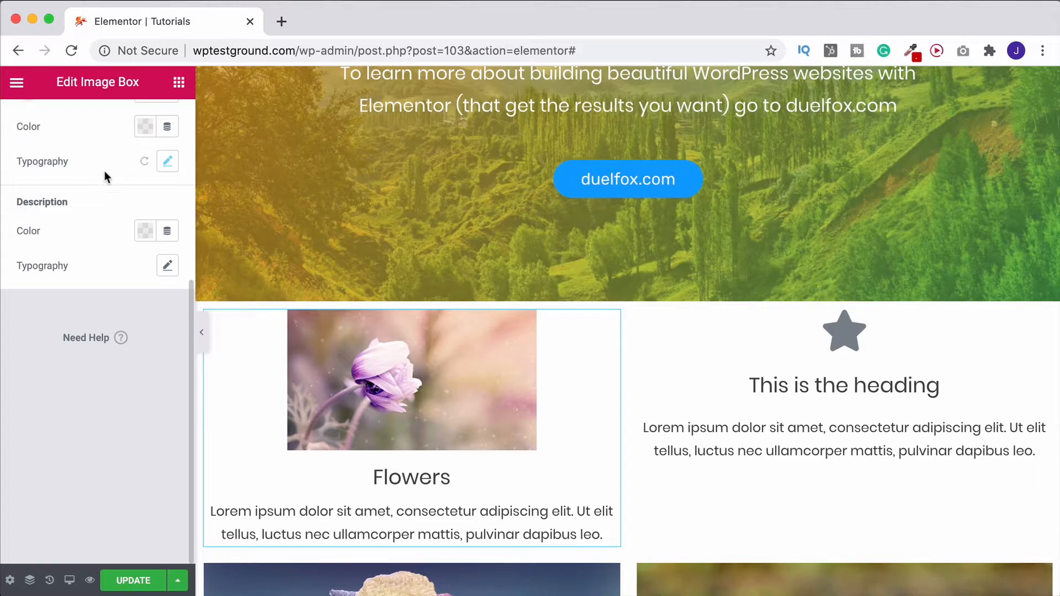
pyautogui.moveTo(123, 263)
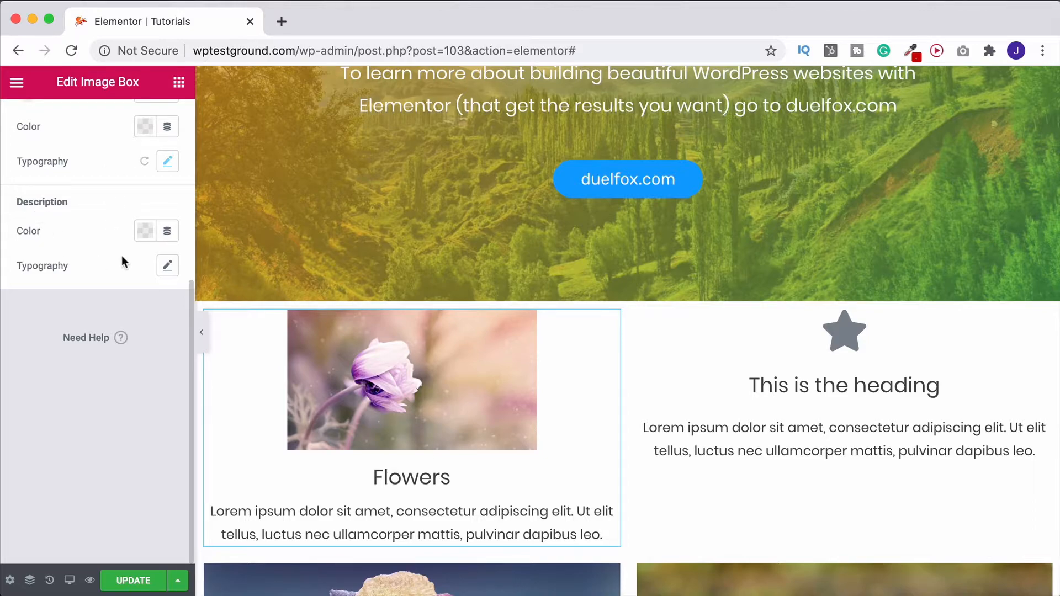
pyautogui.click(145, 231)
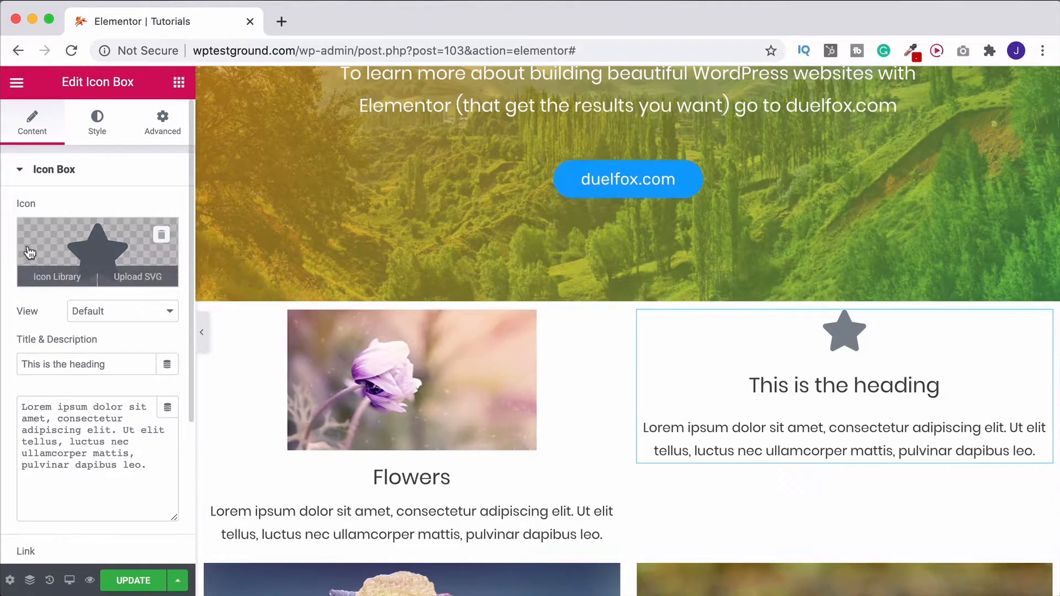
# Swap the star for the caravan icon found by searching 'car' in the Icon Library
pyautogui.click(57, 276)
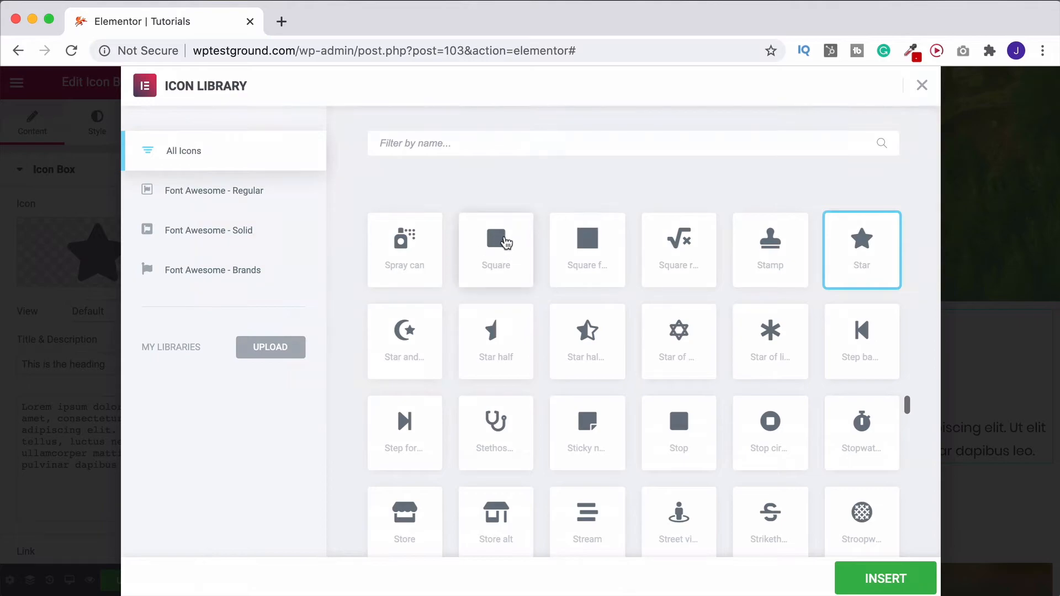
pyautogui.moveTo(169, 357)
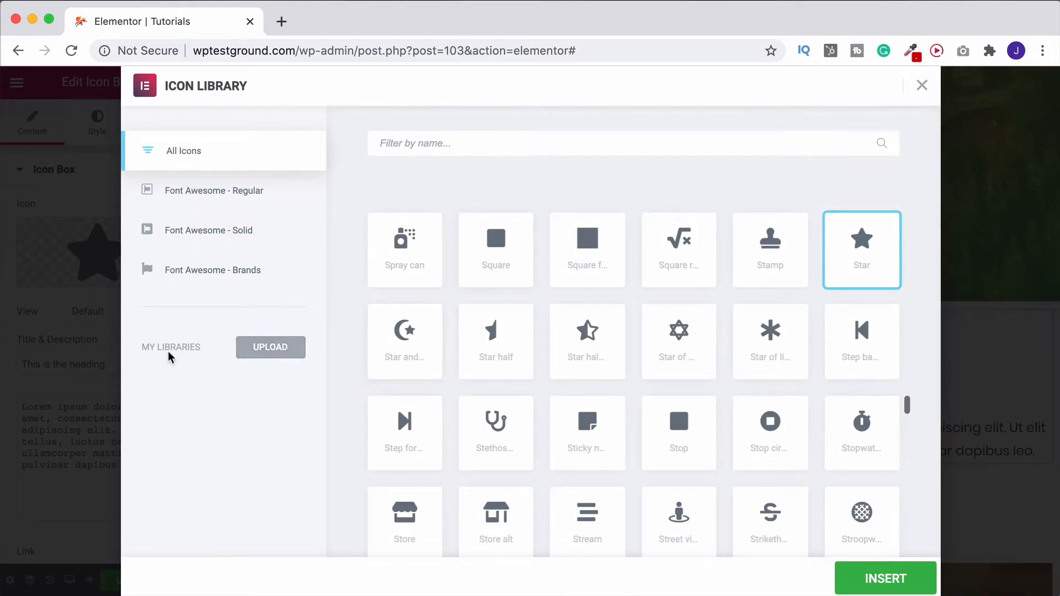
pyautogui.moveTo(269, 347)
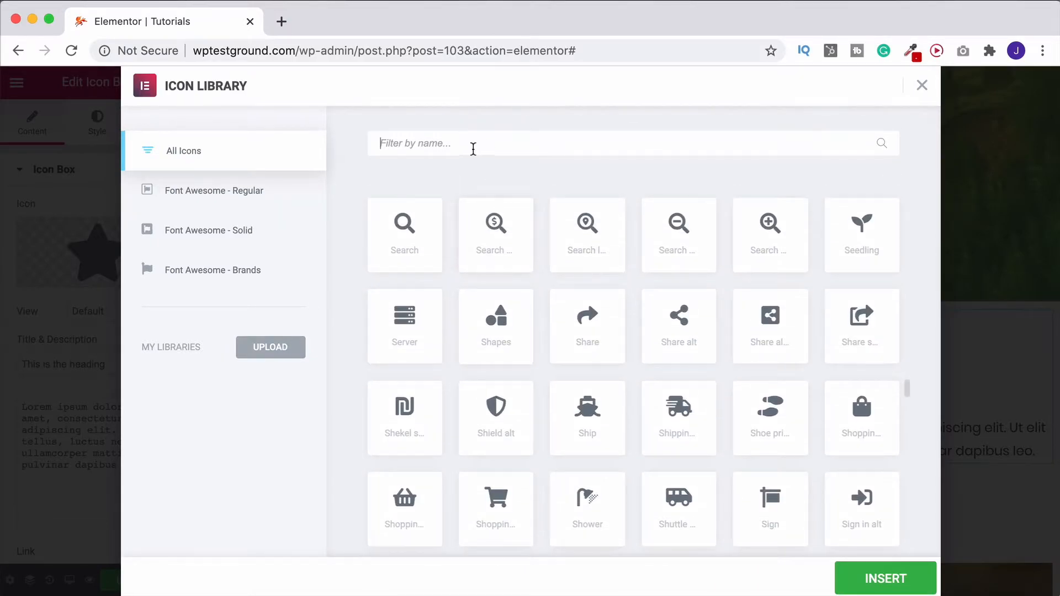
pyautogui.write('car')
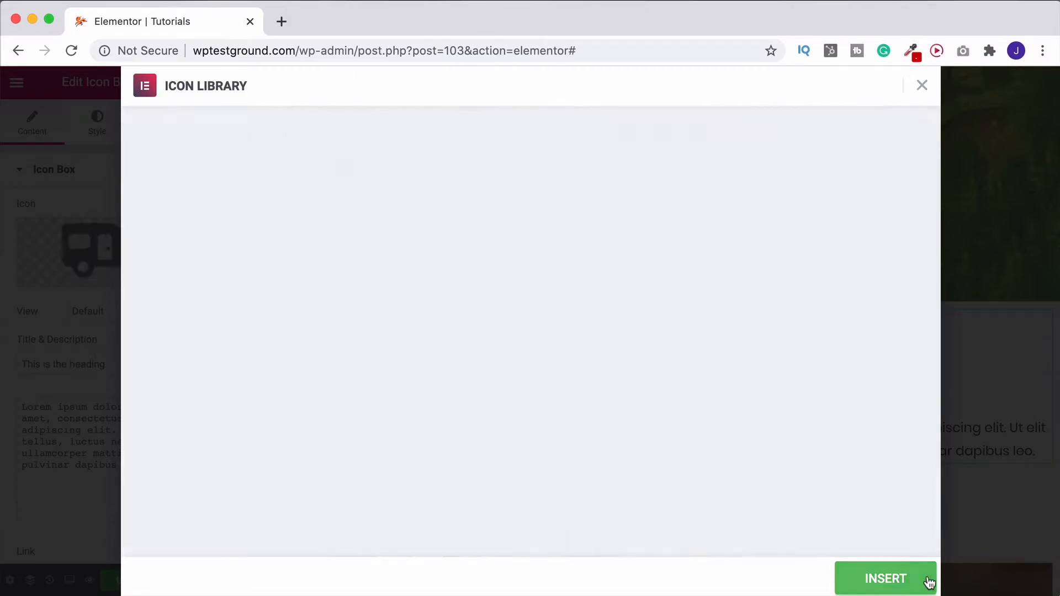
pyautogui.click(886, 579)
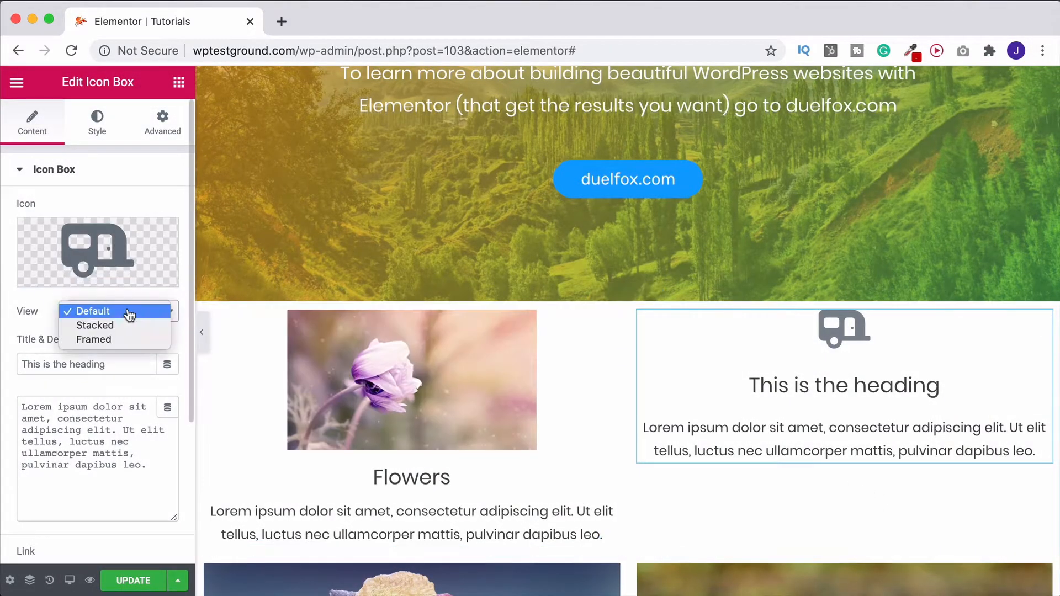
# Try Stacked and square options, ending with the Framed view in a Circle shape
pyautogui.click(95, 325)
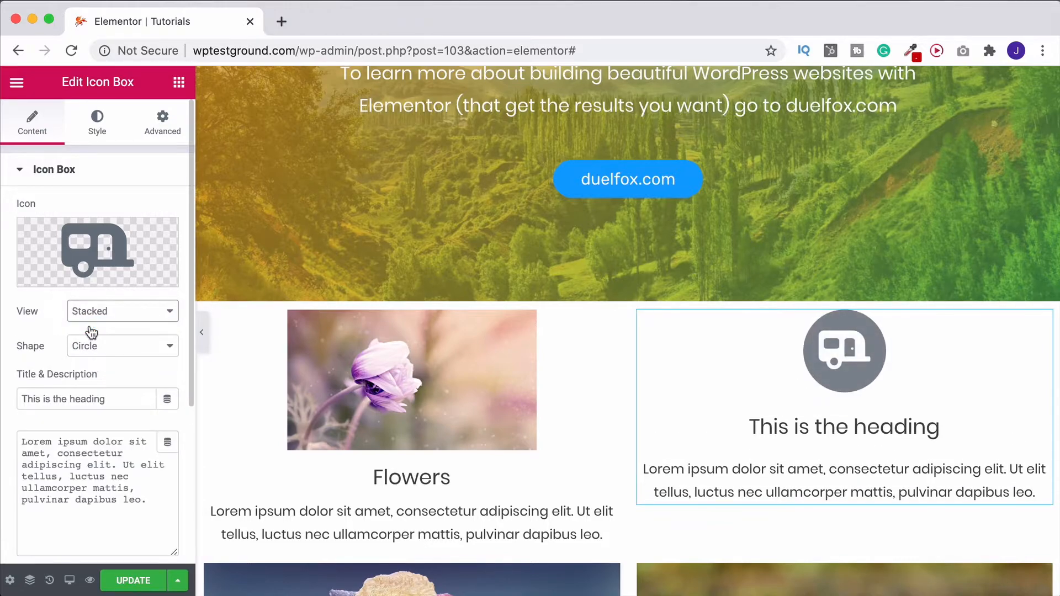
pyautogui.click(122, 311)
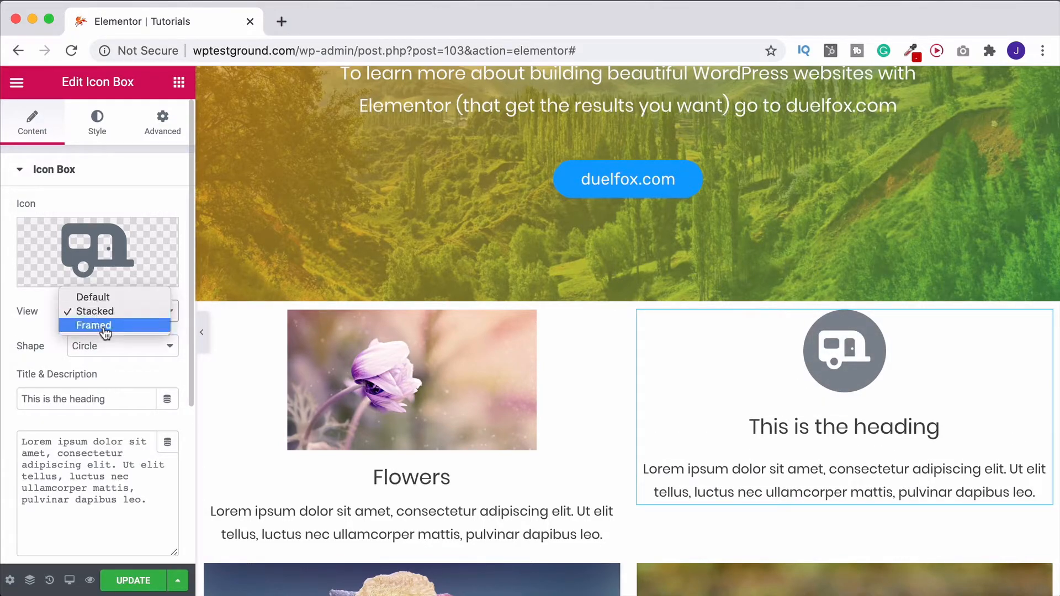
pyautogui.click(93, 324)
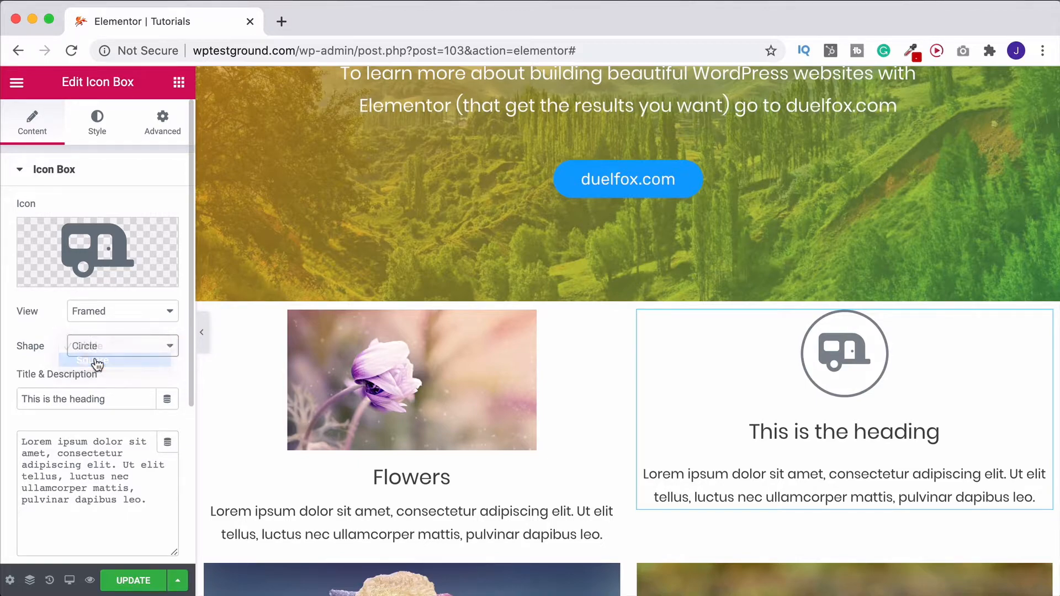
pyautogui.click(88, 357)
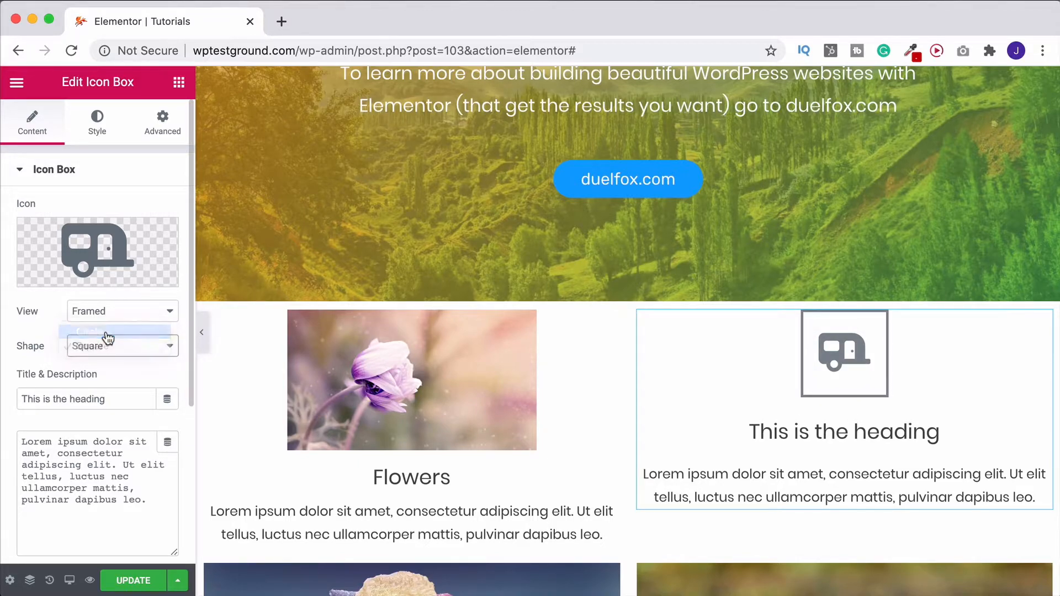
pyautogui.click(109, 334)
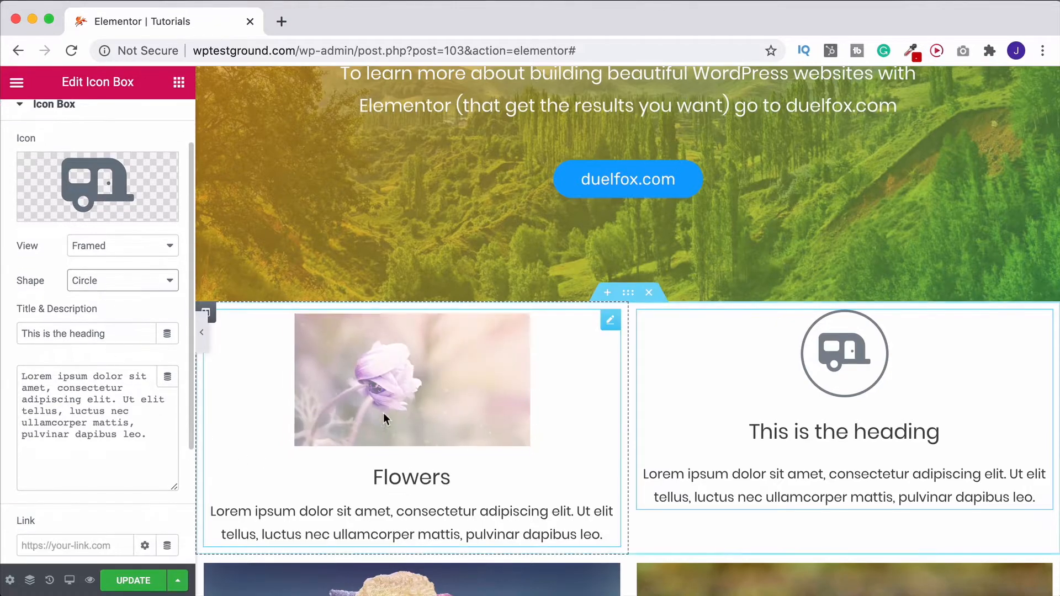
# Retitle the Icon Box 'Hit the Road', double its description and keep Icon Position Top
pyautogui.click(86, 333)
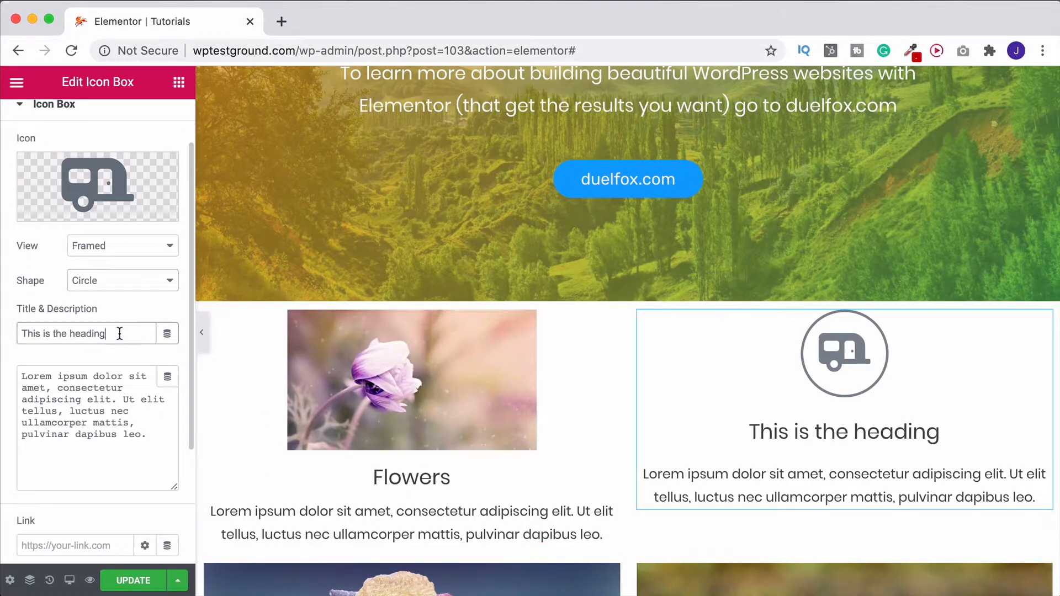
pyautogui.write('Hit')
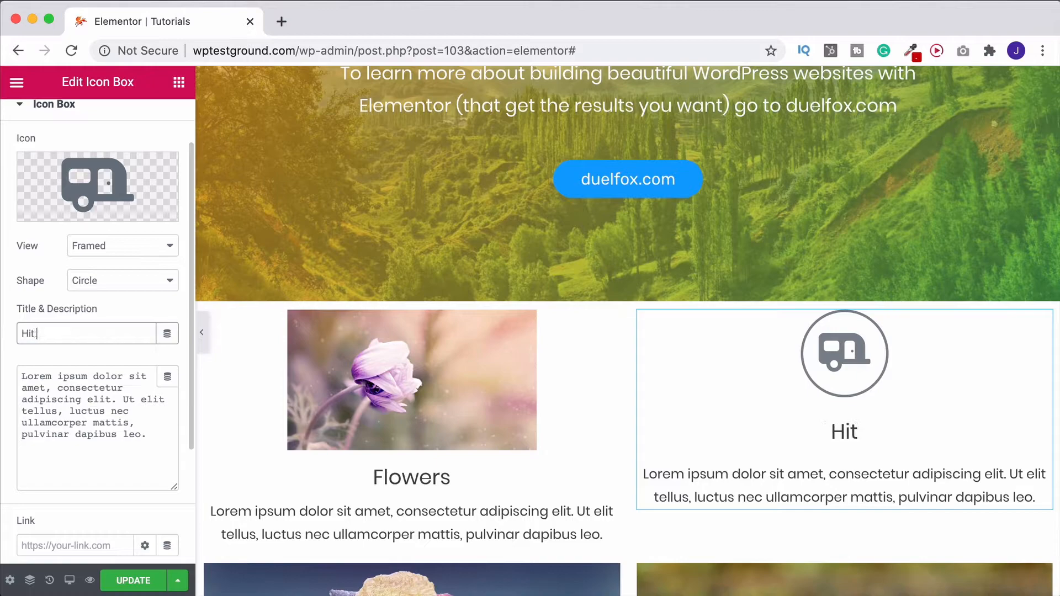
pyautogui.write('the Road')
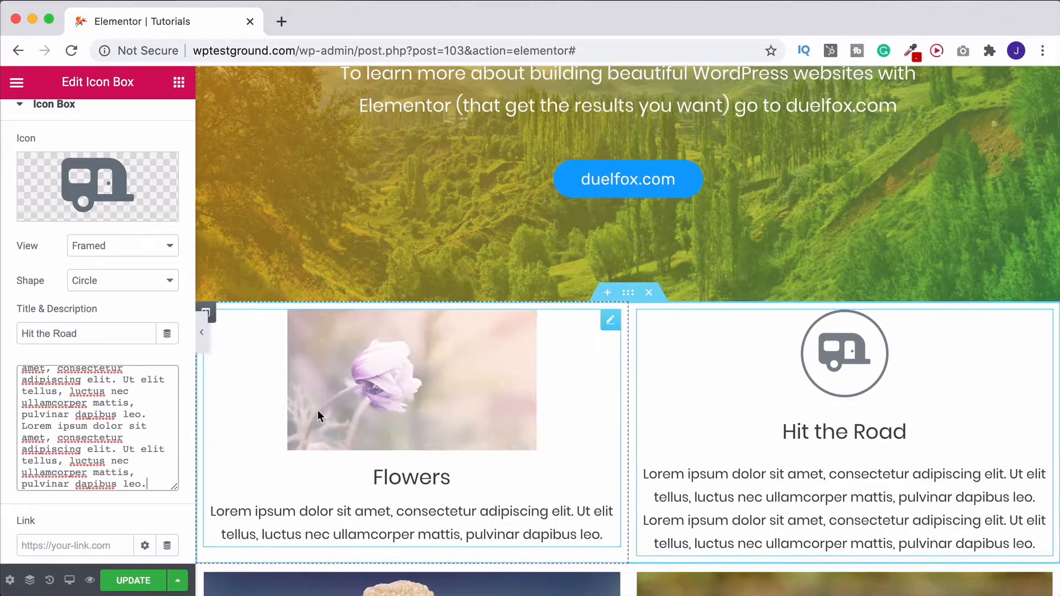
pyautogui.scroll(-3)
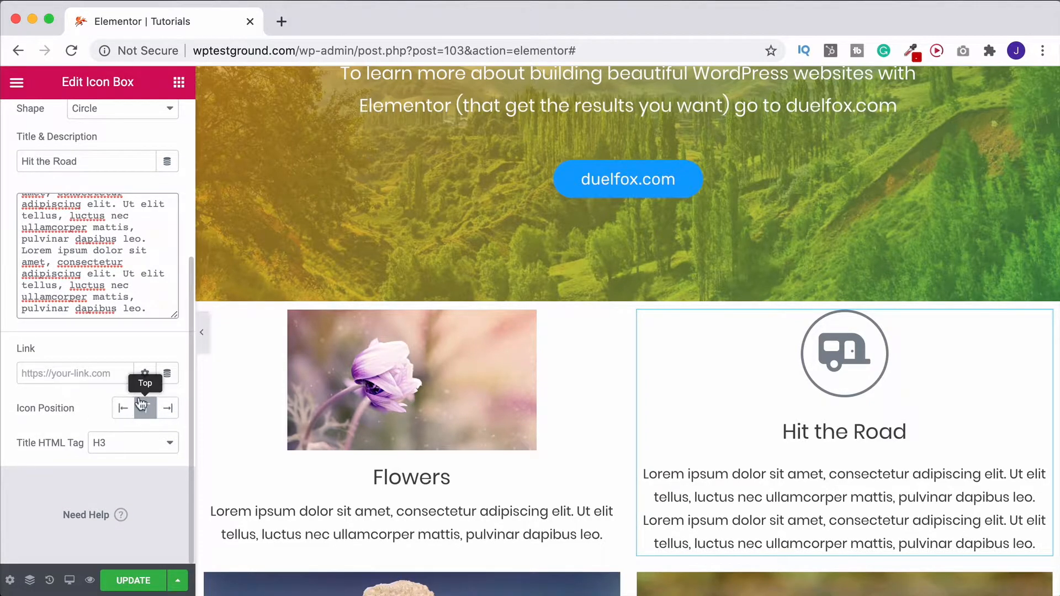
pyautogui.click(97, 122)
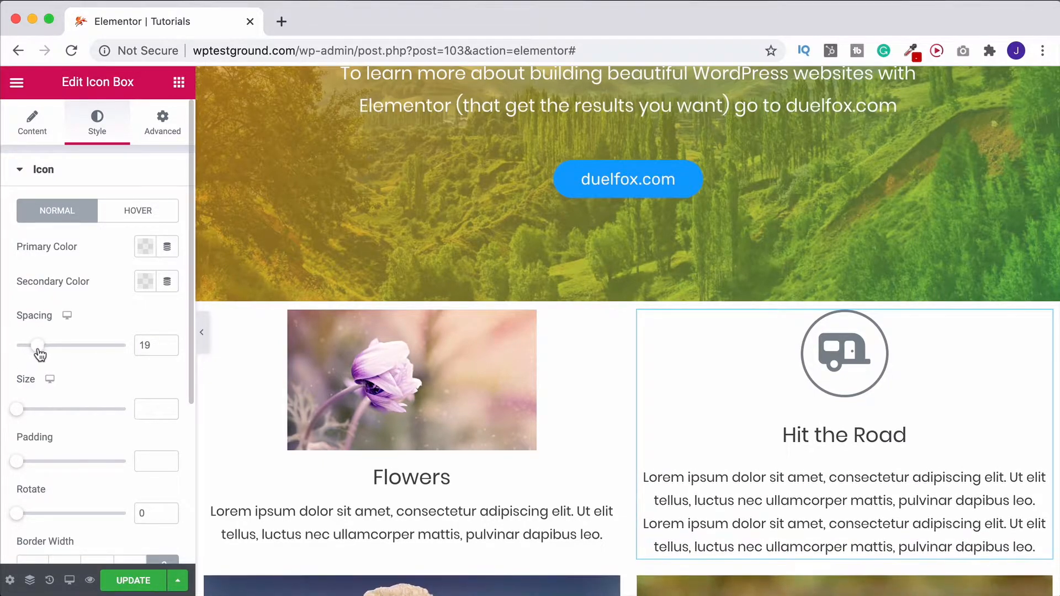
pyautogui.moveTo(16, 414)
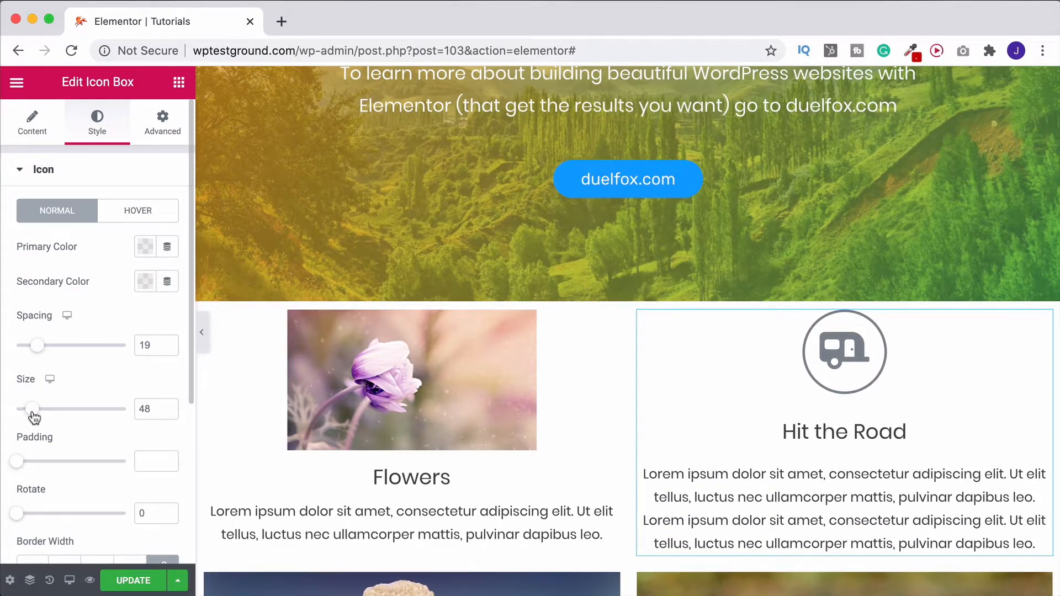
# Give the caravan icon size 45, a light blue primary colour and a white secondary colour
pyautogui.click(171, 414)
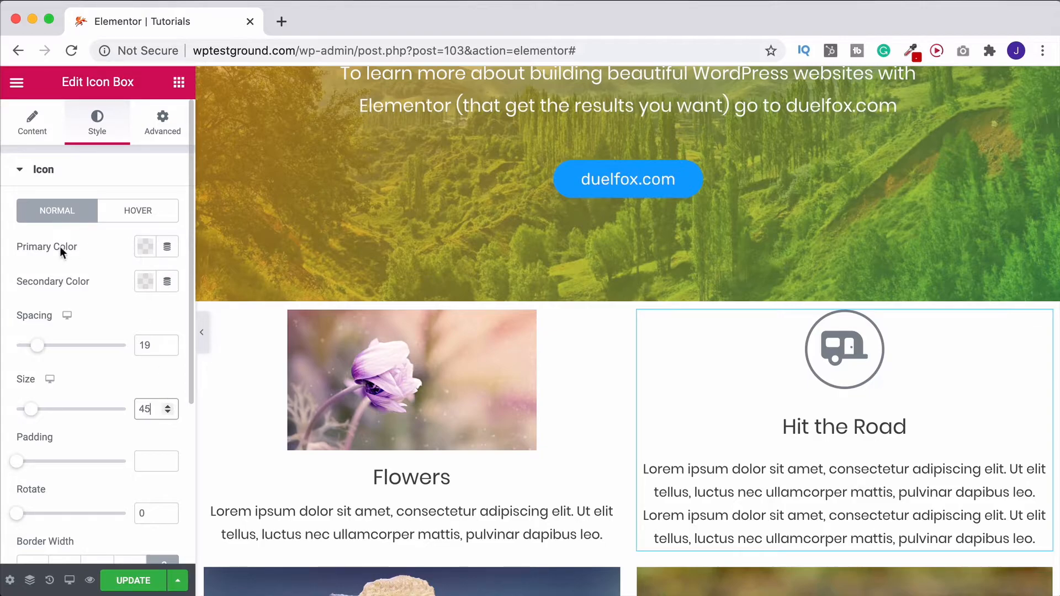
pyautogui.moveTo(76, 299)
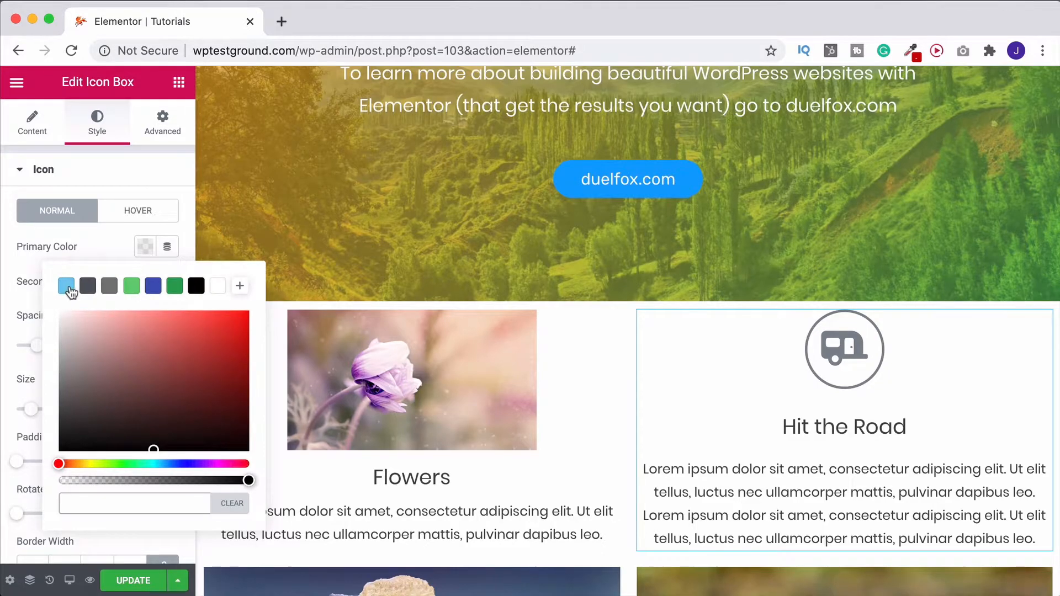
pyautogui.click(66, 284)
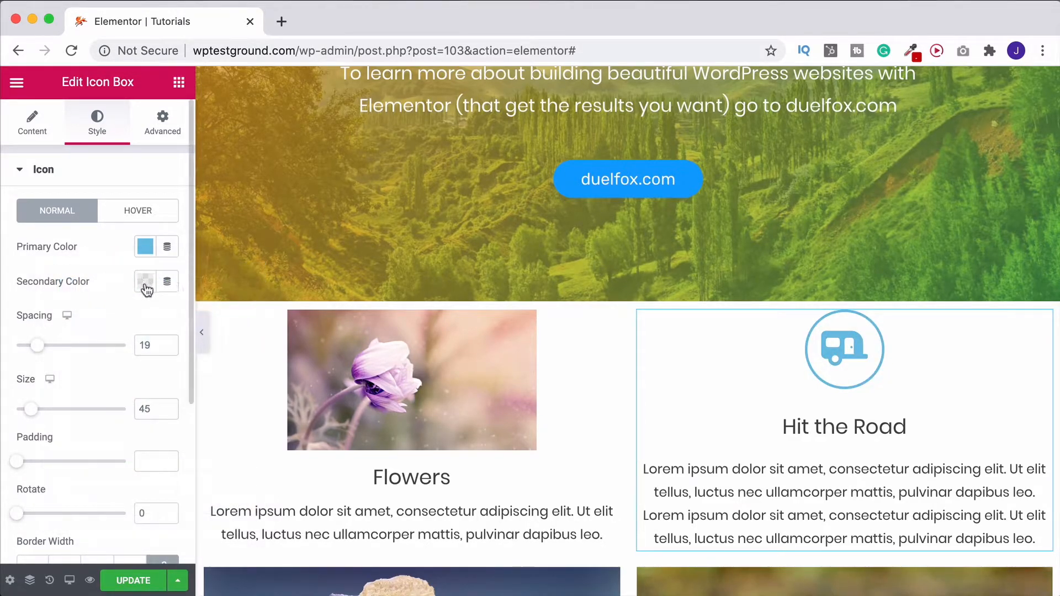
pyautogui.click(145, 282)
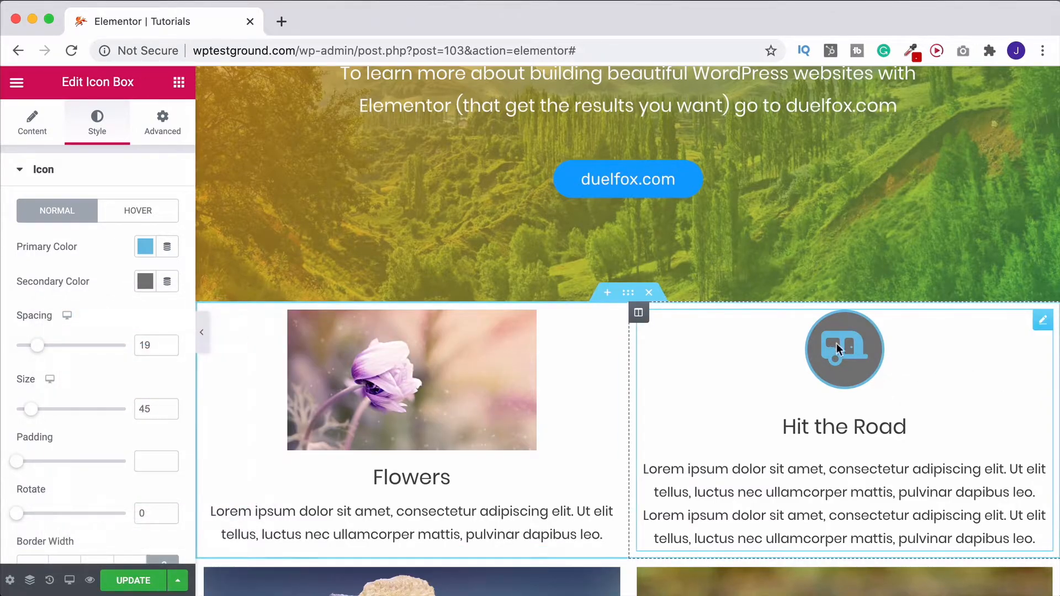
pyautogui.click(145, 282)
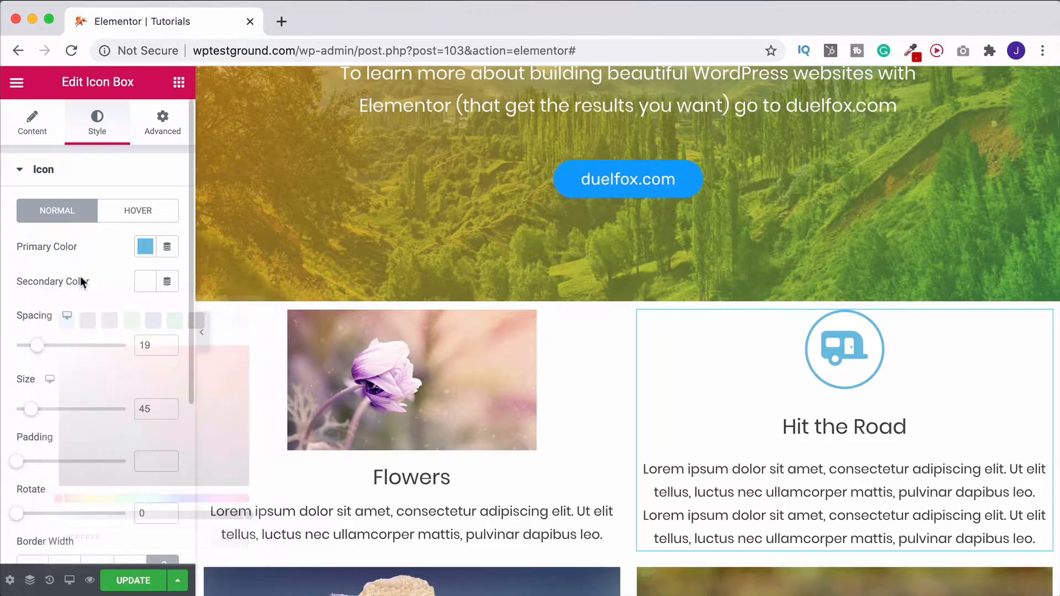
pyautogui.scroll(-3)
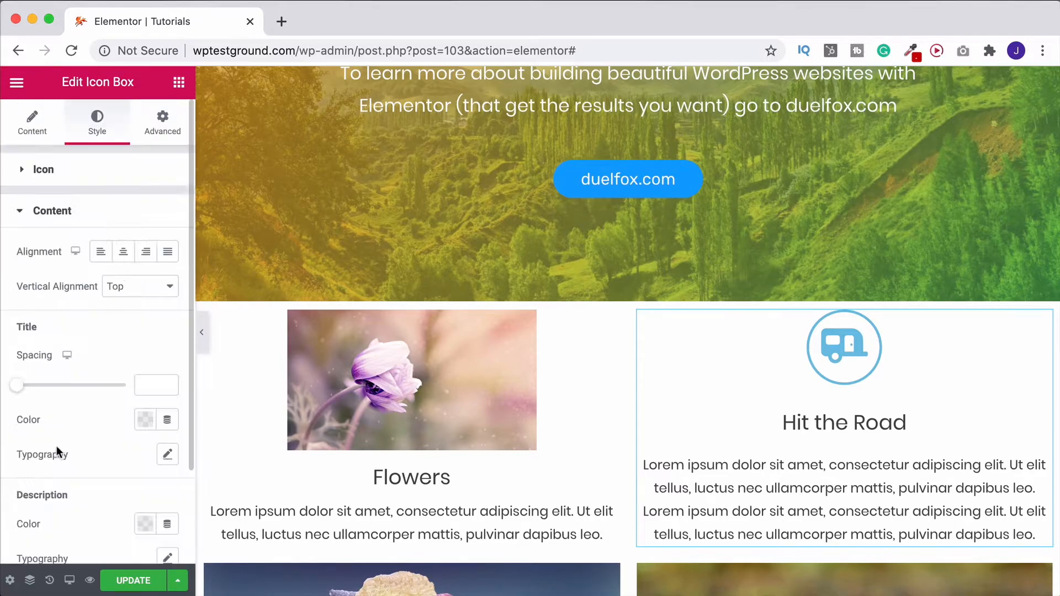
pyautogui.click(843, 423)
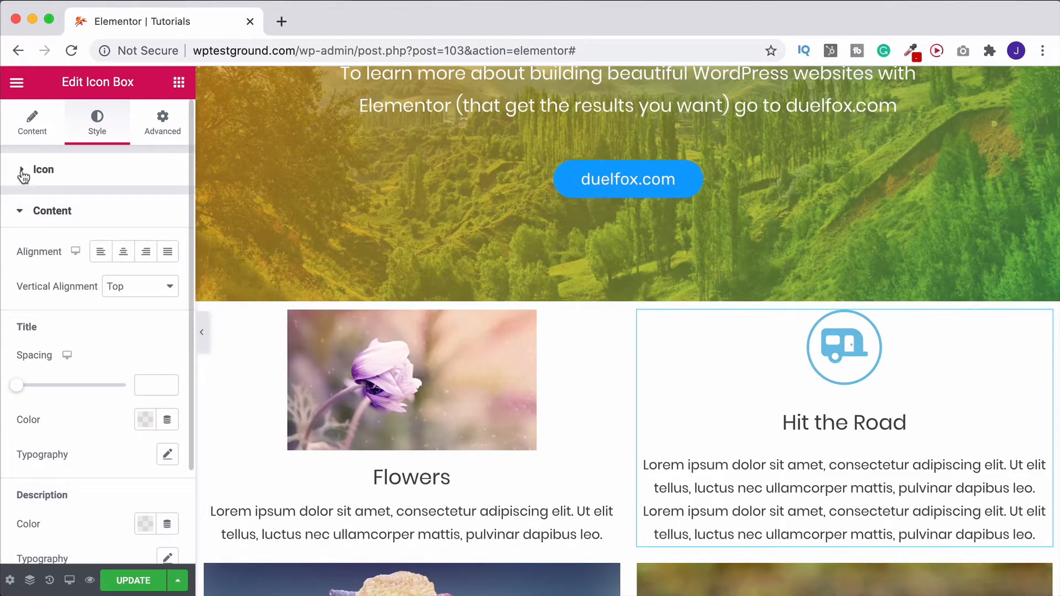
pyautogui.click(43, 170)
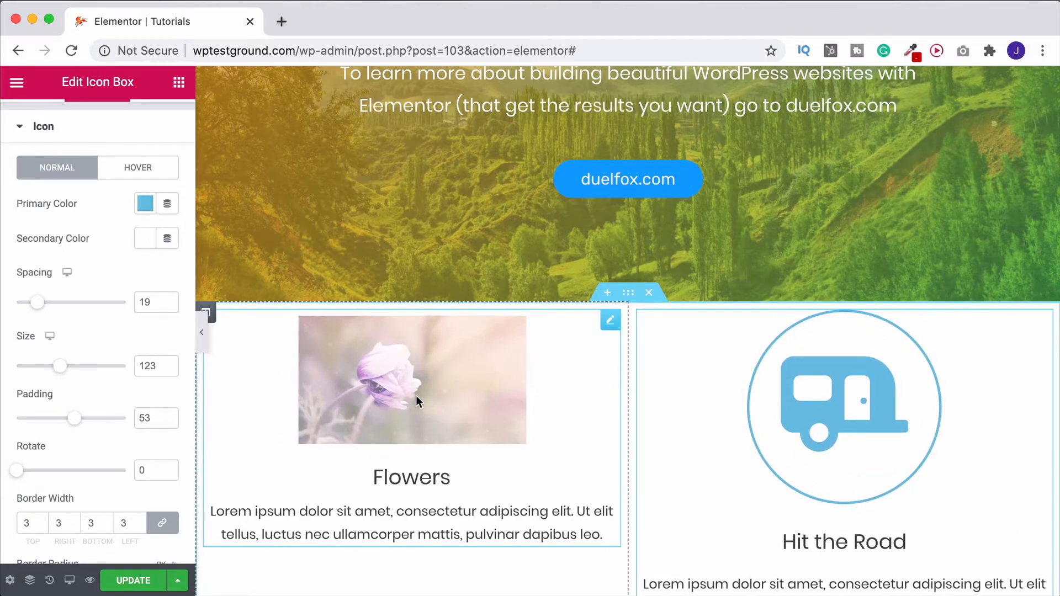
# Scroll down the page to reach the Flowers Image Box below the enlarged caravan icon
pyautogui.scroll(-3)
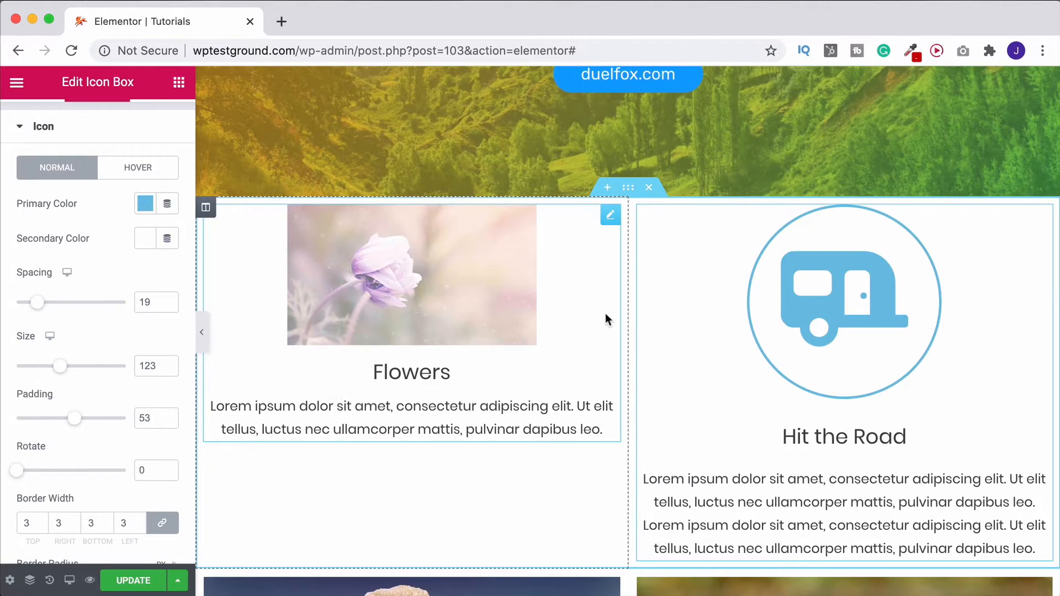
pyautogui.scroll(-3)
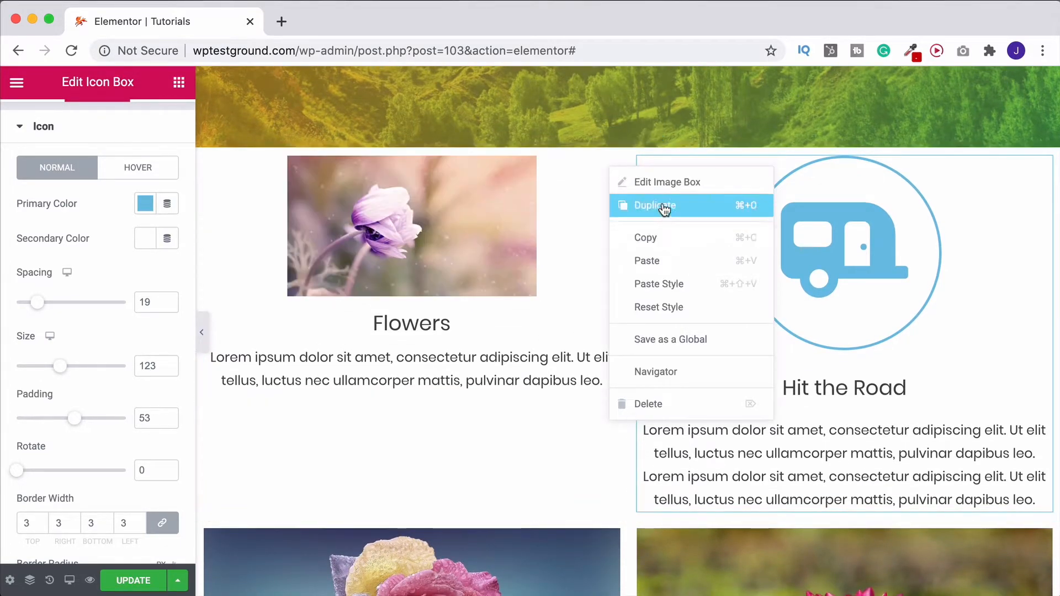
# Duplicate the Flowers image box so each column alternates a Flowers box and a Hit the Road box
pyautogui.click(655, 206)
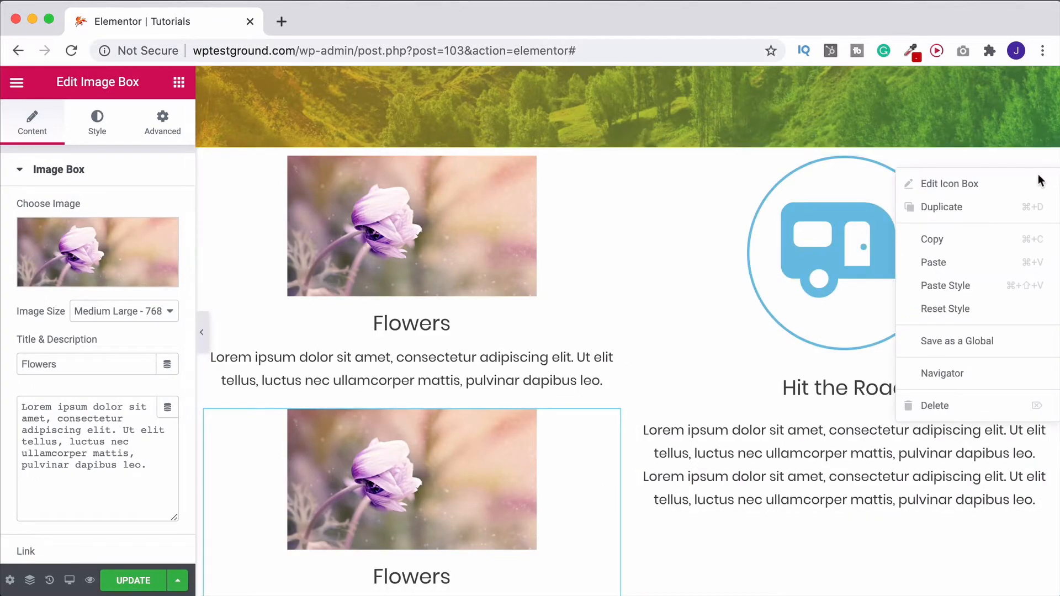
pyautogui.click(950, 183)
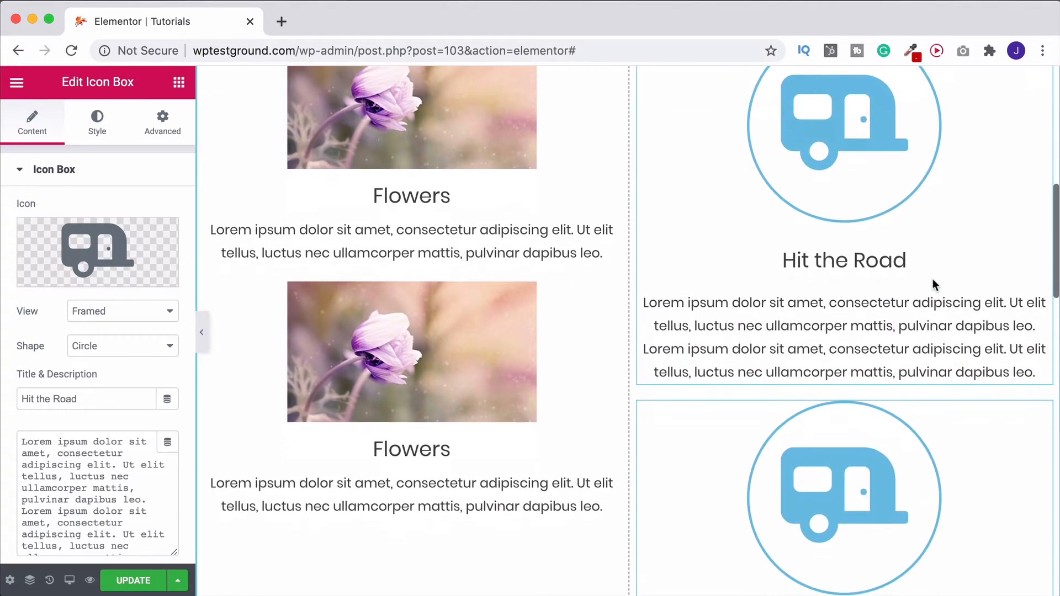
pyautogui.scroll(-3)
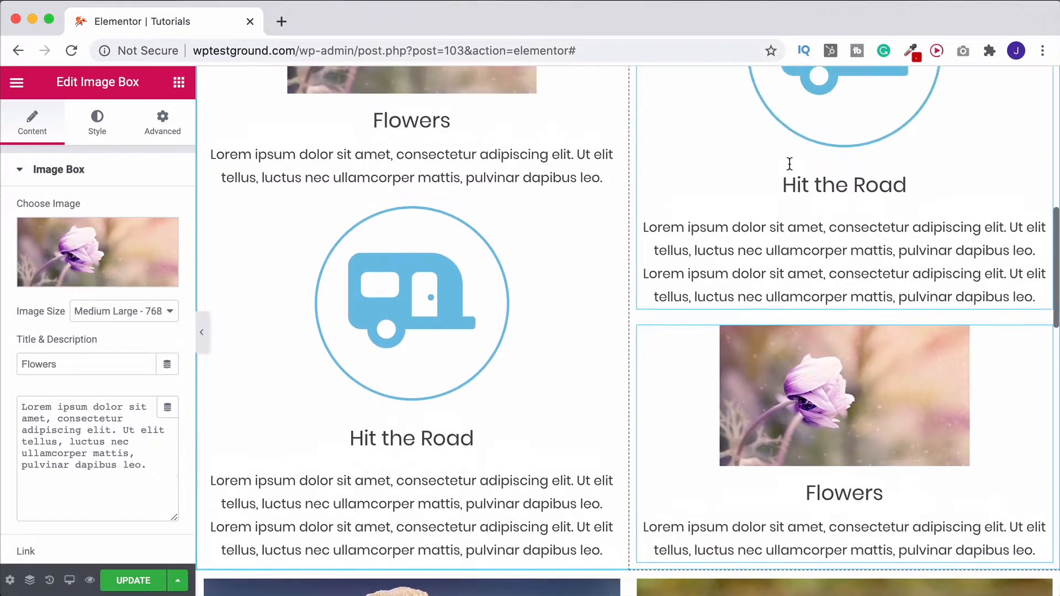
pyautogui.scroll(-3)
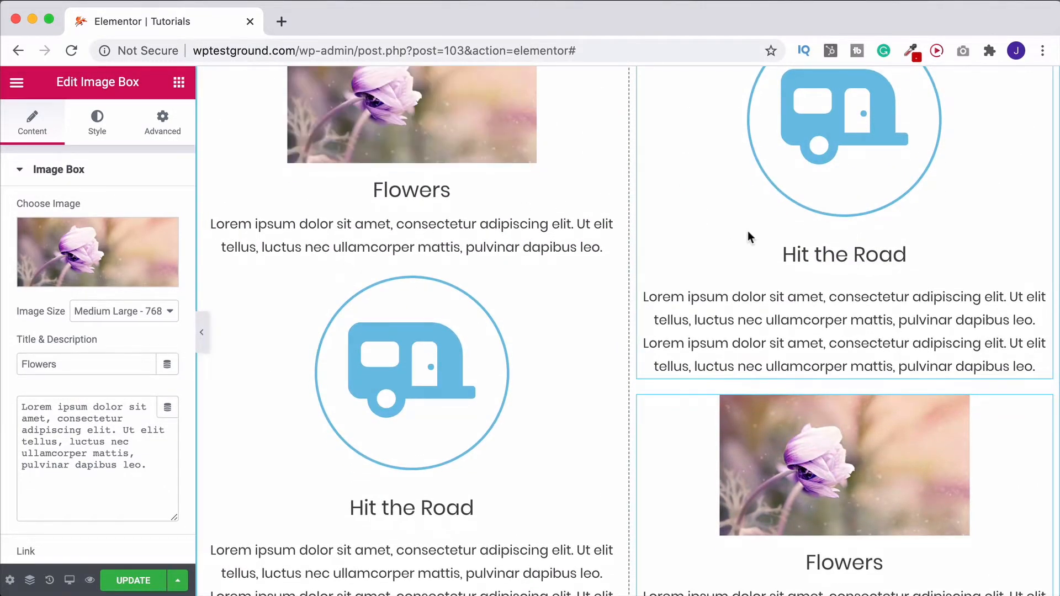
pyautogui.scroll(3)
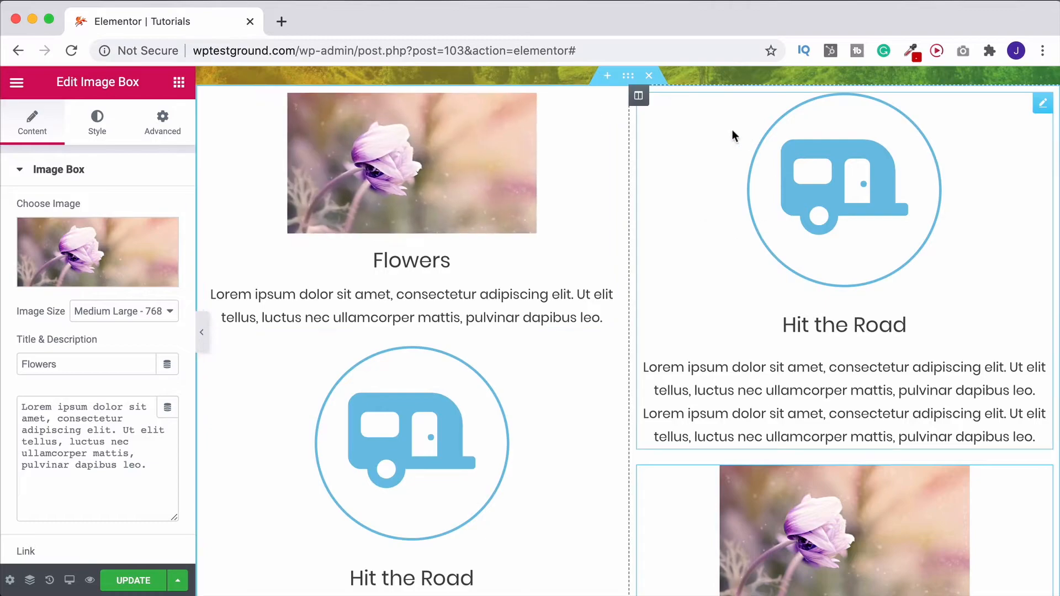
pyautogui.moveTo(540, 417)
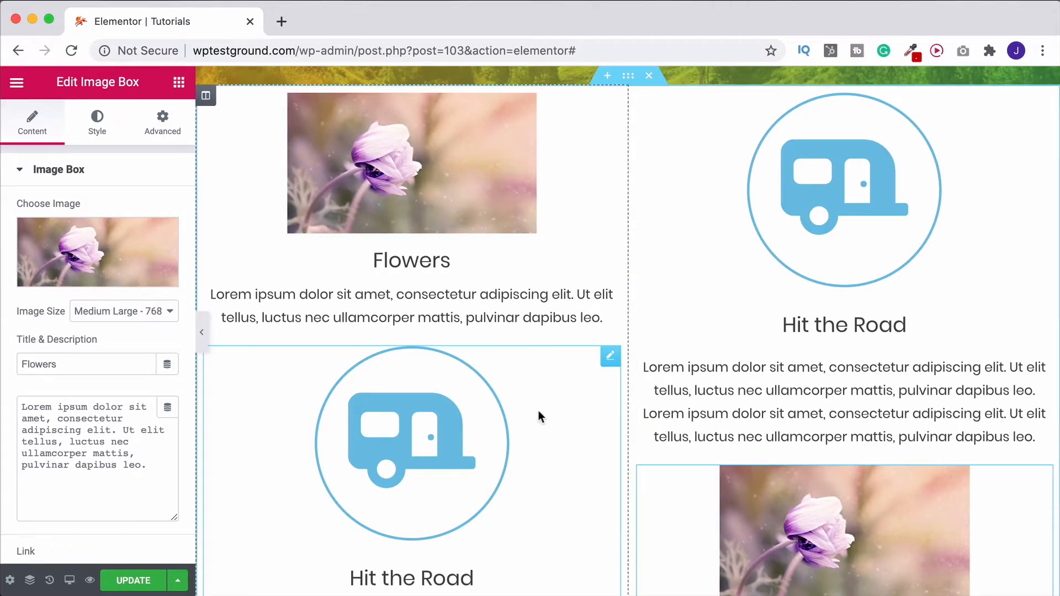
pyautogui.scroll(-3)
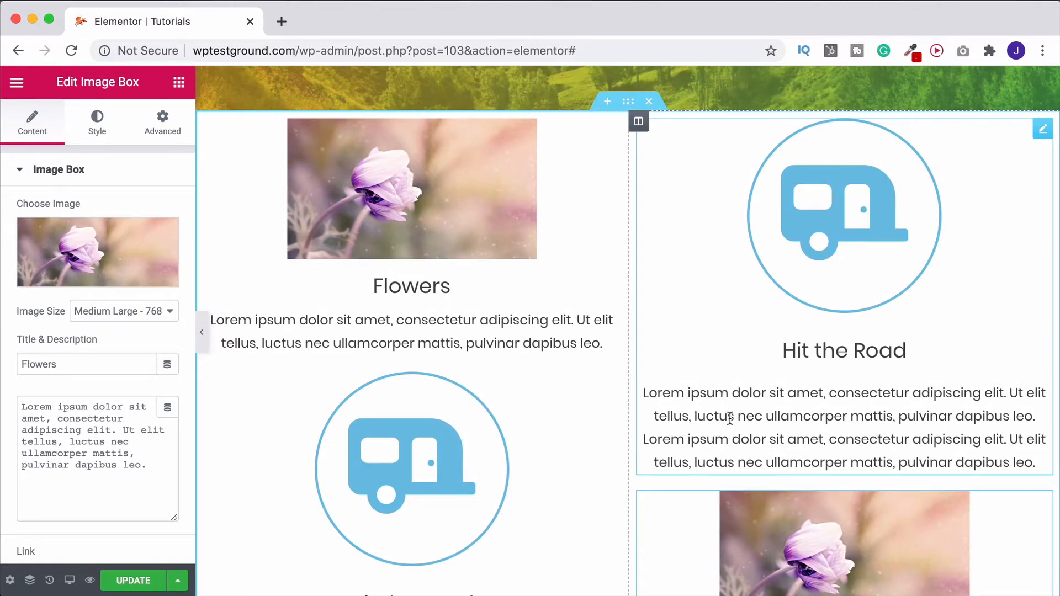
pyautogui.scroll(-3)
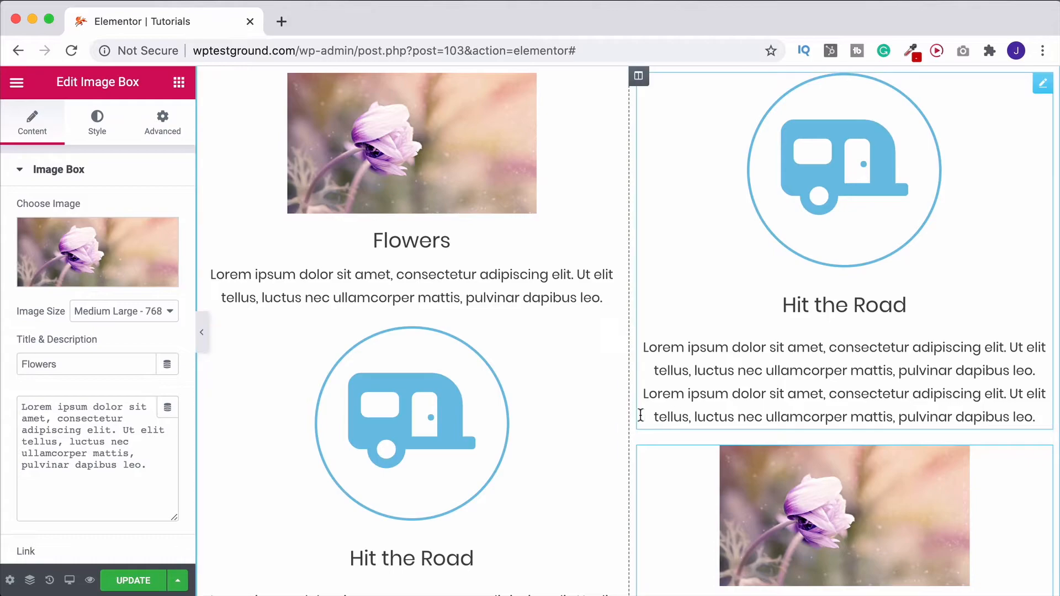
pyautogui.scroll(3)
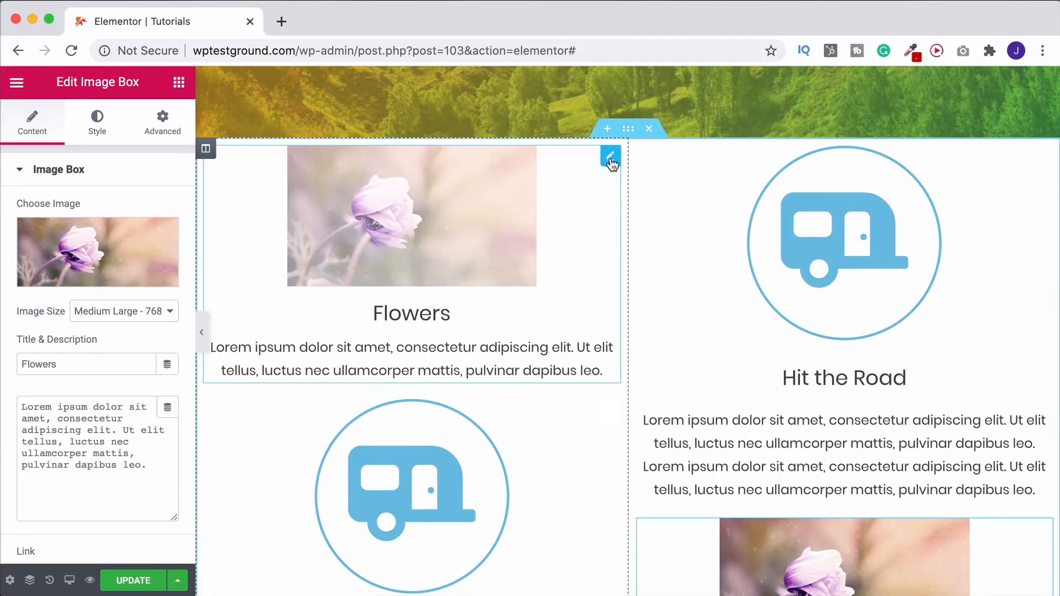
# Zero the padding on the first Flowers image box and the top padding of the Hit the Road box below
pyautogui.click(97, 122)
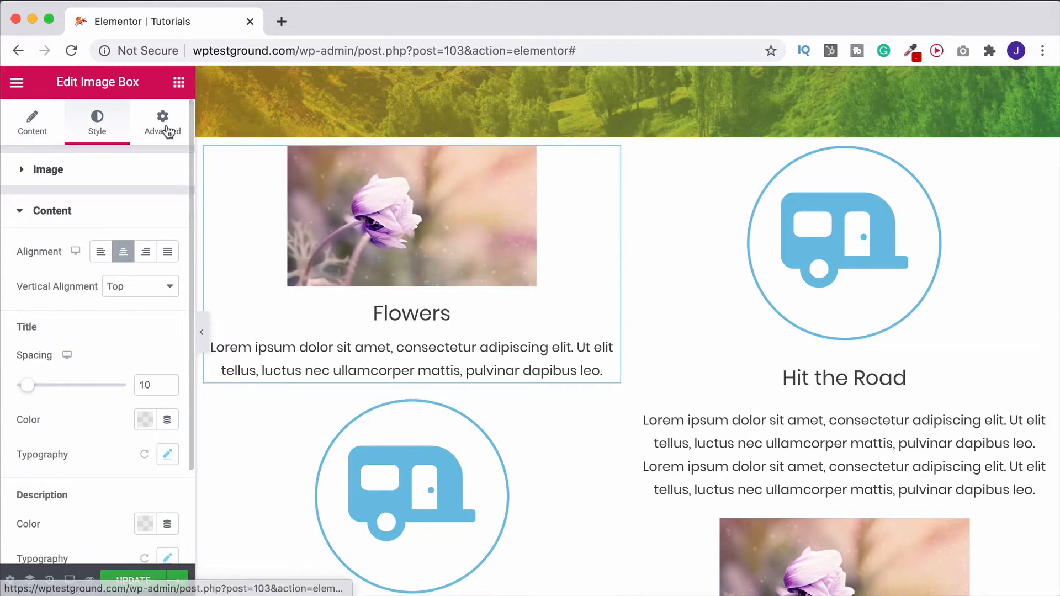
pyautogui.click(162, 123)
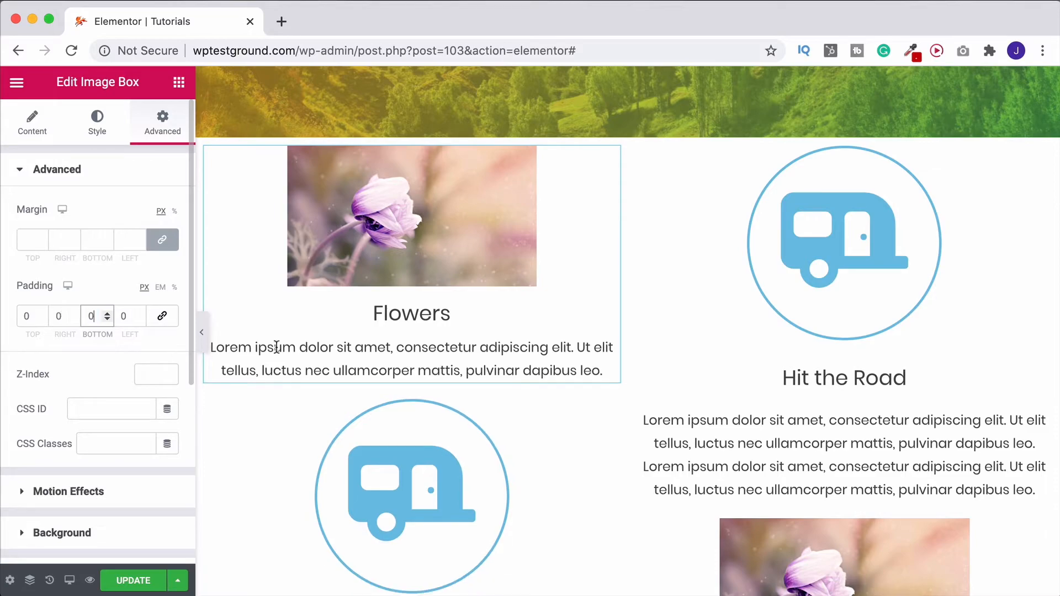
pyautogui.click(411, 497)
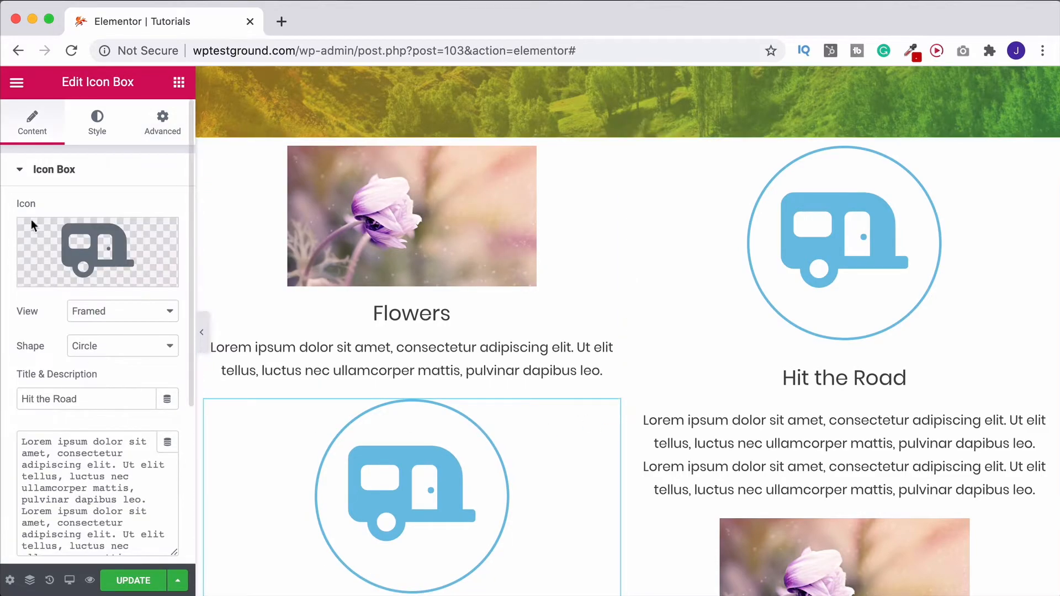
pyautogui.click(162, 123)
pyautogui.write('9')
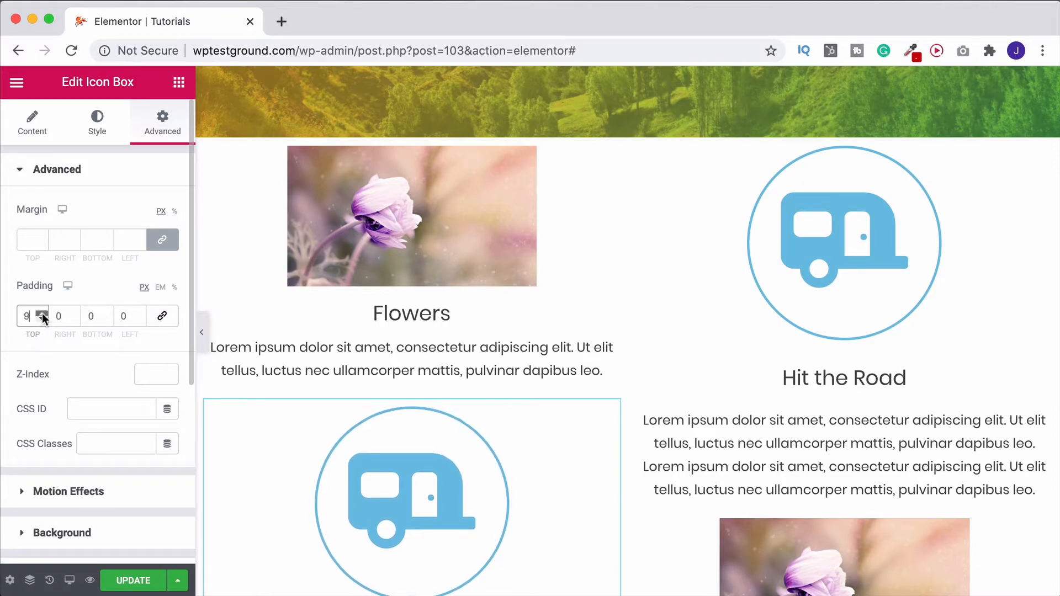
pyautogui.click(40, 312)
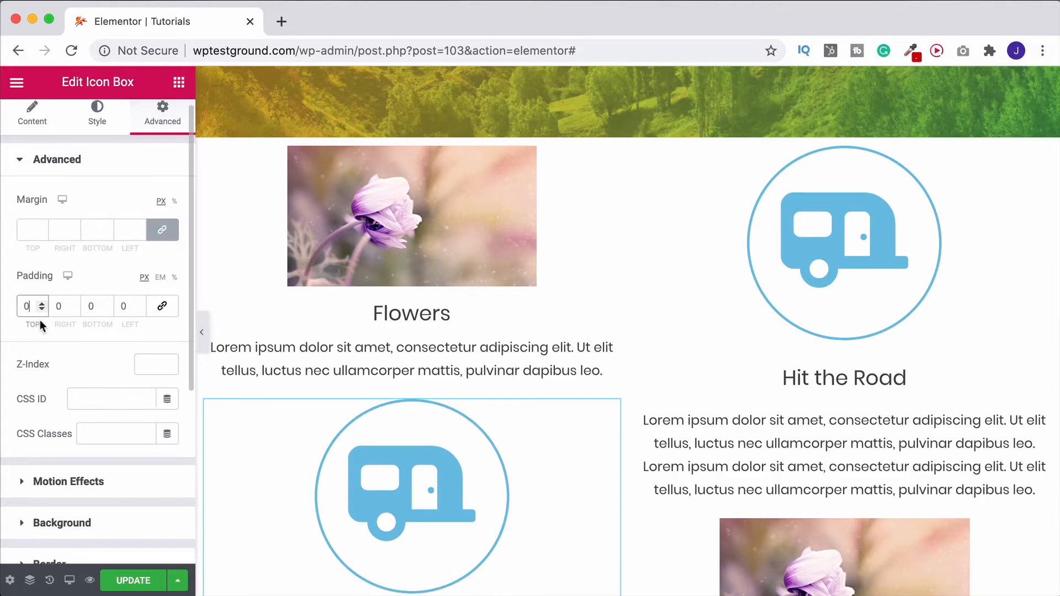
pyautogui.scroll(-3)
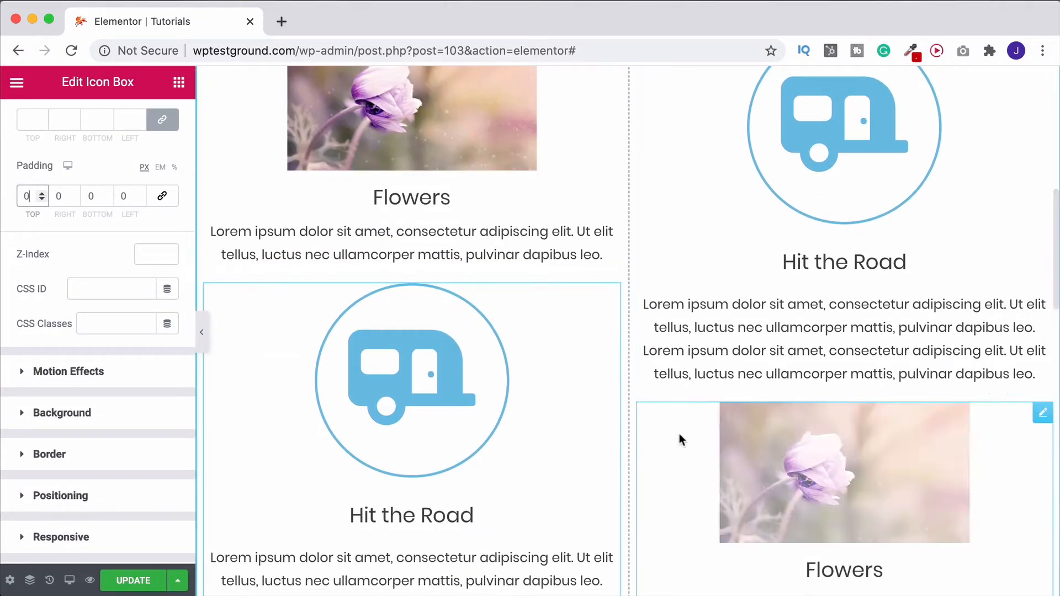
pyautogui.scroll(3)
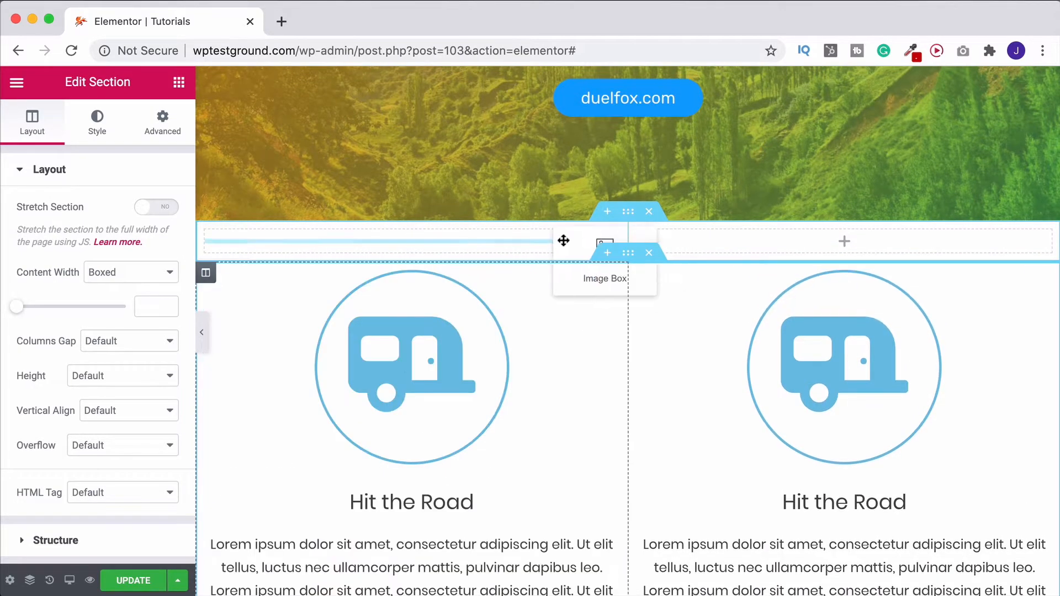
# Drop Flowers into the new section's left column and Hit the Road beside it on the right
pyautogui.click(604, 278)
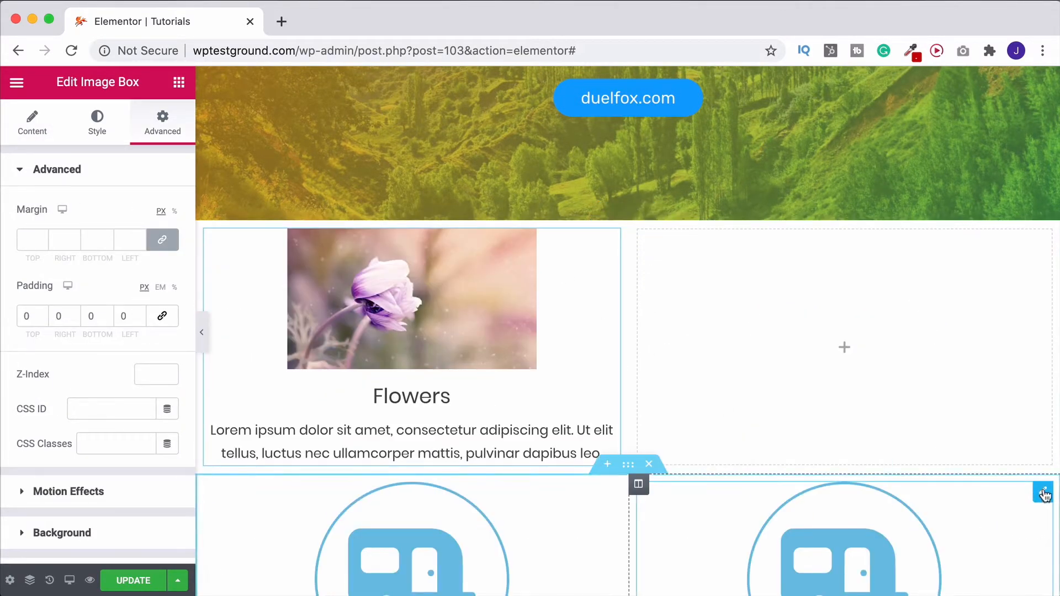
pyautogui.click(843, 325)
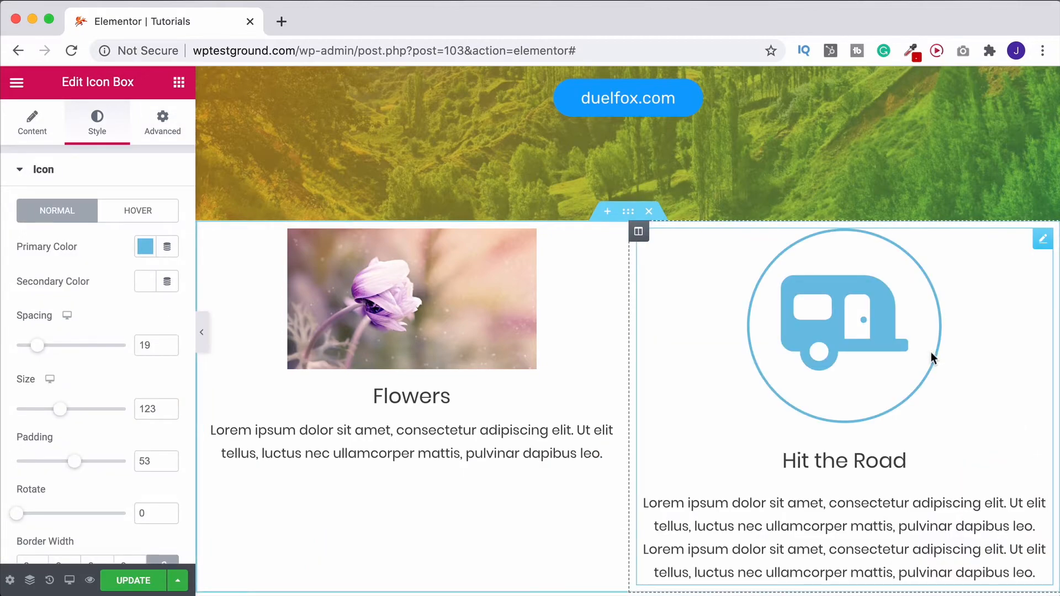
pyautogui.scroll(-3)
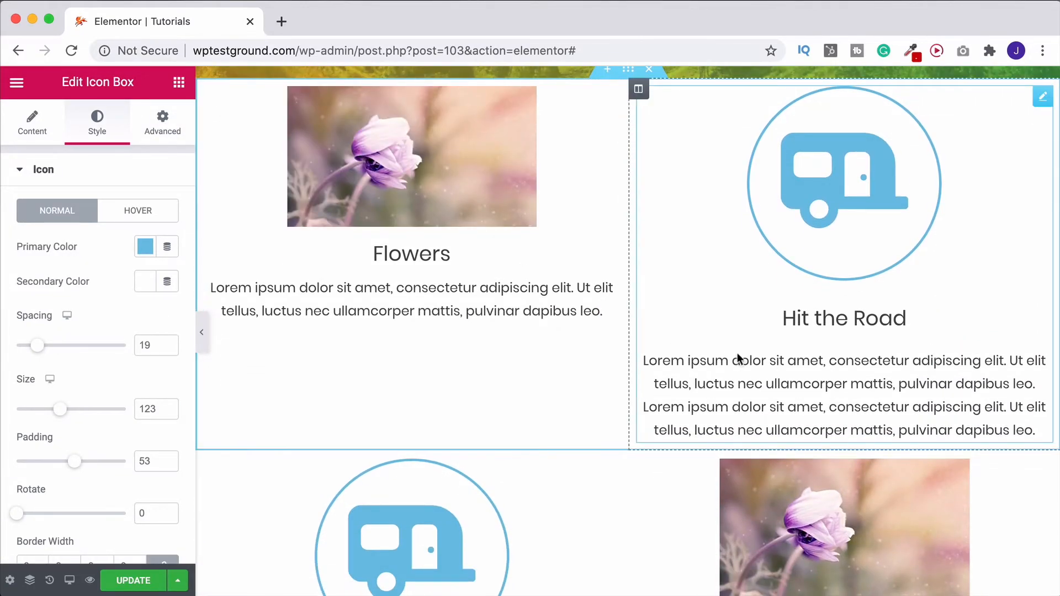
pyautogui.scroll(3)
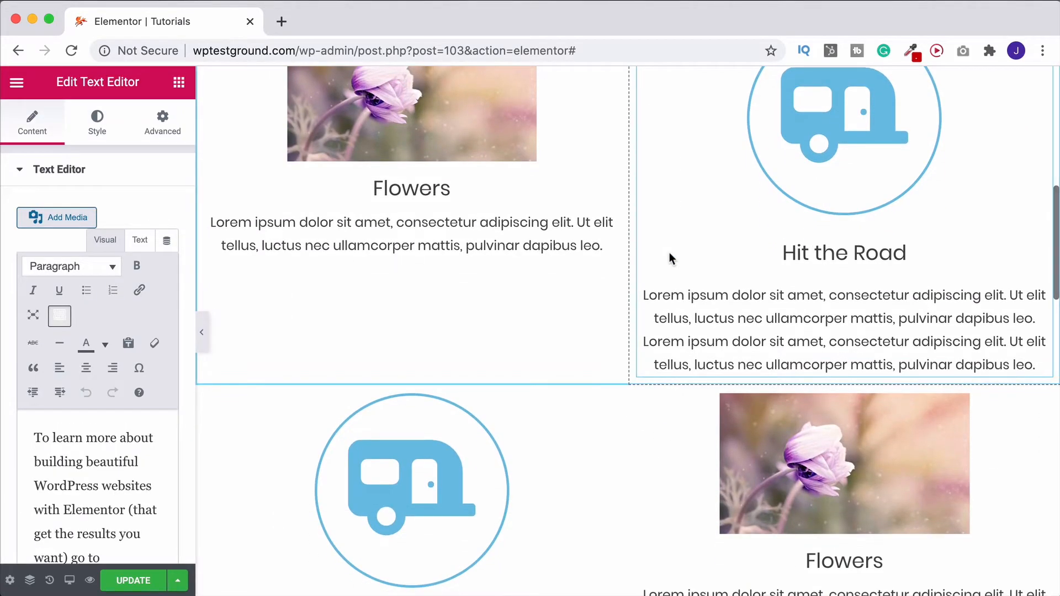
pyautogui.scroll(-3)
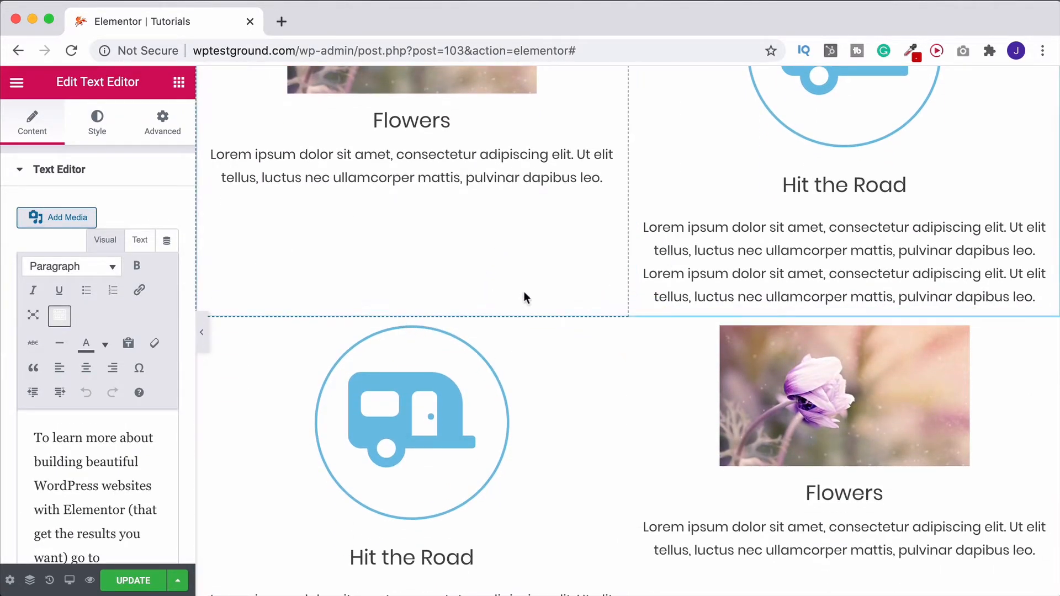
pyautogui.scroll(3)
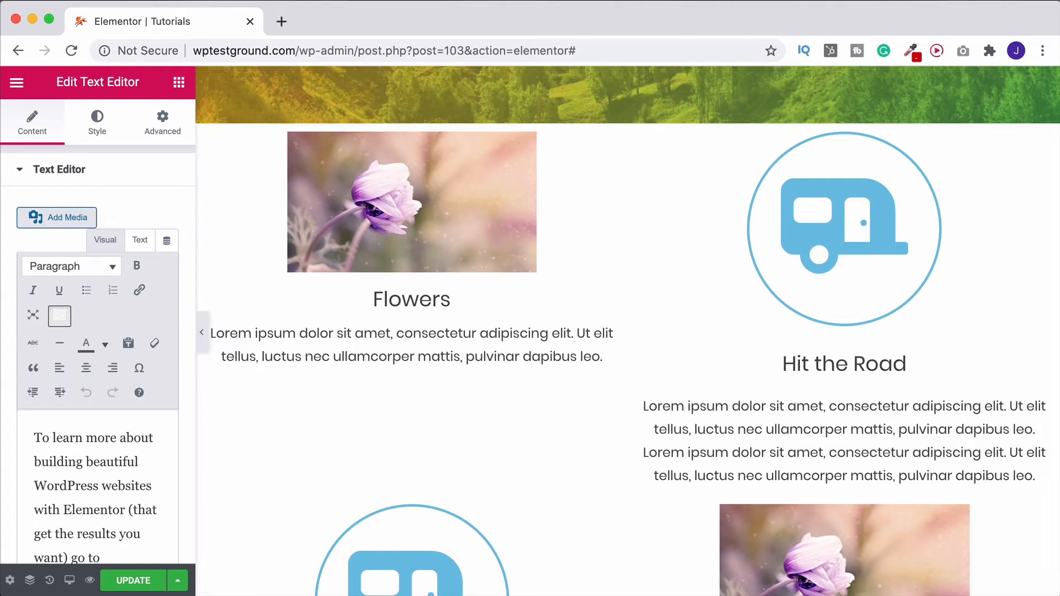
pyautogui.scroll(-3)
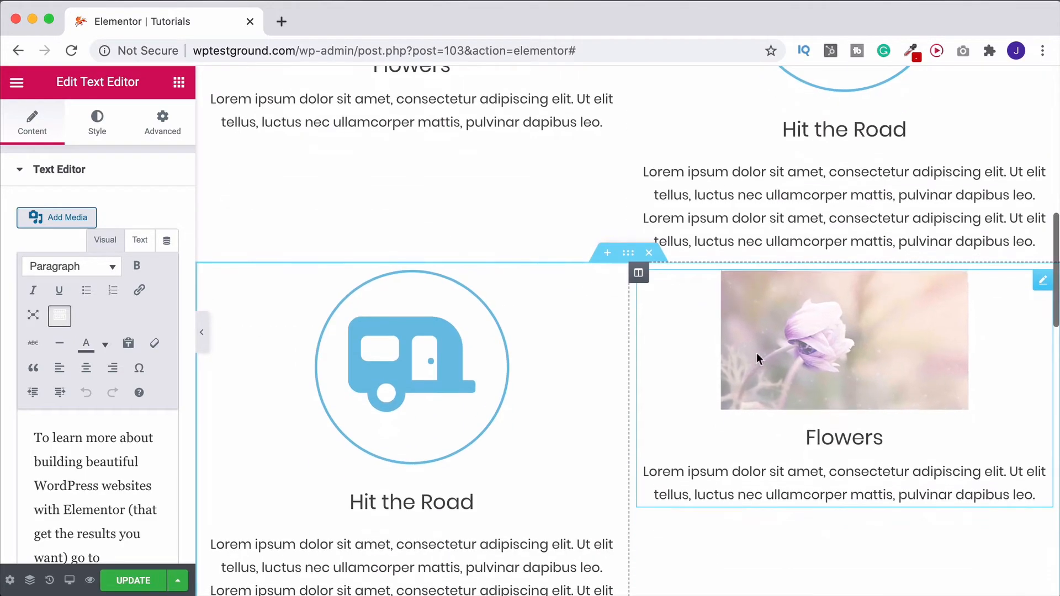
pyautogui.scroll(3)
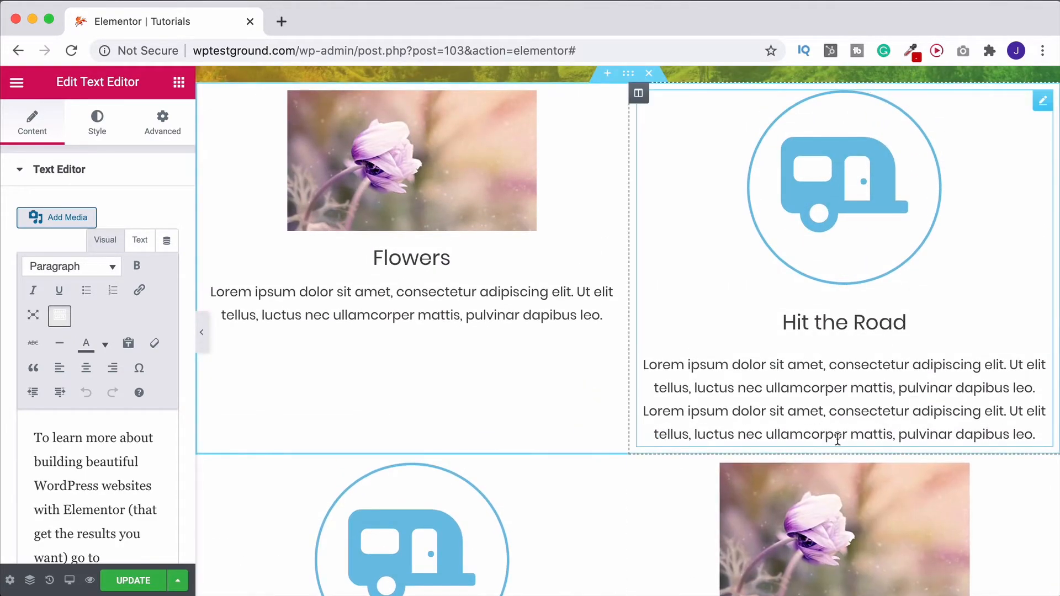
pyautogui.moveTo(654, 254)
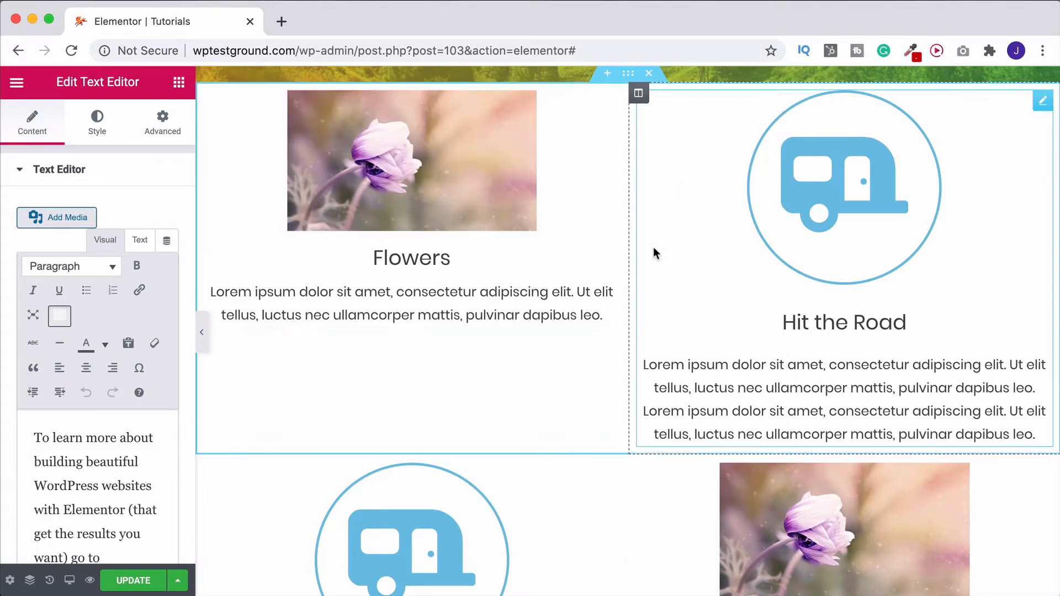
pyautogui.scroll(-3)
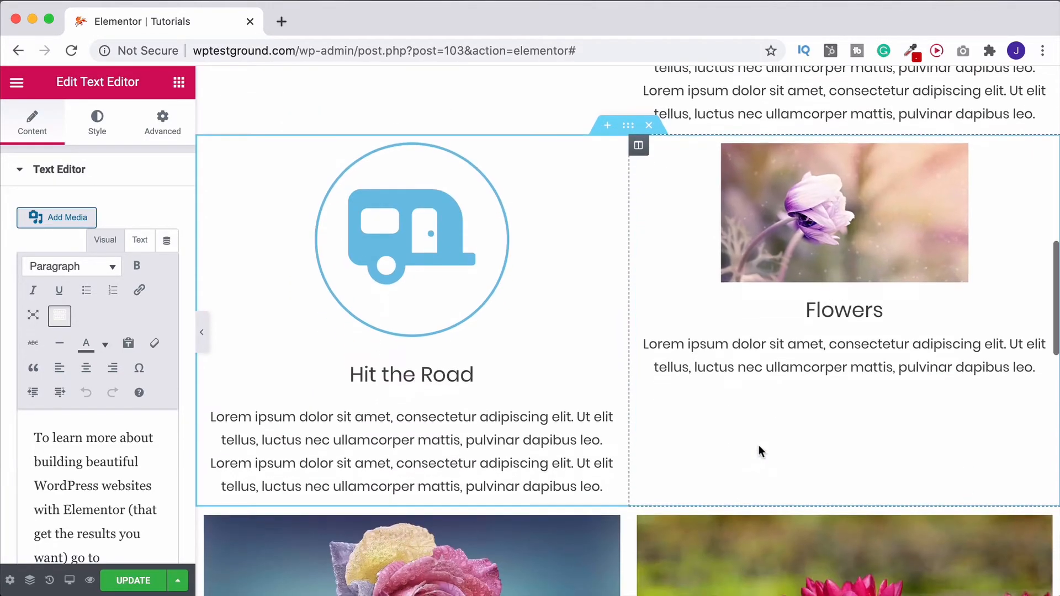
pyautogui.scroll(-3)
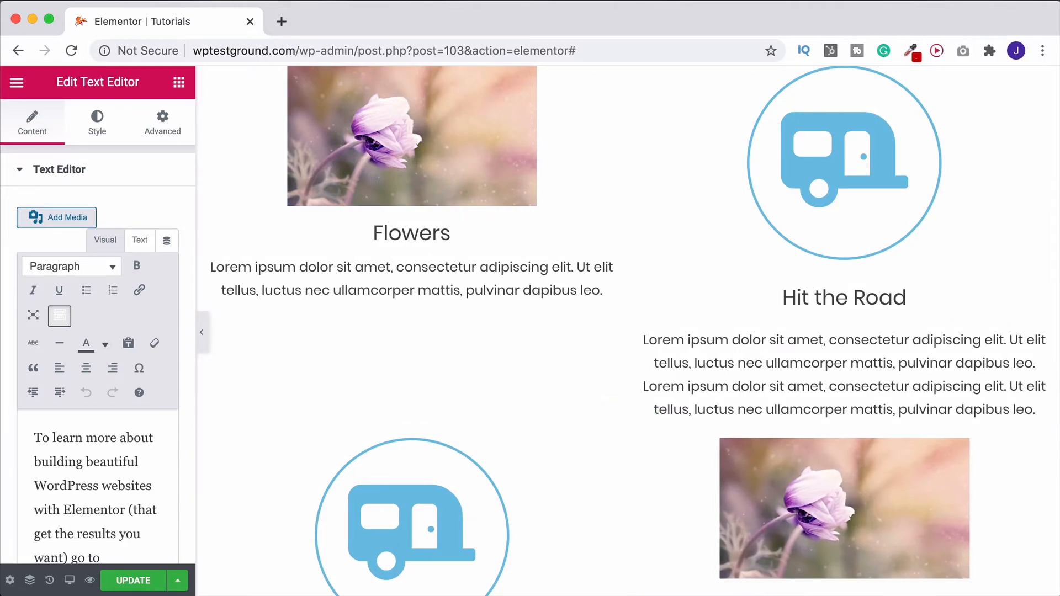
pyautogui.scroll(3)
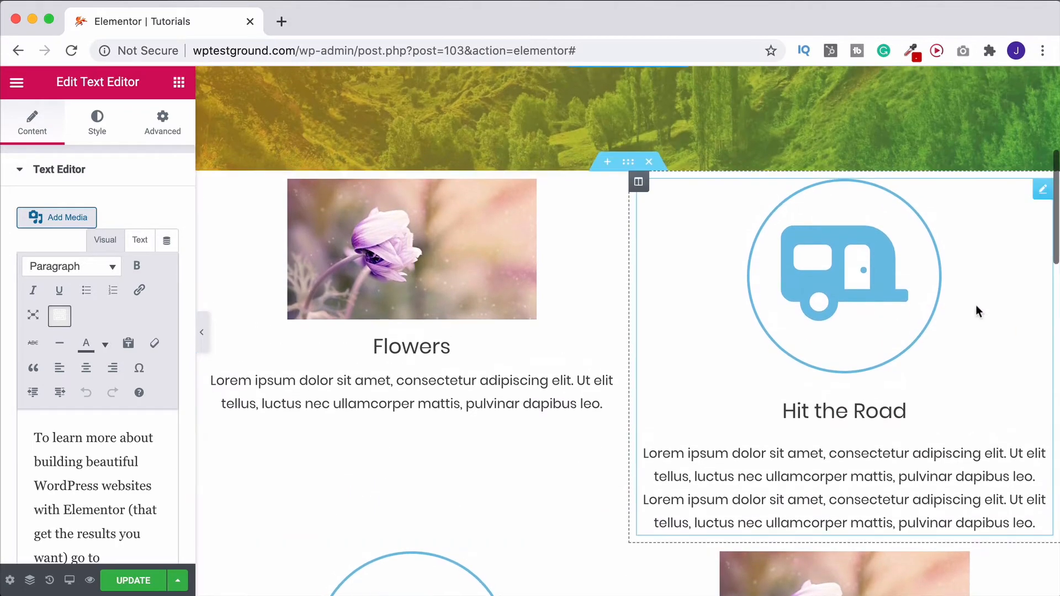
pyautogui.moveTo(1048, 323)
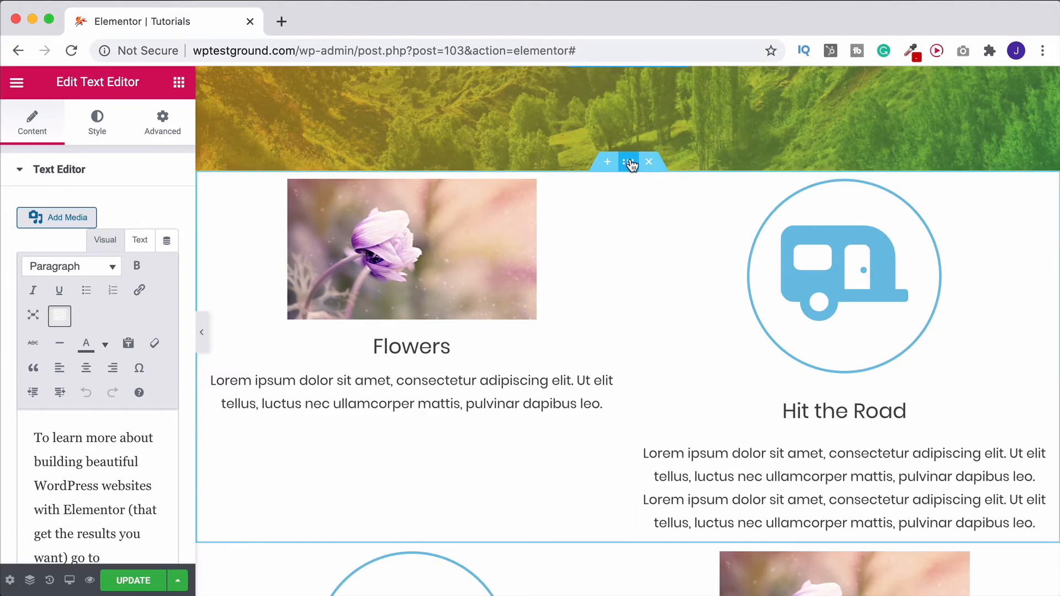
# Try a colour then a green-to-red gradient background on the top section, then clear it
pyautogui.click(627, 161)
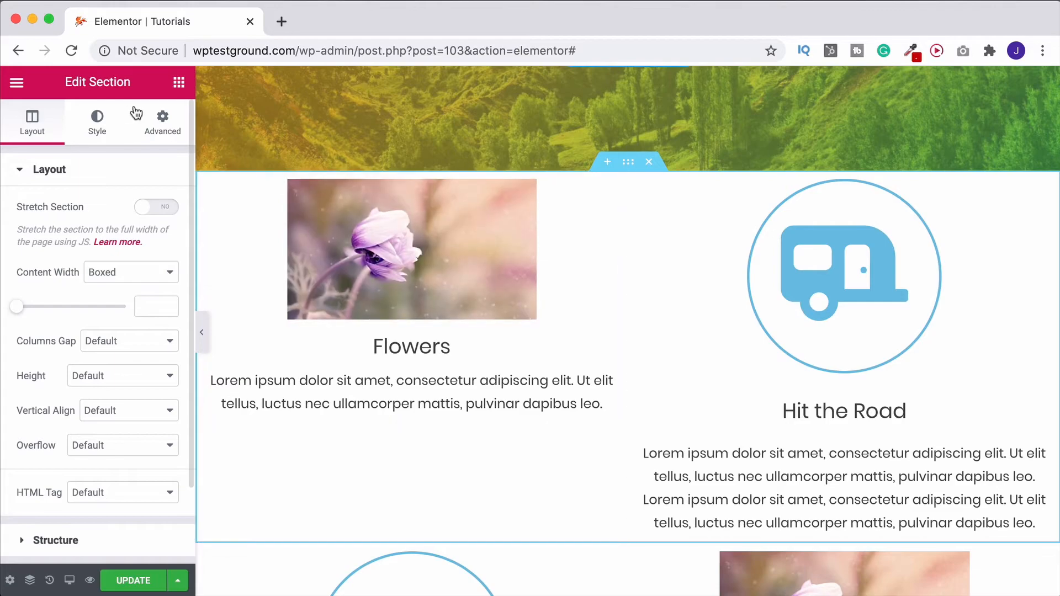
pyautogui.click(97, 122)
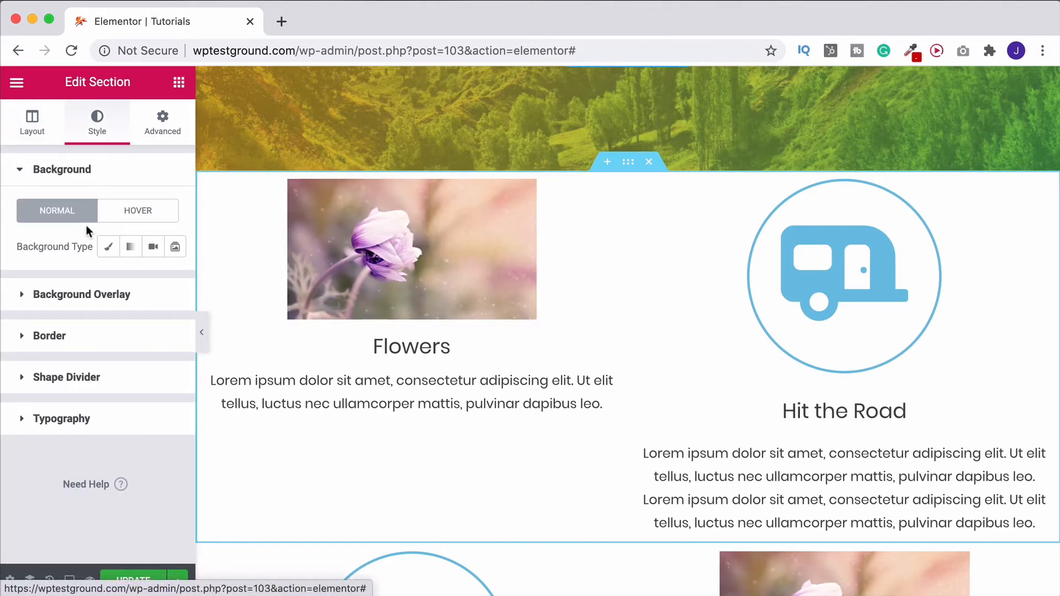
pyautogui.moveTo(108, 247)
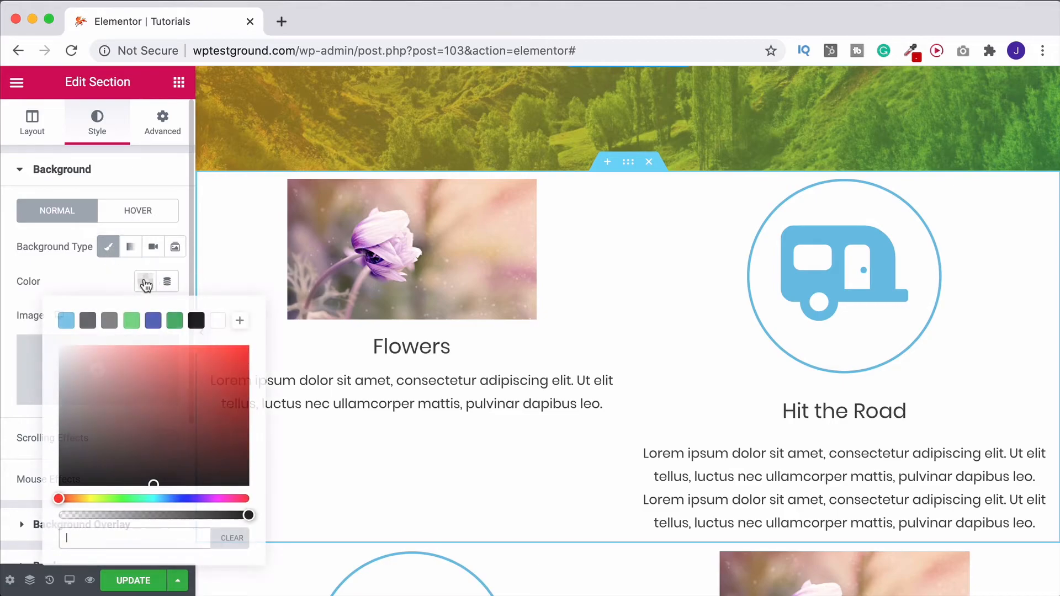
pyautogui.click(131, 320)
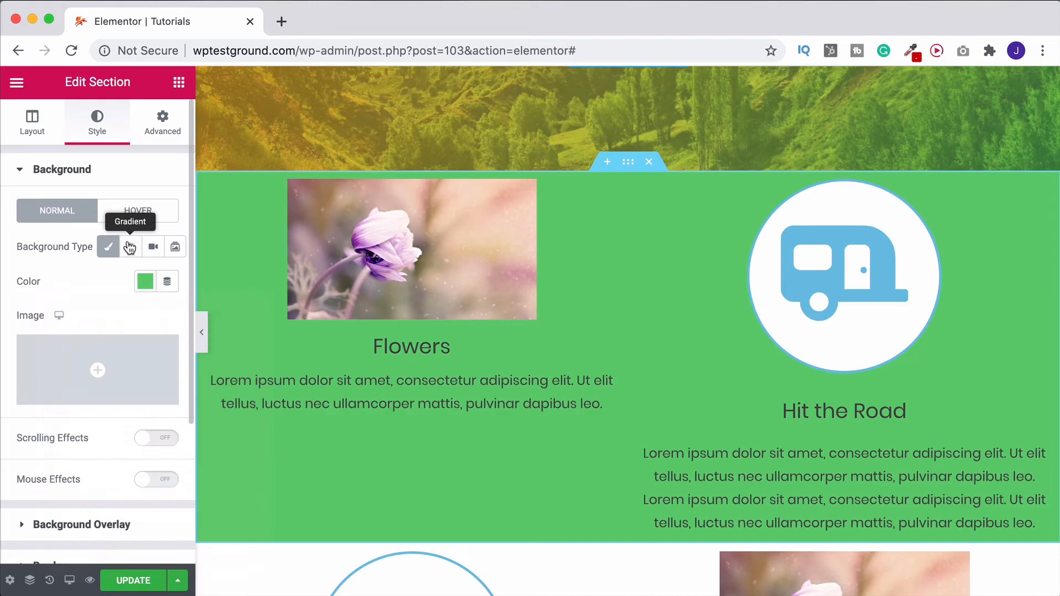
pyautogui.click(131, 247)
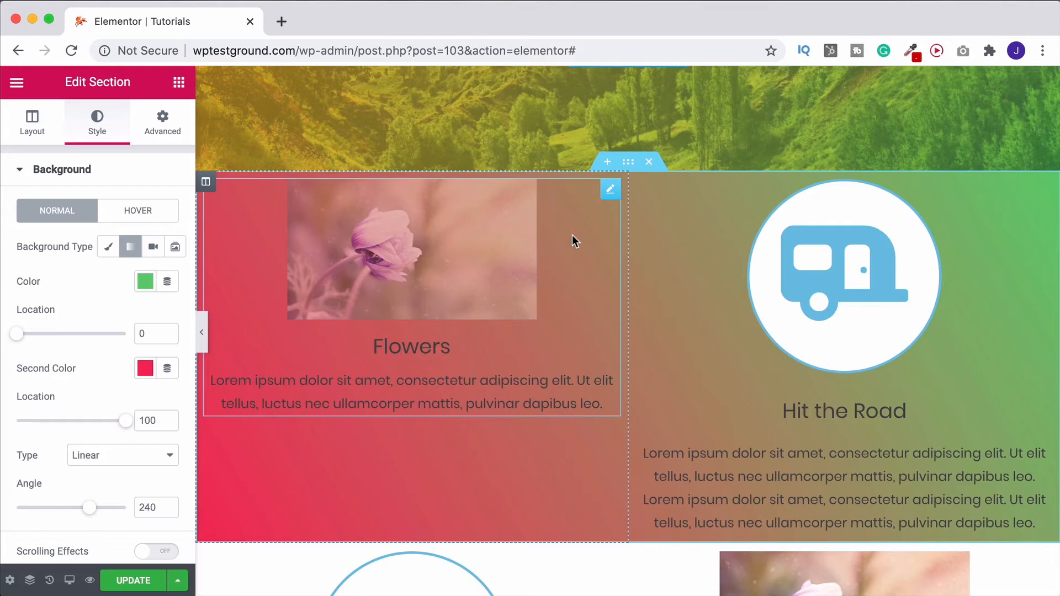
pyautogui.moveTo(606, 224)
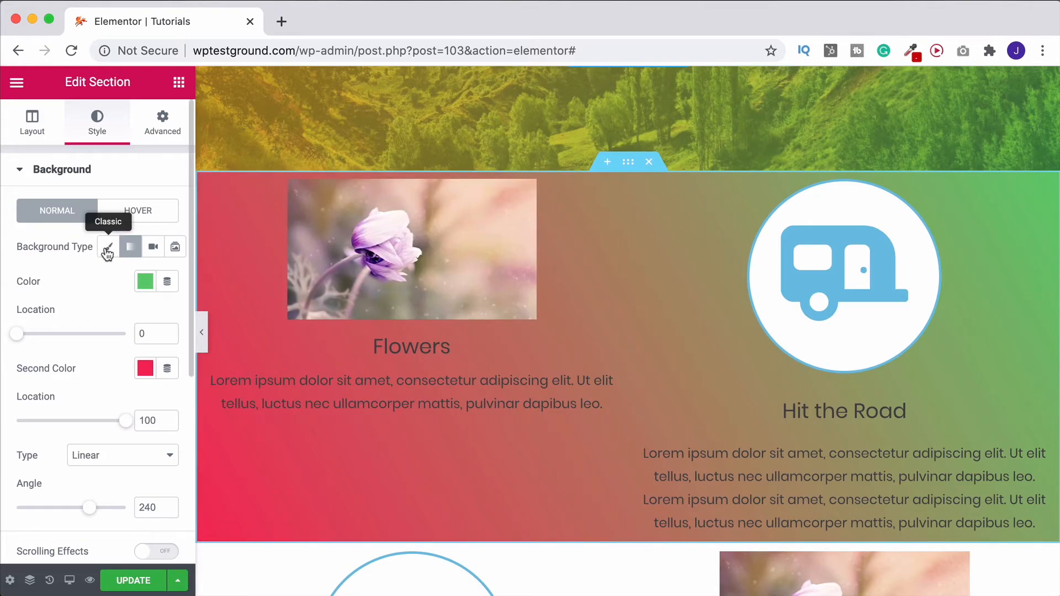
pyautogui.click(108, 246)
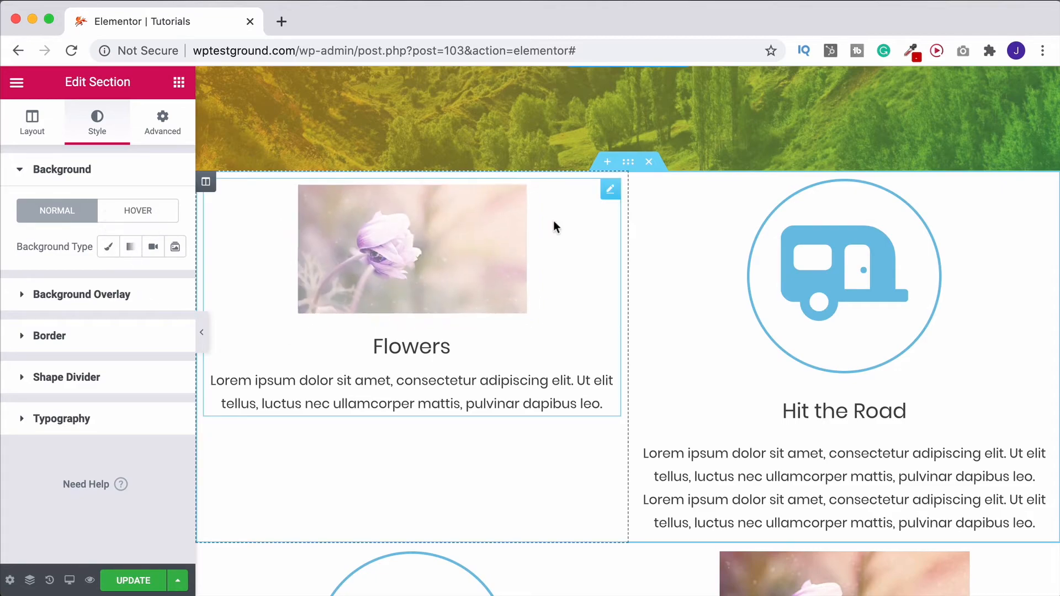
pyautogui.moveTo(609, 189)
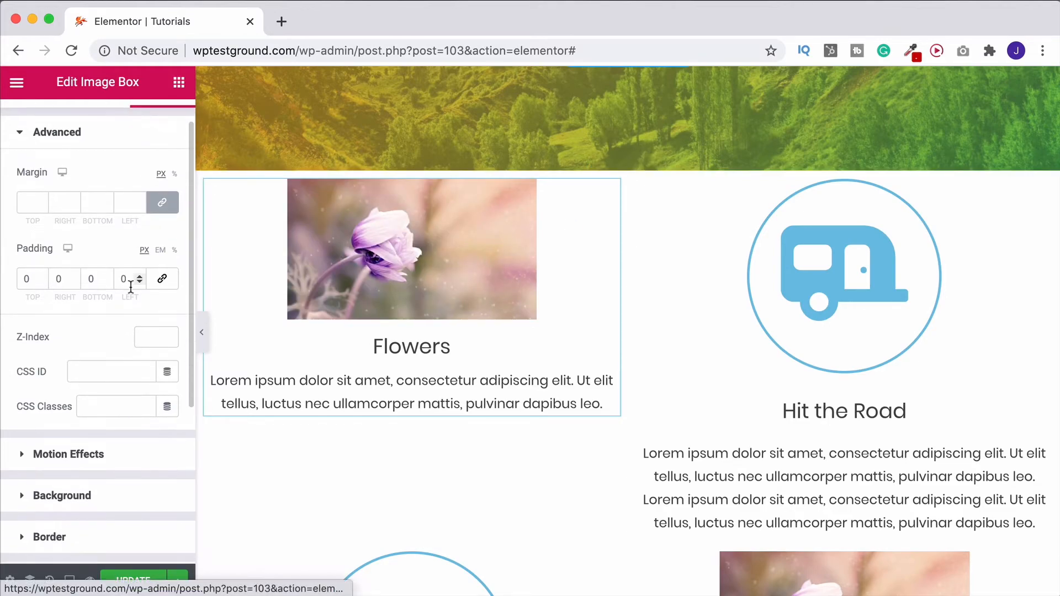
# Give the Flowers image box a classic green background, then clear it again
pyautogui.click(61, 495)
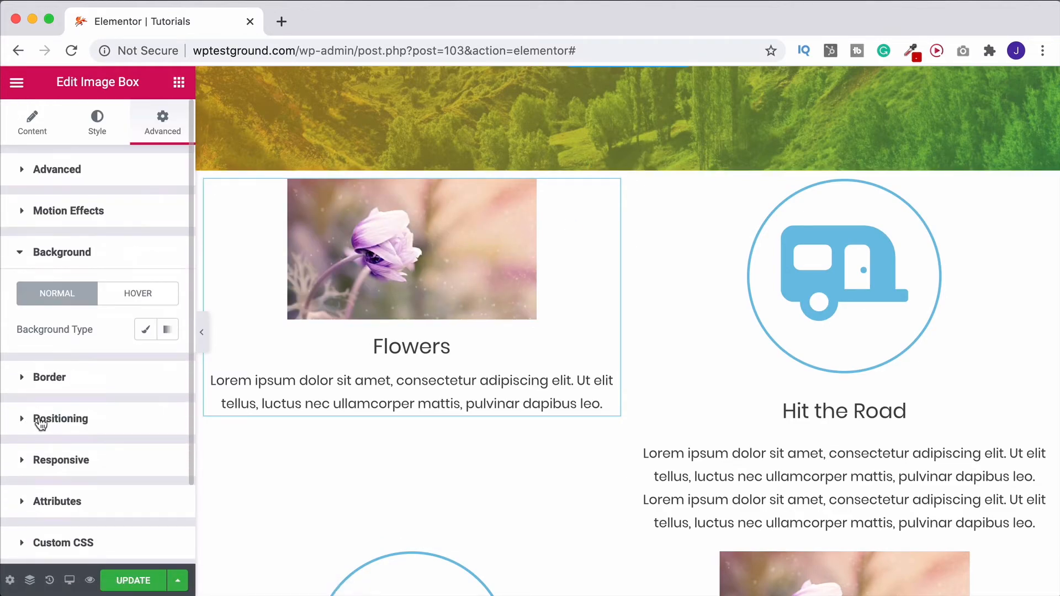
pyautogui.moveTo(146, 332)
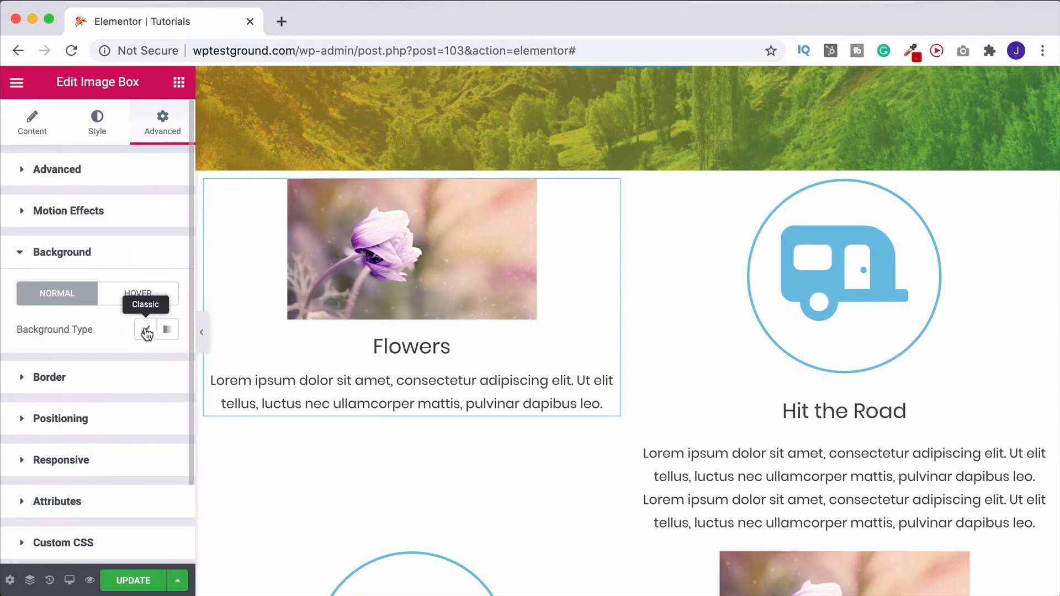
pyautogui.moveTo(166, 330)
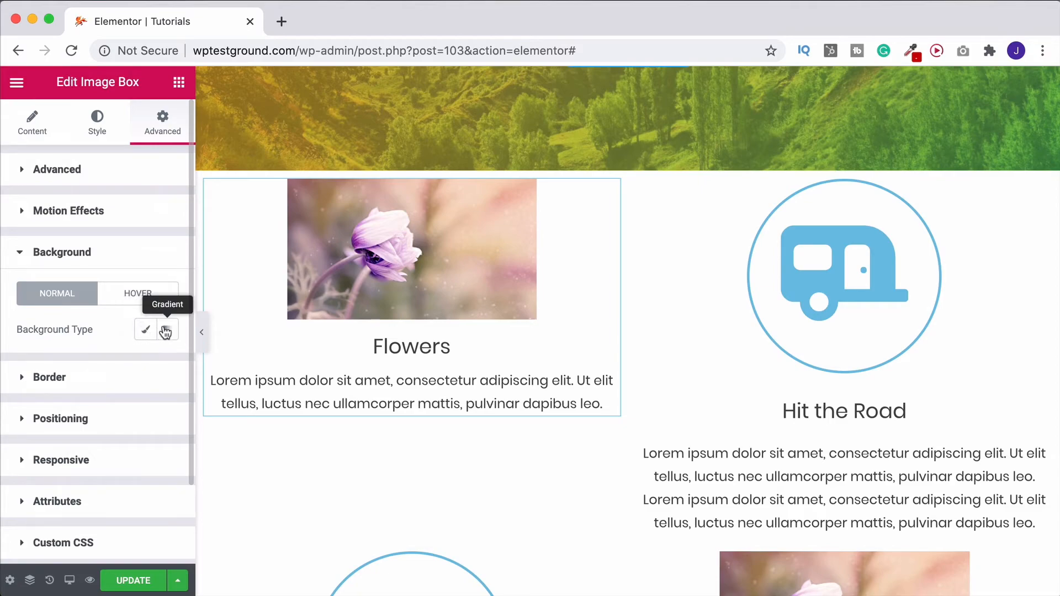
pyautogui.click(145, 330)
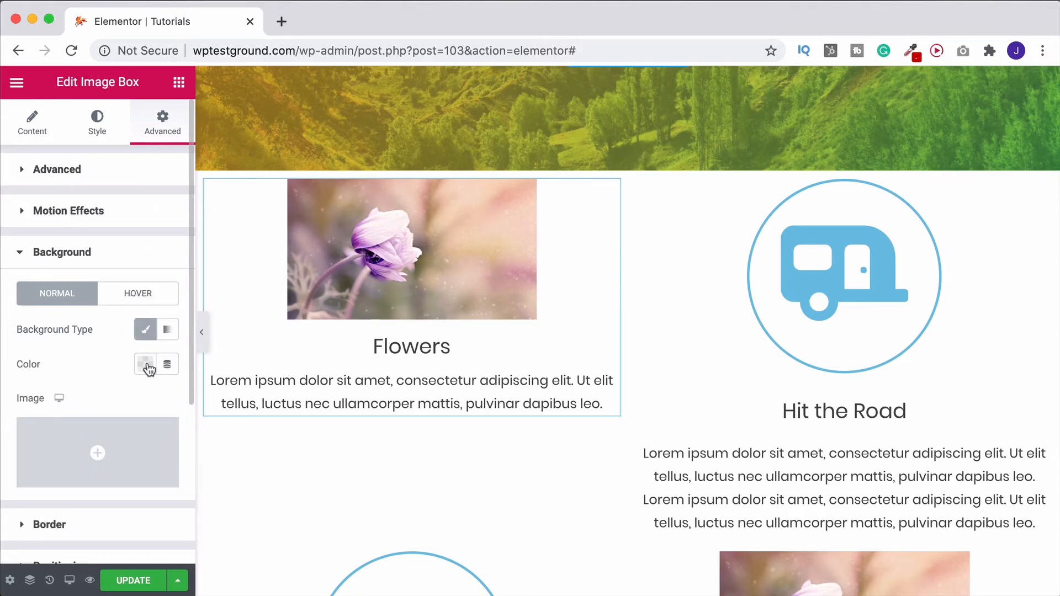
pyautogui.click(145, 365)
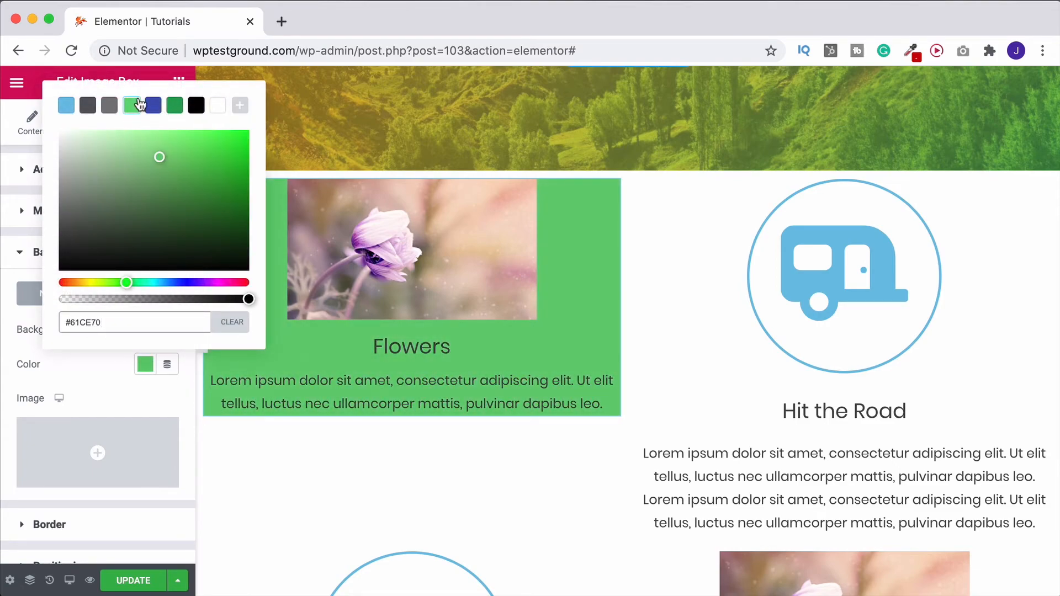
pyautogui.moveTo(166, 365)
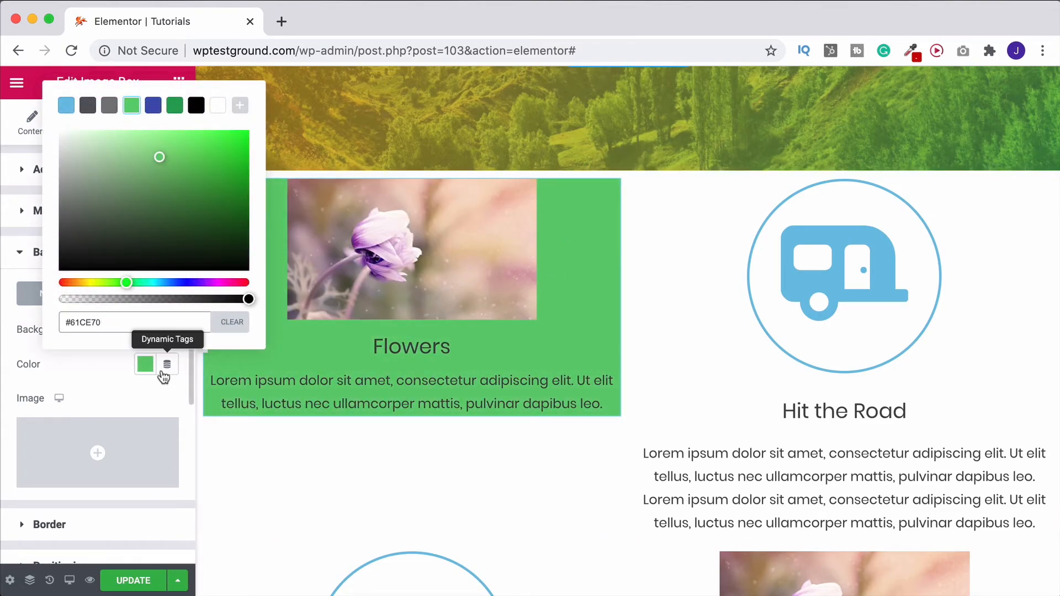
pyautogui.moveTo(61, 373)
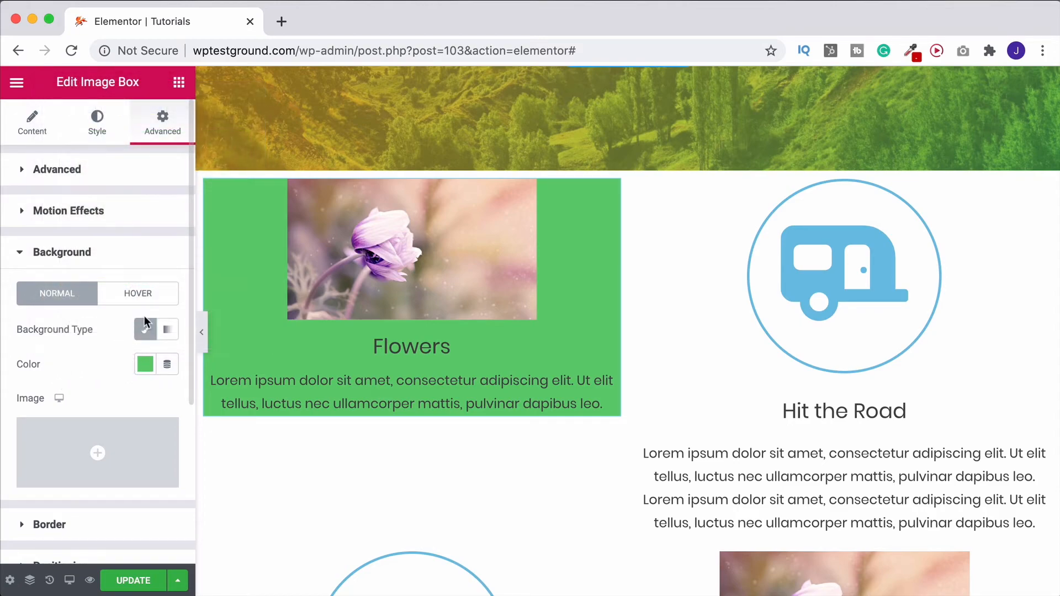
pyautogui.click(145, 329)
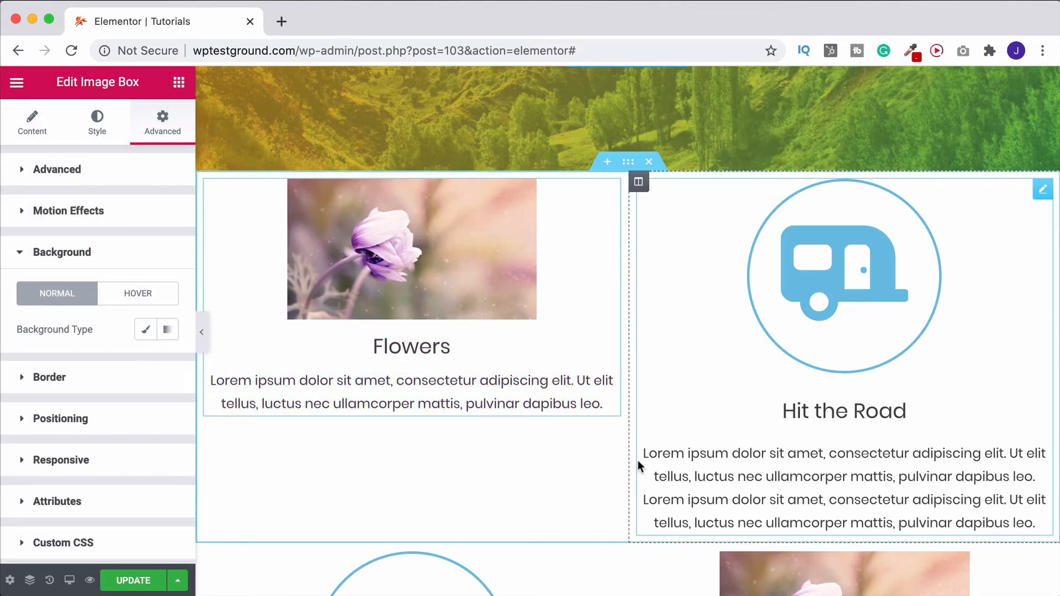
# Give the right column holding Hit the Road a solid green classic background
pyautogui.scroll(-3)
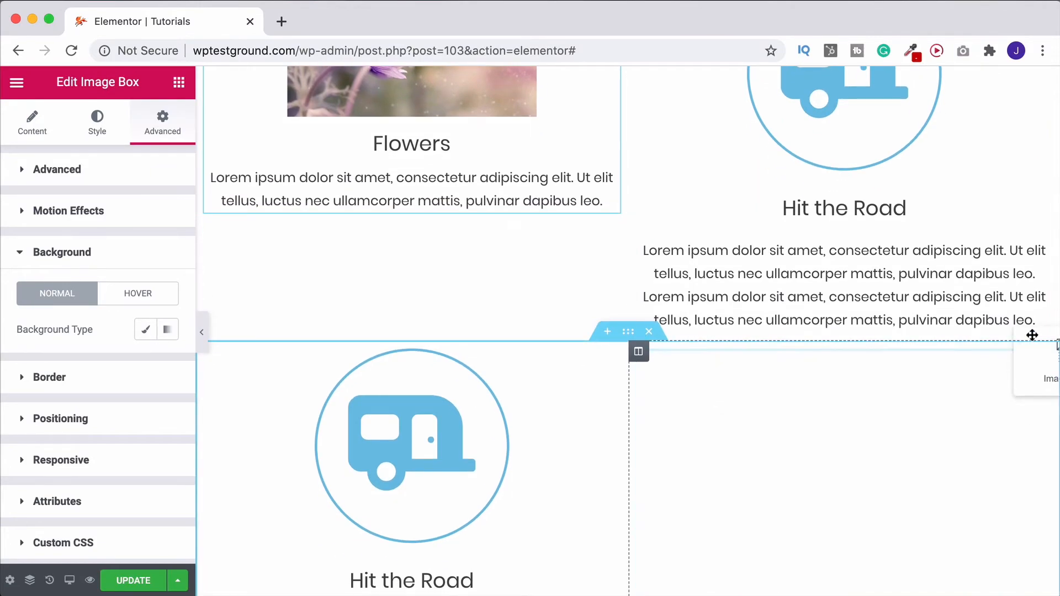
pyautogui.click(32, 123)
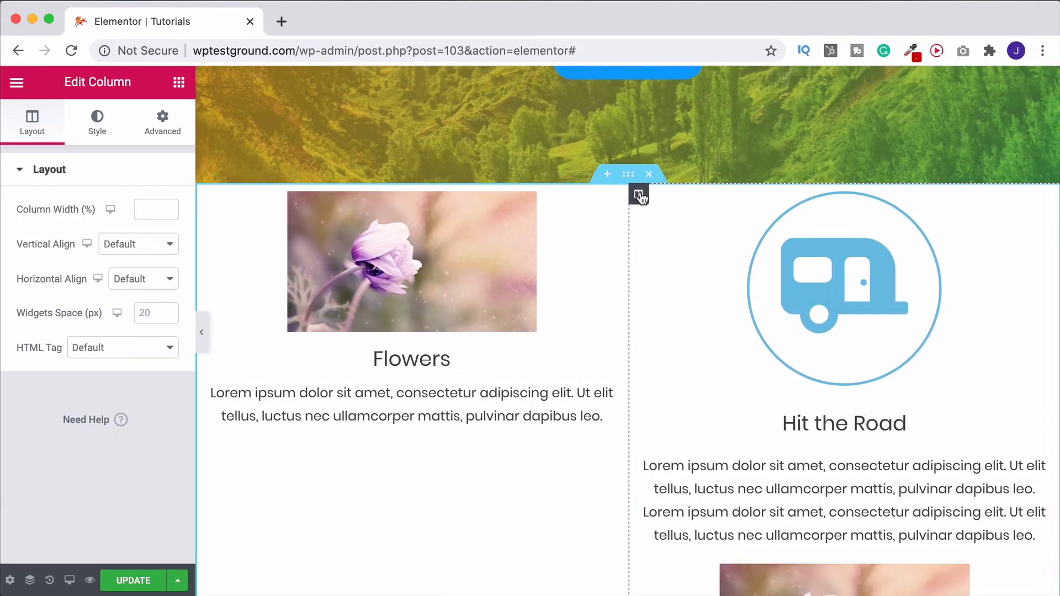
pyautogui.moveTo(206, 147)
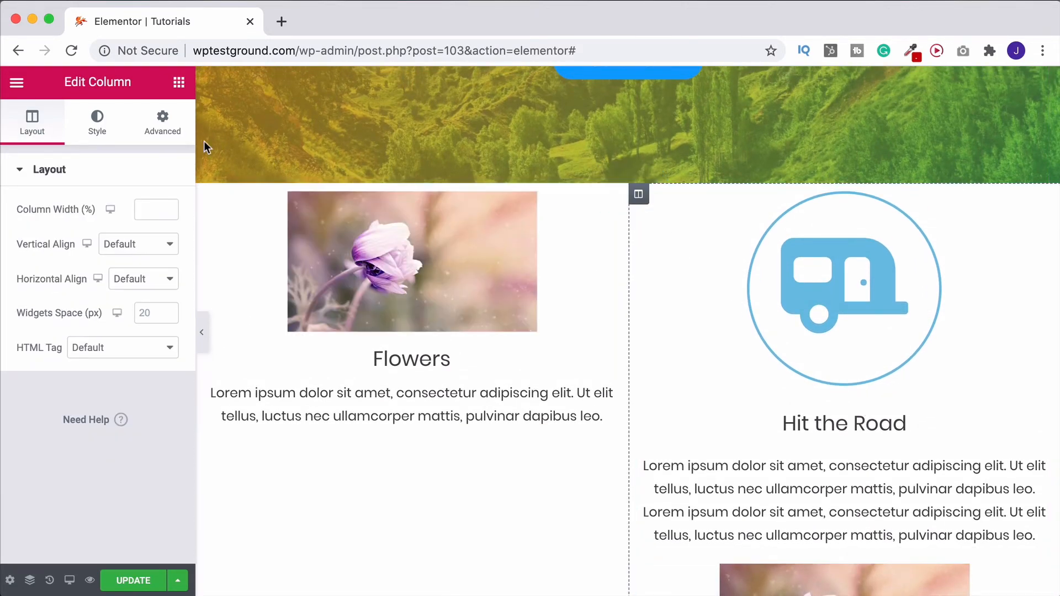
pyautogui.click(97, 123)
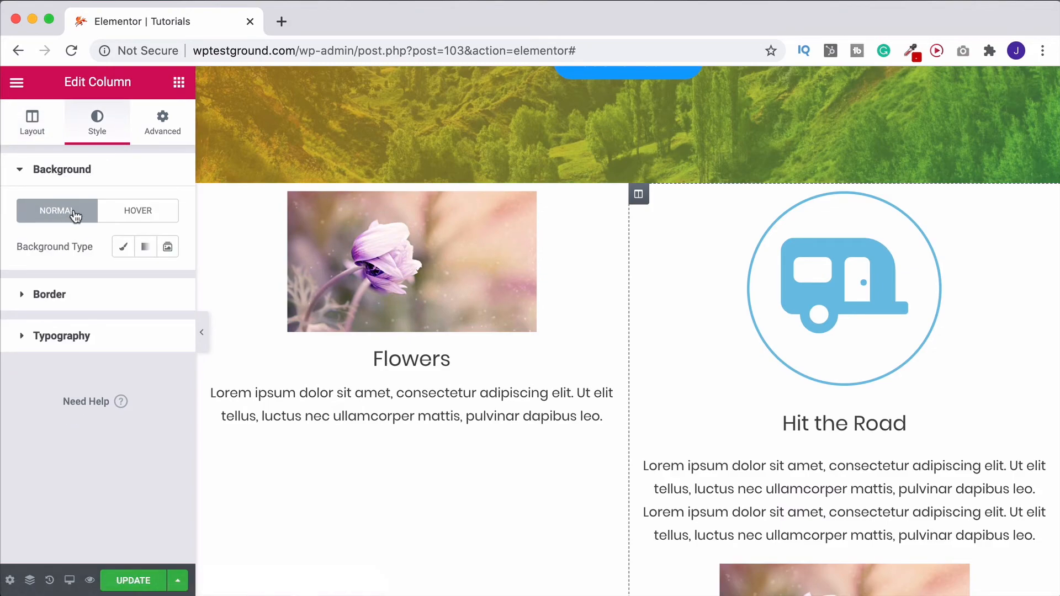
pyautogui.moveTo(138, 216)
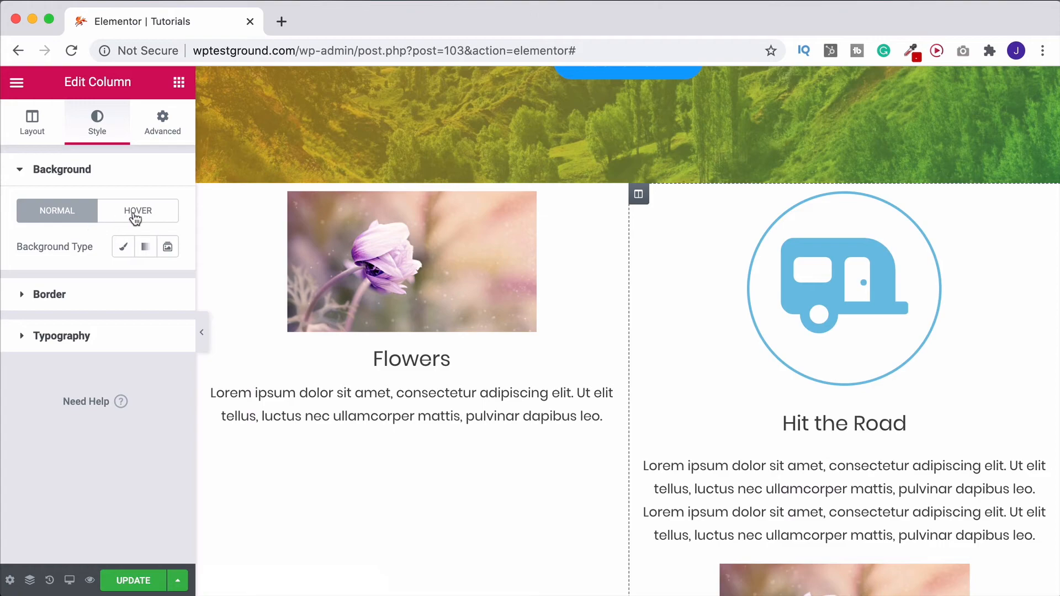
pyautogui.moveTo(123, 246)
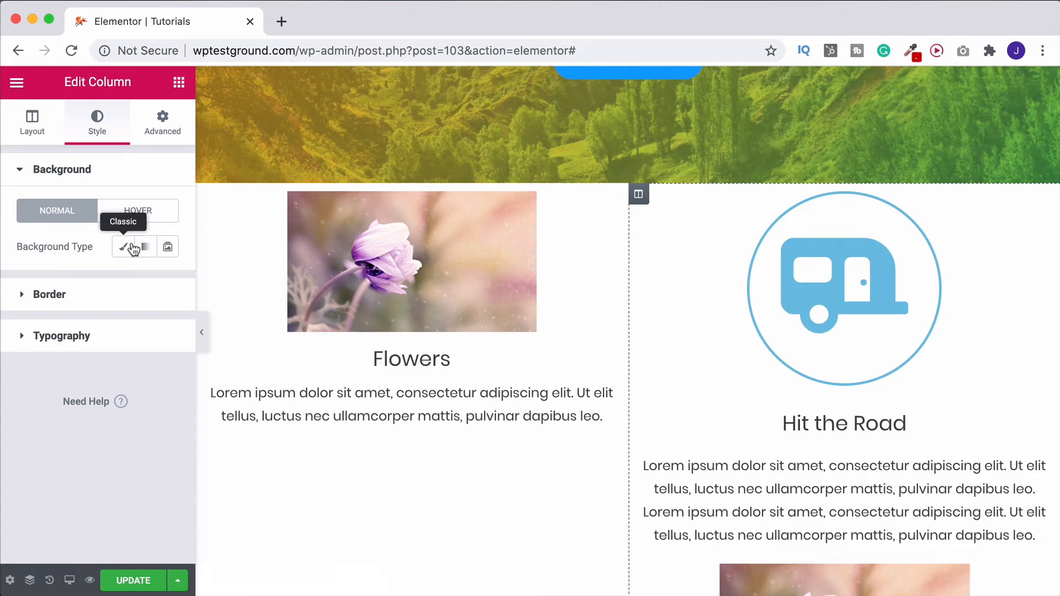
pyautogui.click(122, 247)
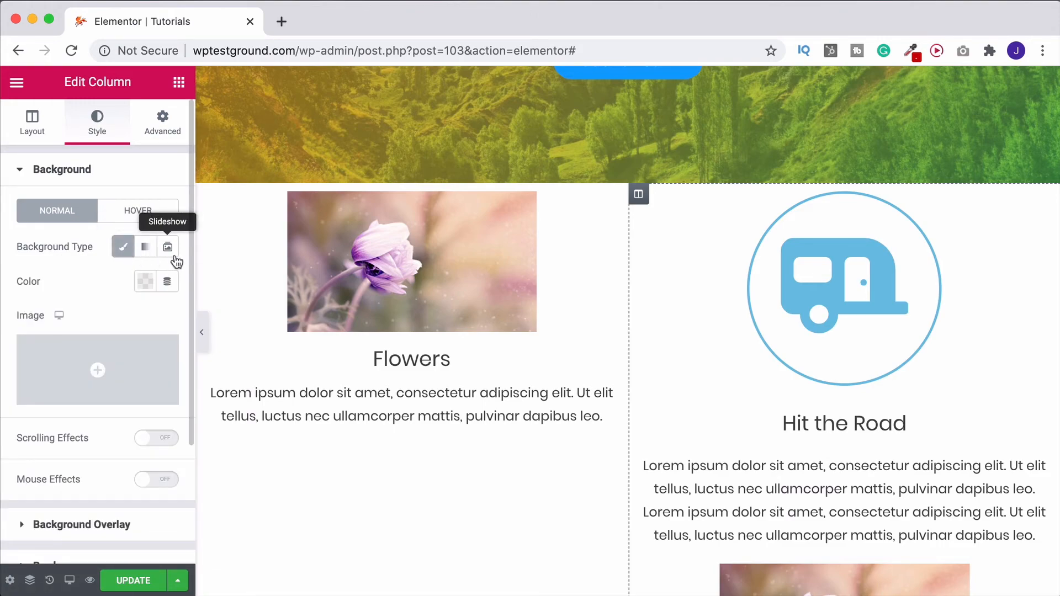
pyautogui.click(145, 282)
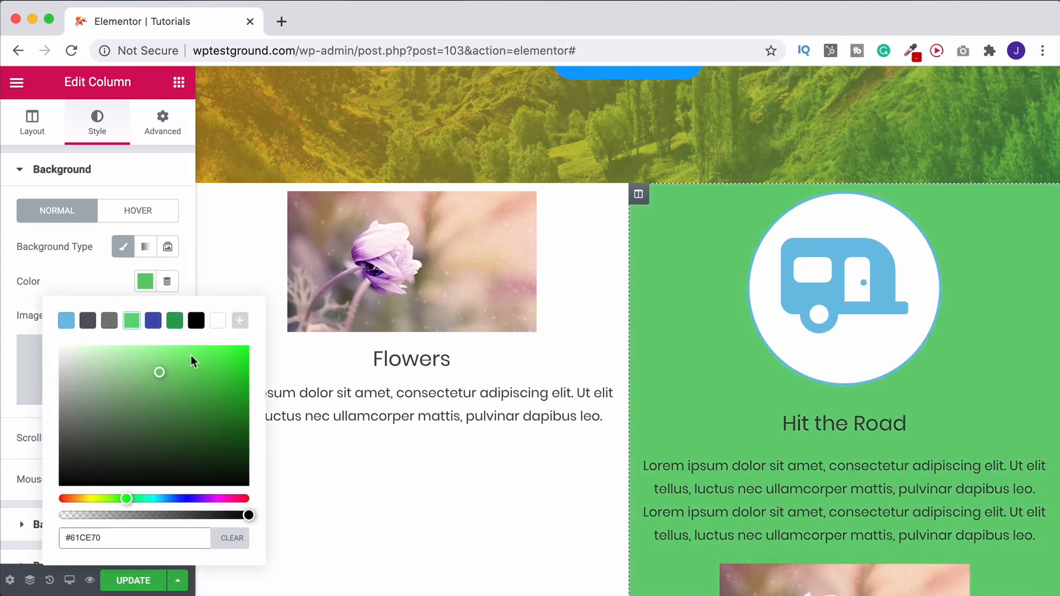
pyautogui.scroll(-3)
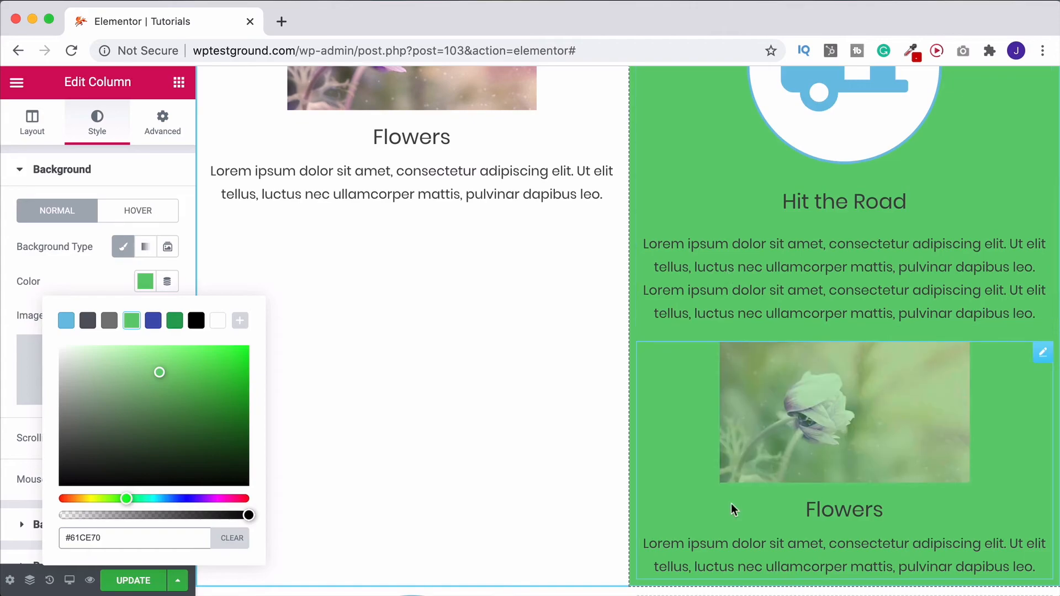
pyautogui.scroll(3)
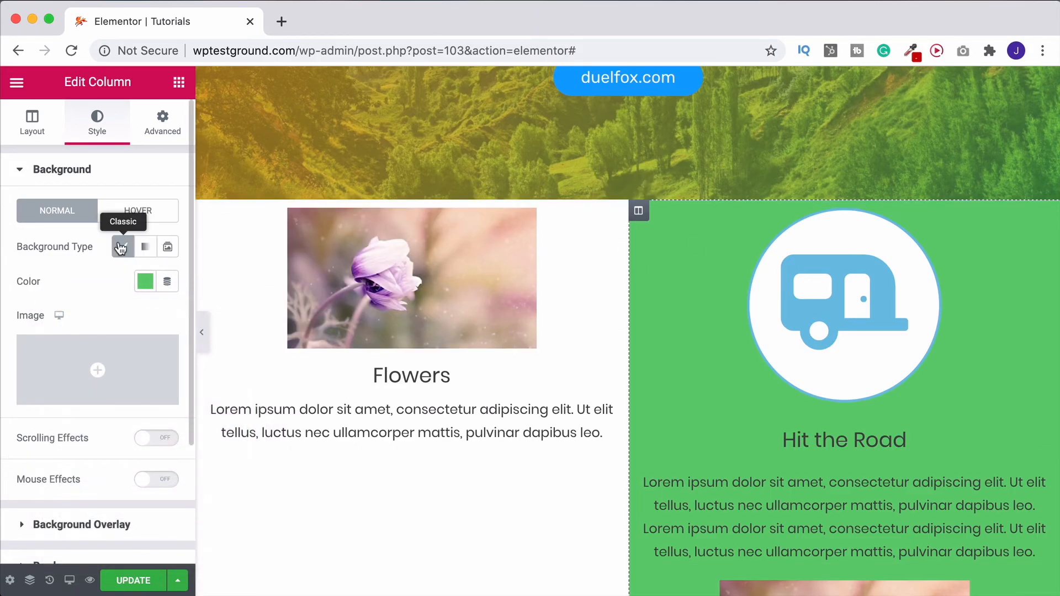
# Clear the column's green background and paste the copied widget over the large Hit the Road icon box
pyautogui.click(122, 246)
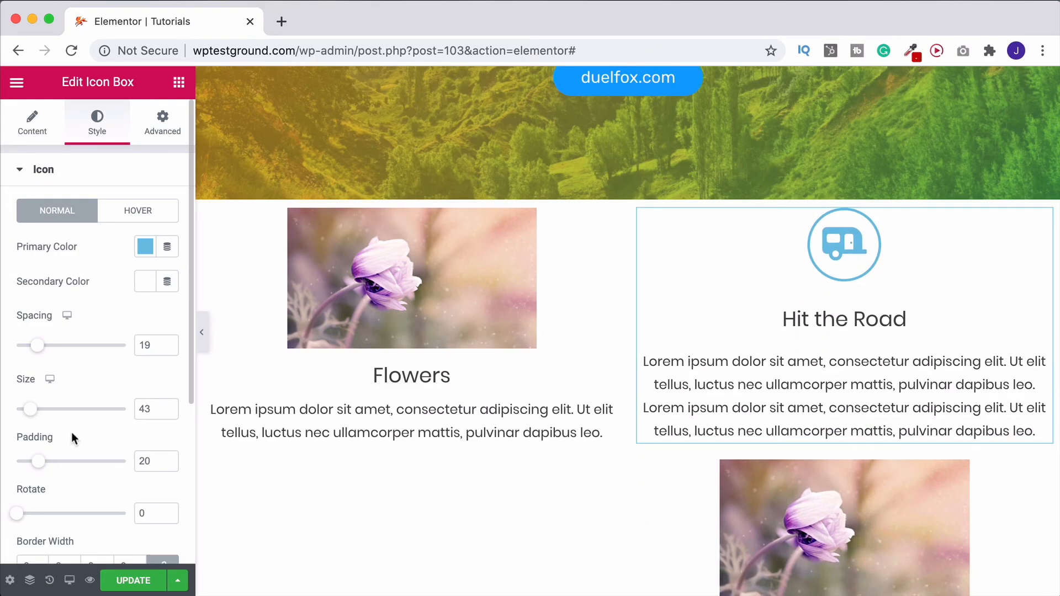
pyautogui.scroll(-3)
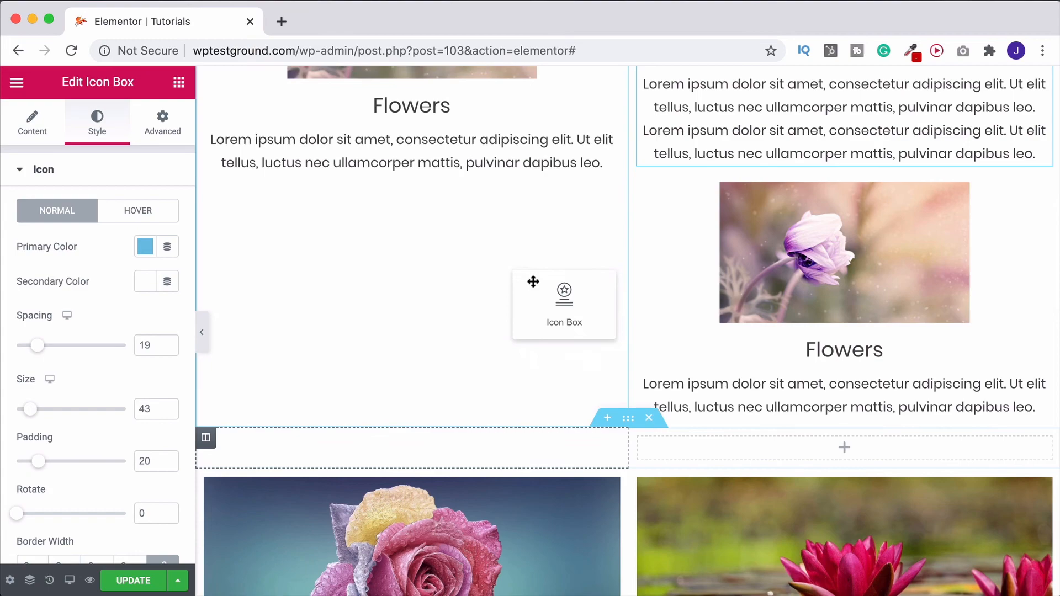
pyautogui.click(162, 122)
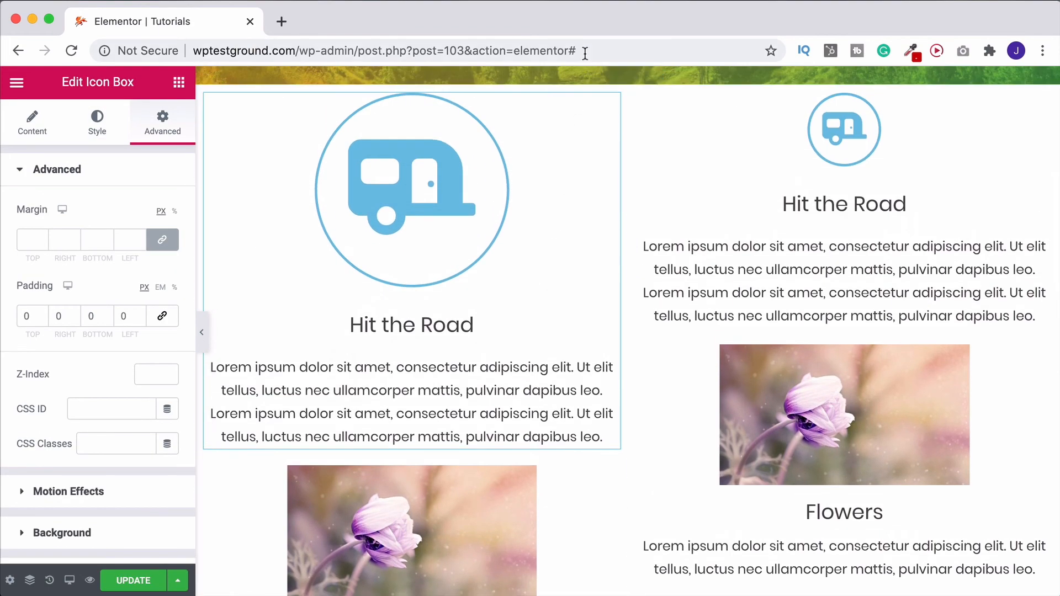
pyautogui.rightClick(411, 203)
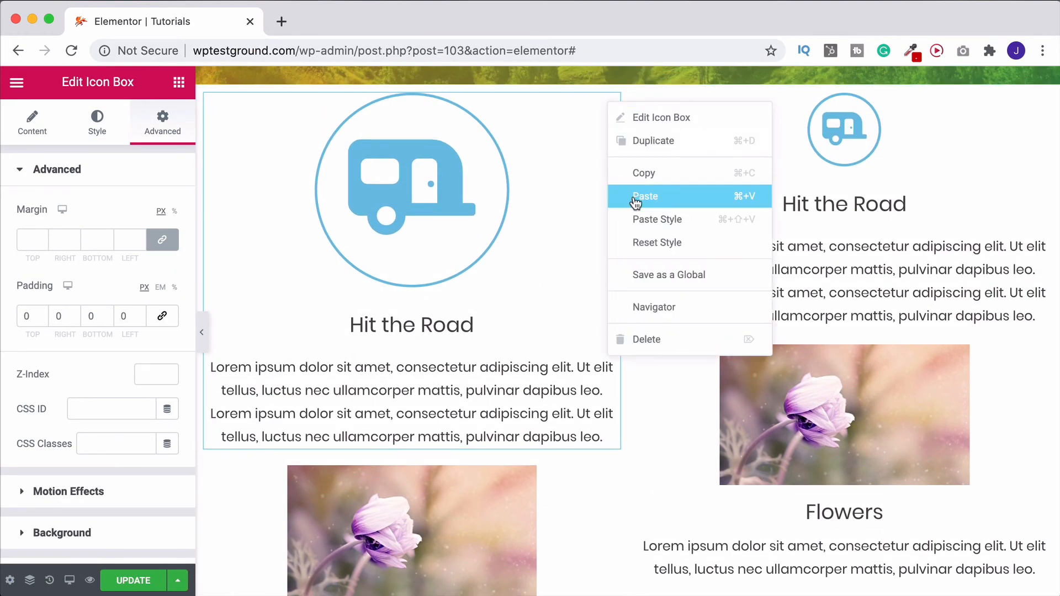
pyautogui.click(644, 197)
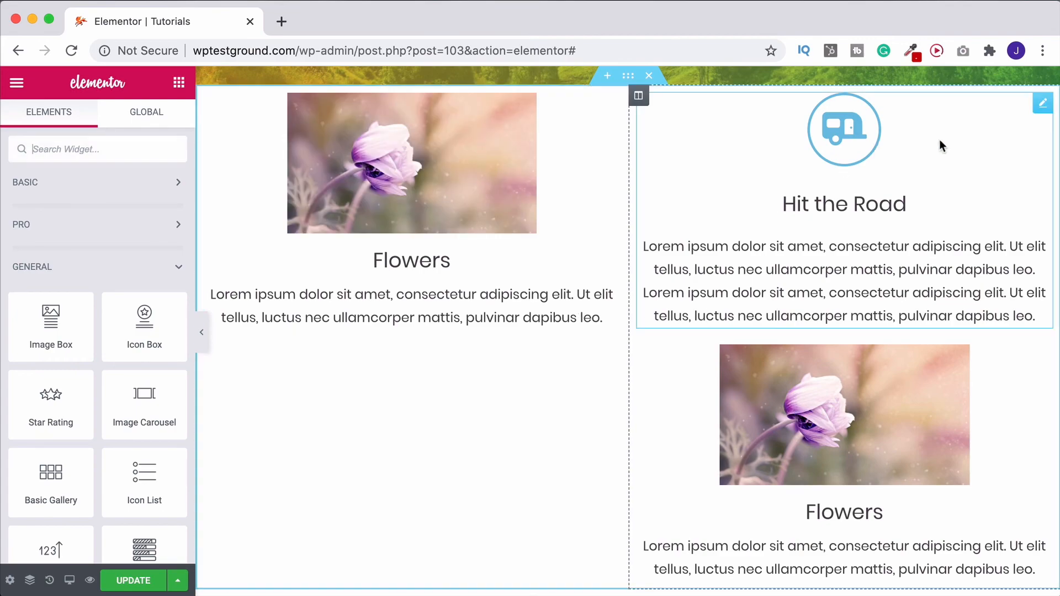
pyautogui.moveTo(1043, 103)
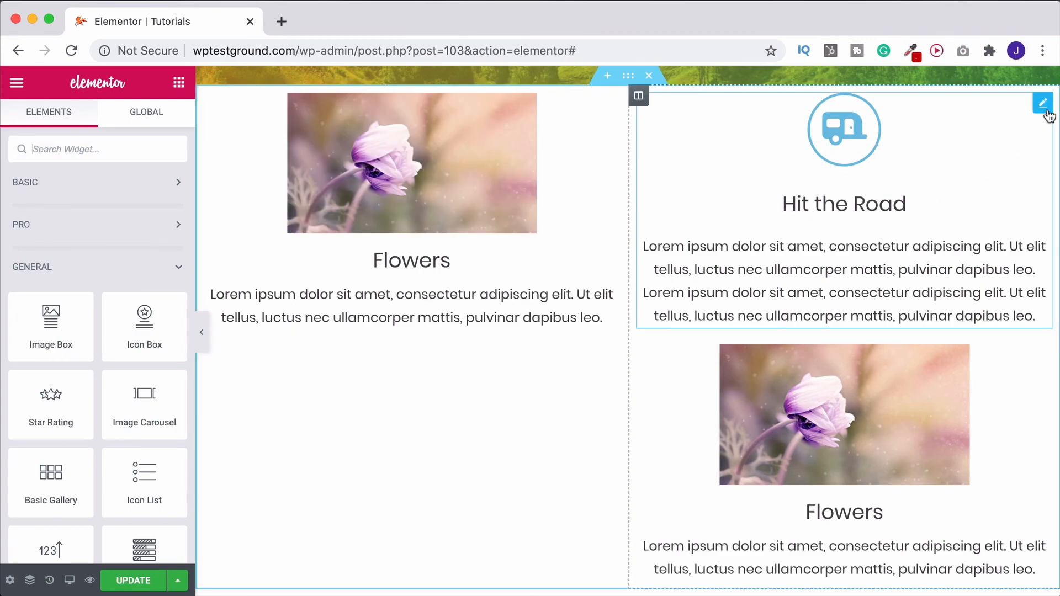